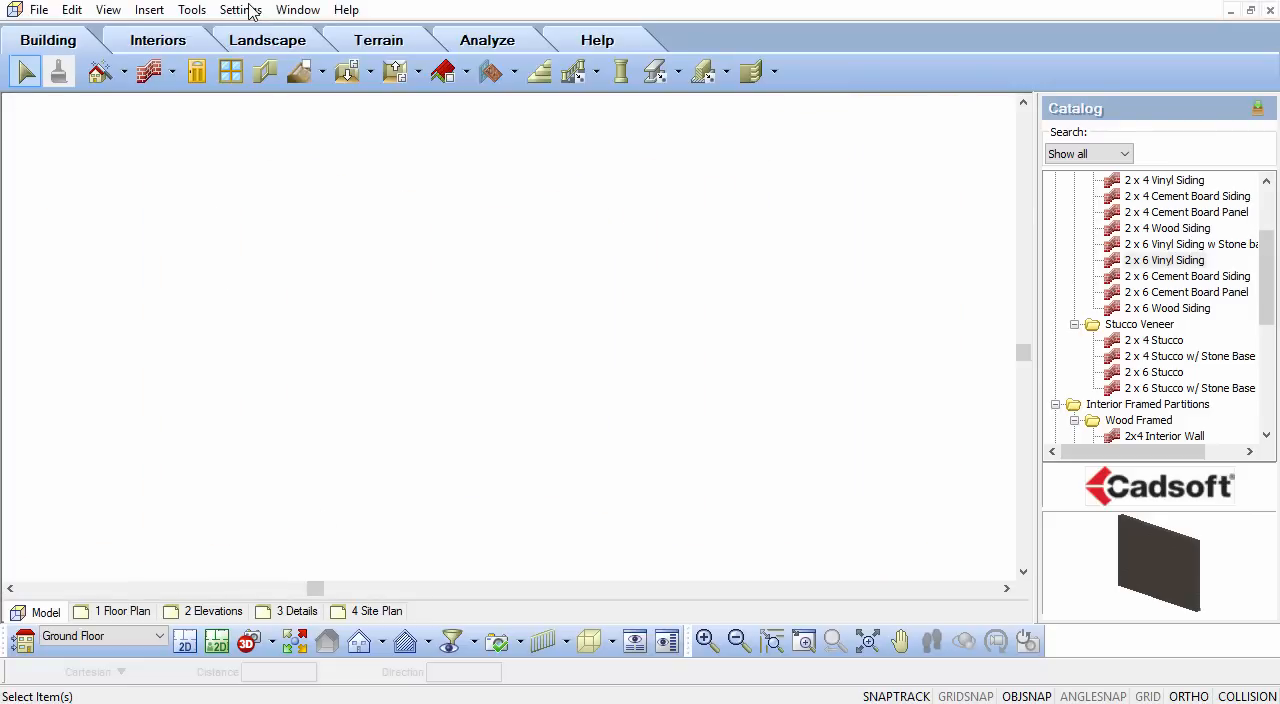
Review the Ground Floor framing options in the building locations list, then close them
left_click(240, 8)
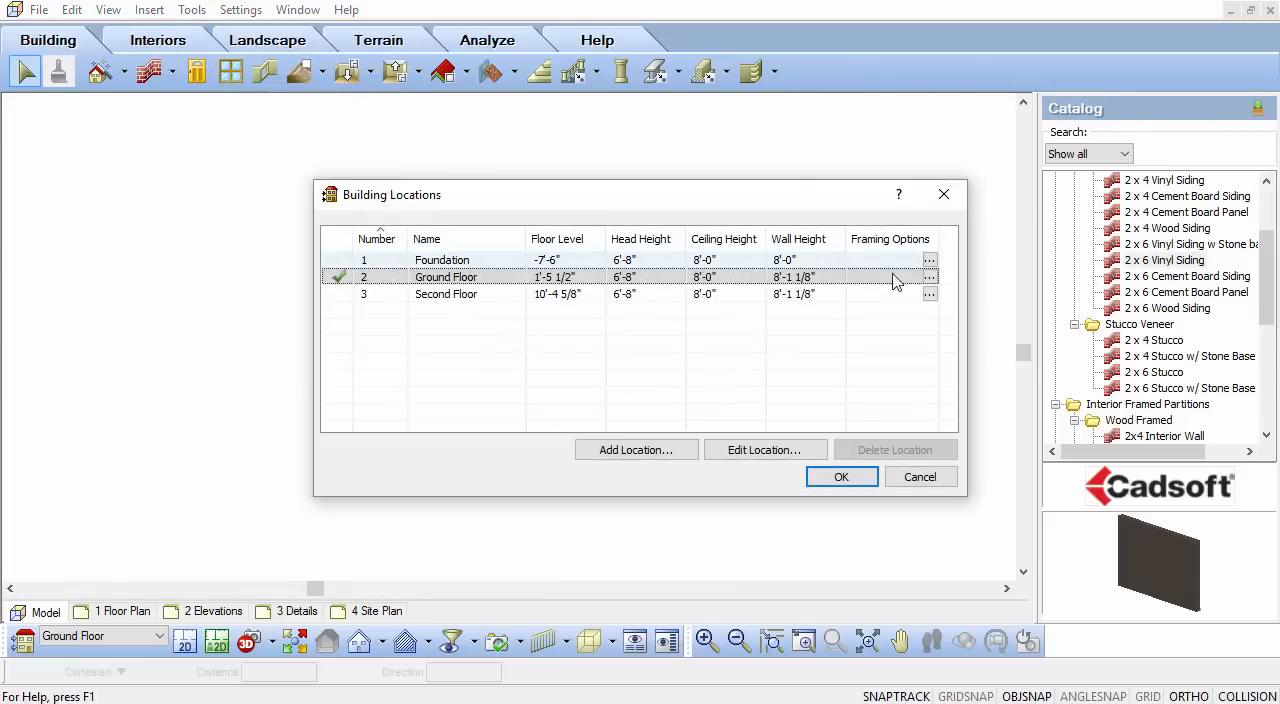
left_click(928, 276)
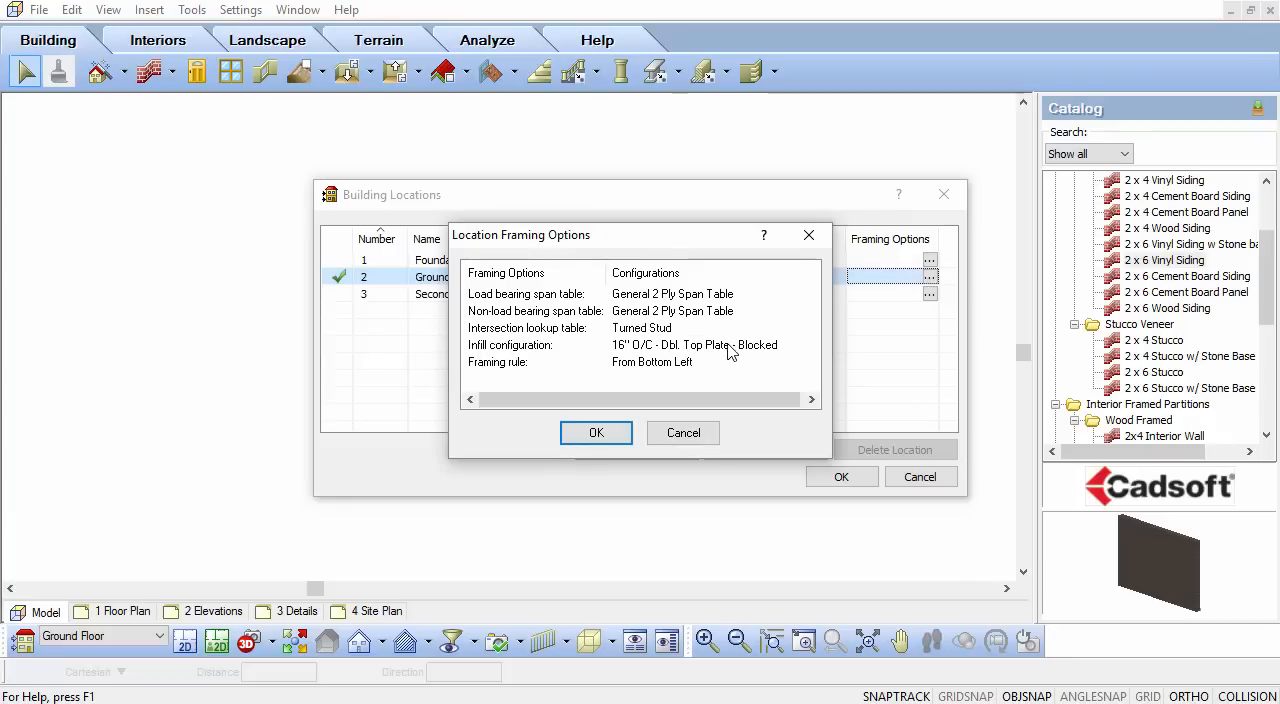
left_click(640, 344)
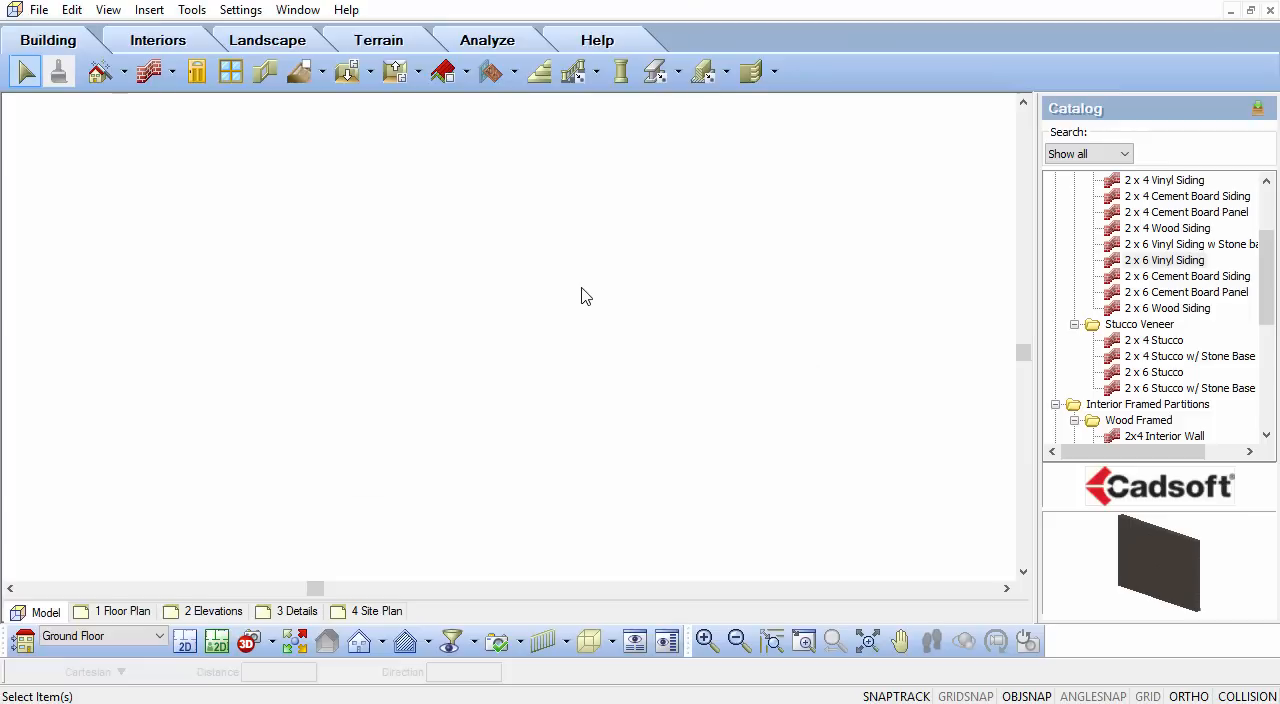
scroll("up", 3)
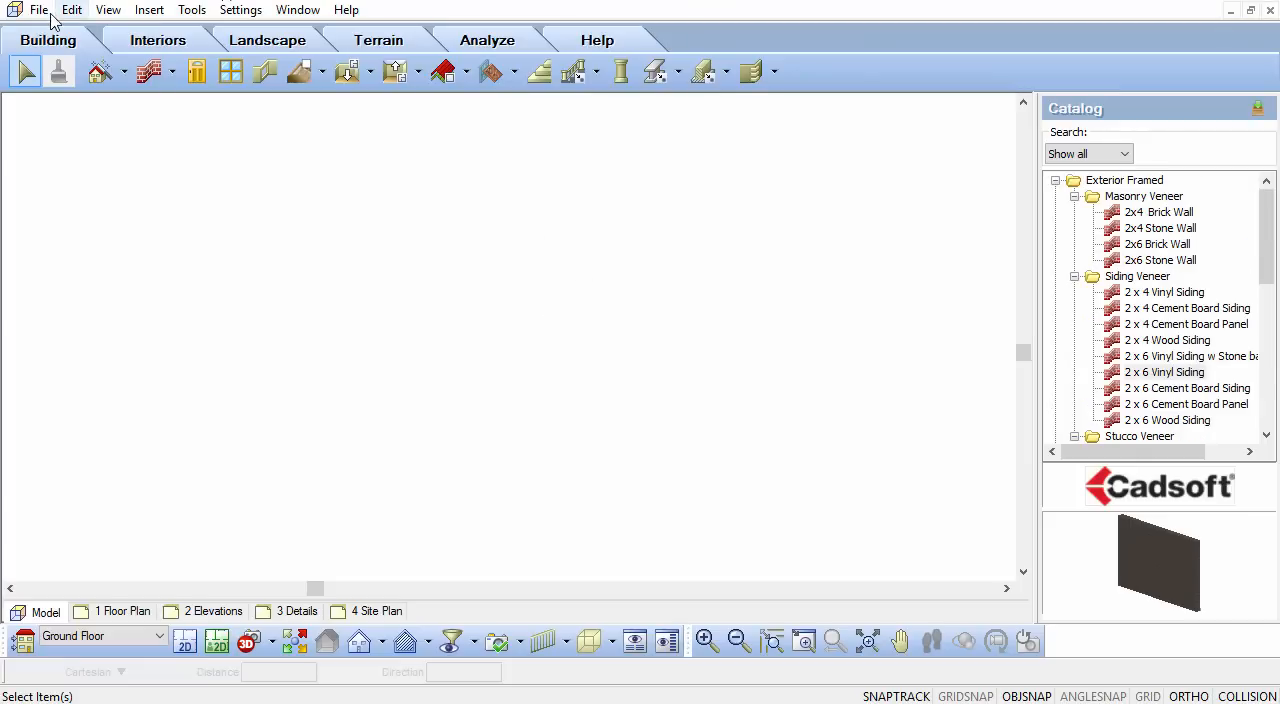
In Library Manager's Wall Framing Infill library, pick the blocked 24" O/C double-top-plate infill
left_click(40, 8)
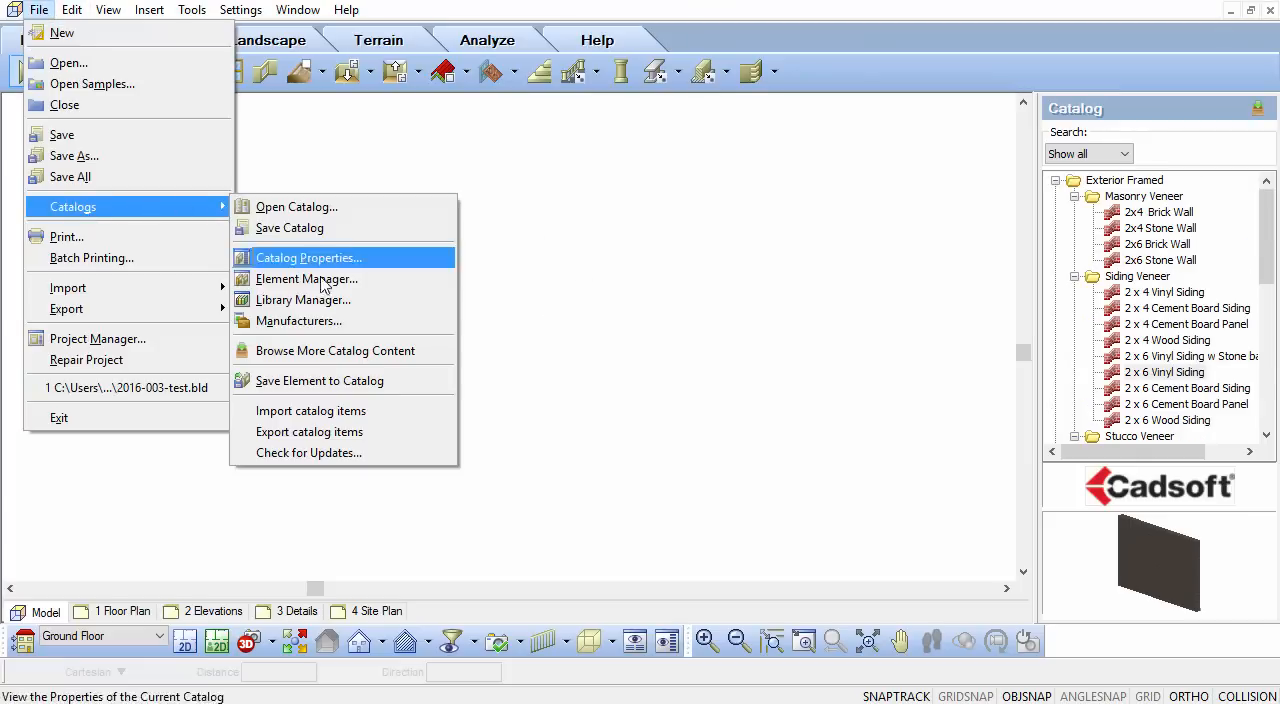
left_click(304, 300)
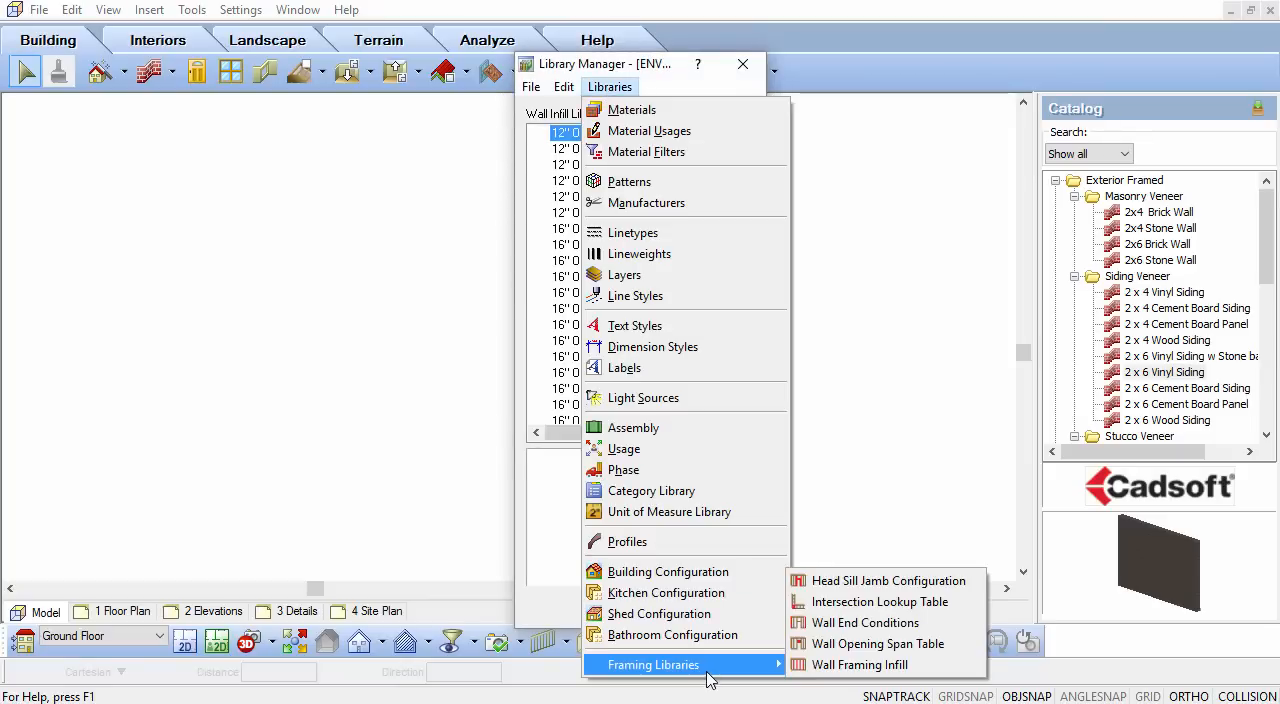
mouse_move(858, 664)
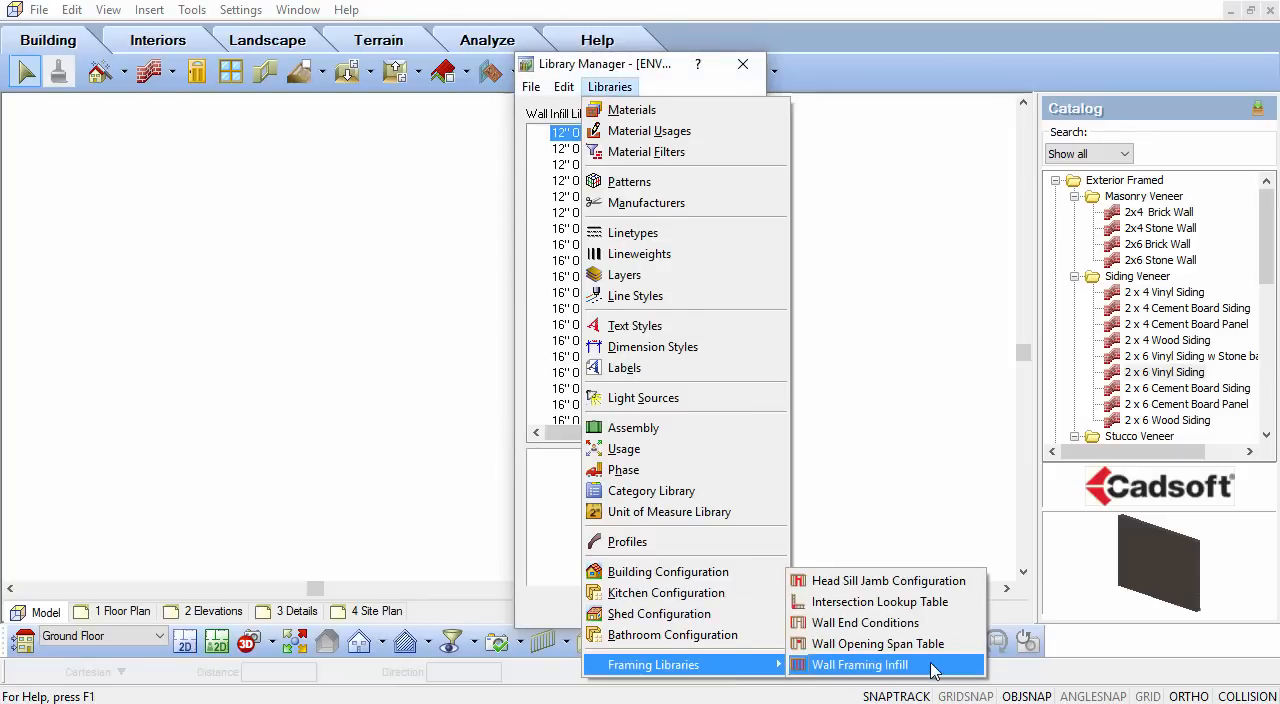
left_click(858, 664)
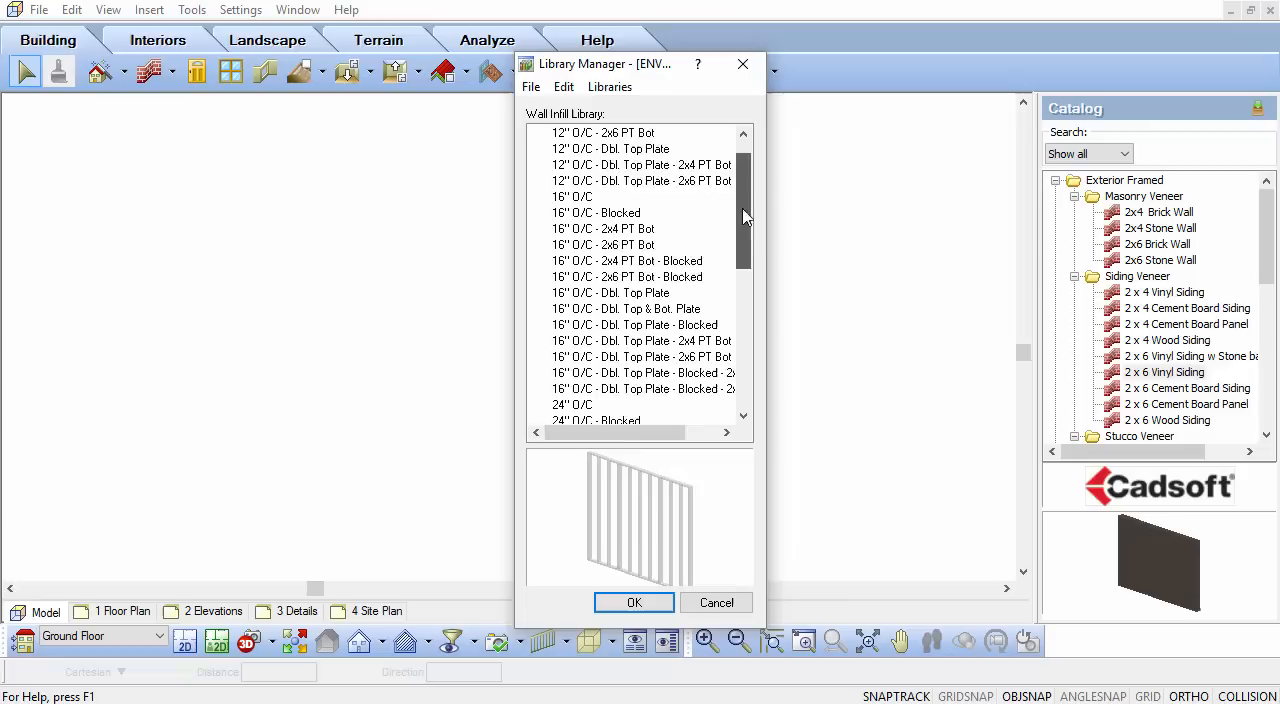
scroll("down", 3)
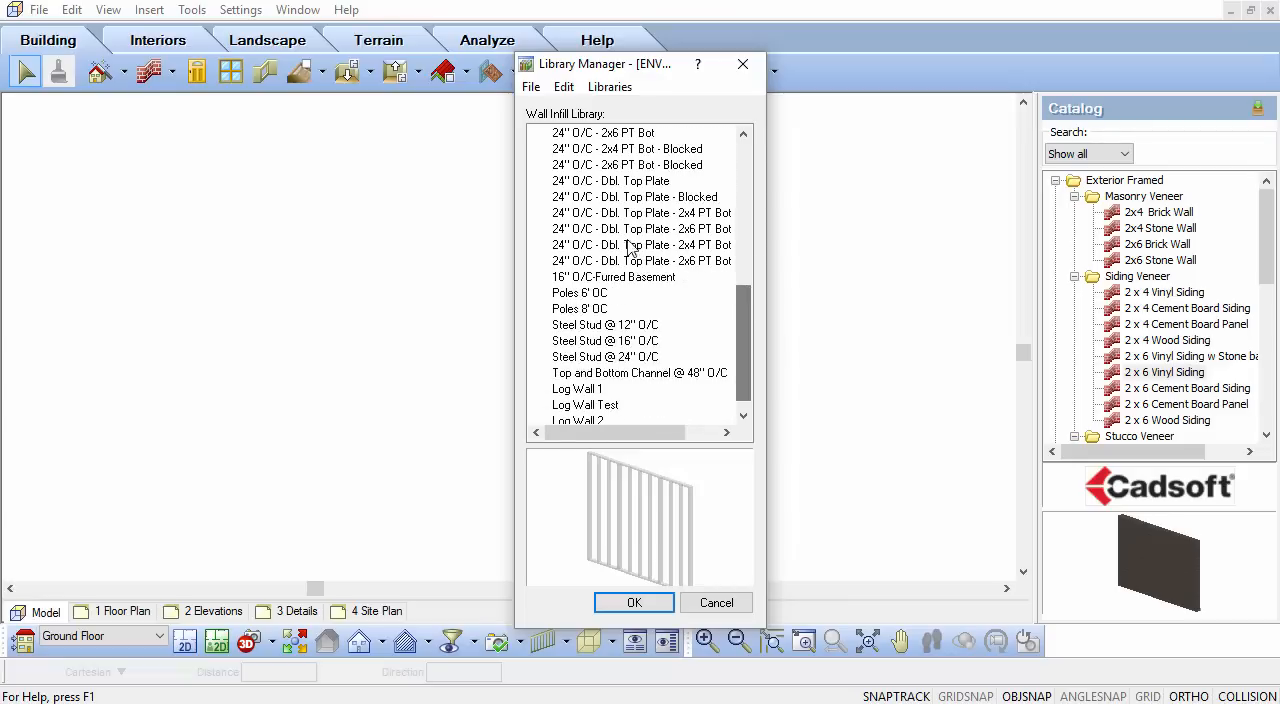
left_click(642, 260)
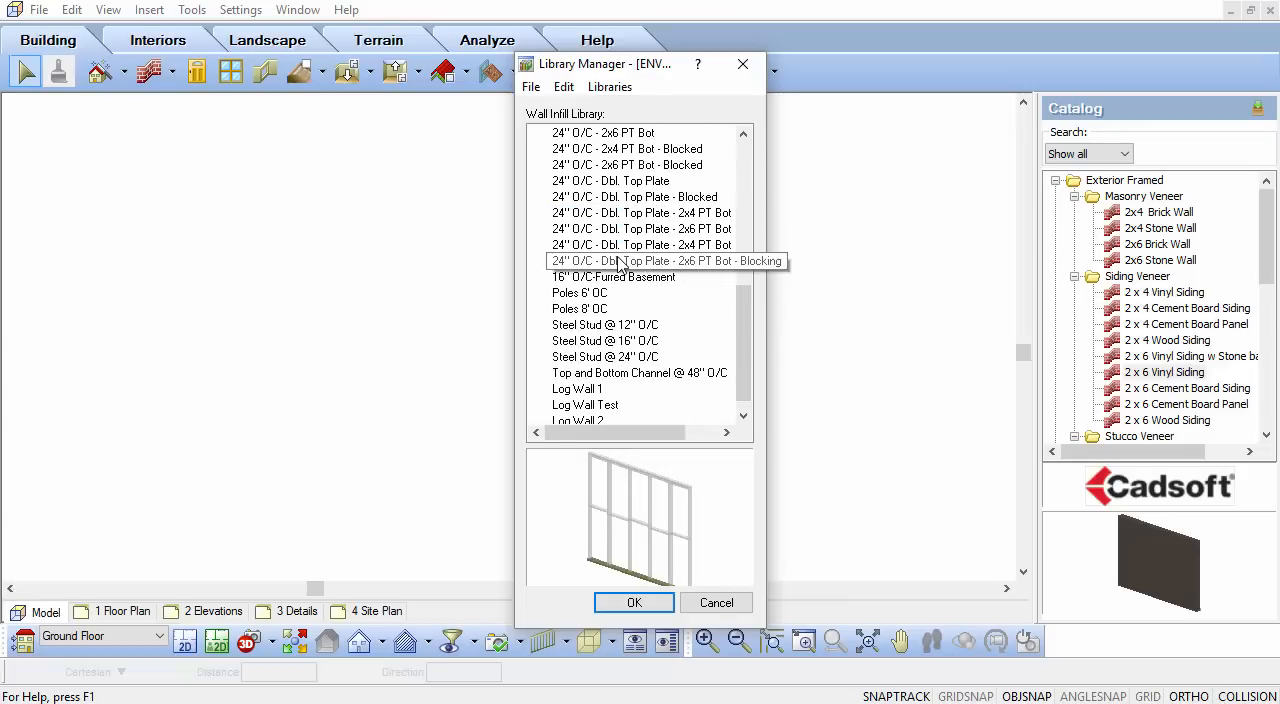
left_click(640, 260)
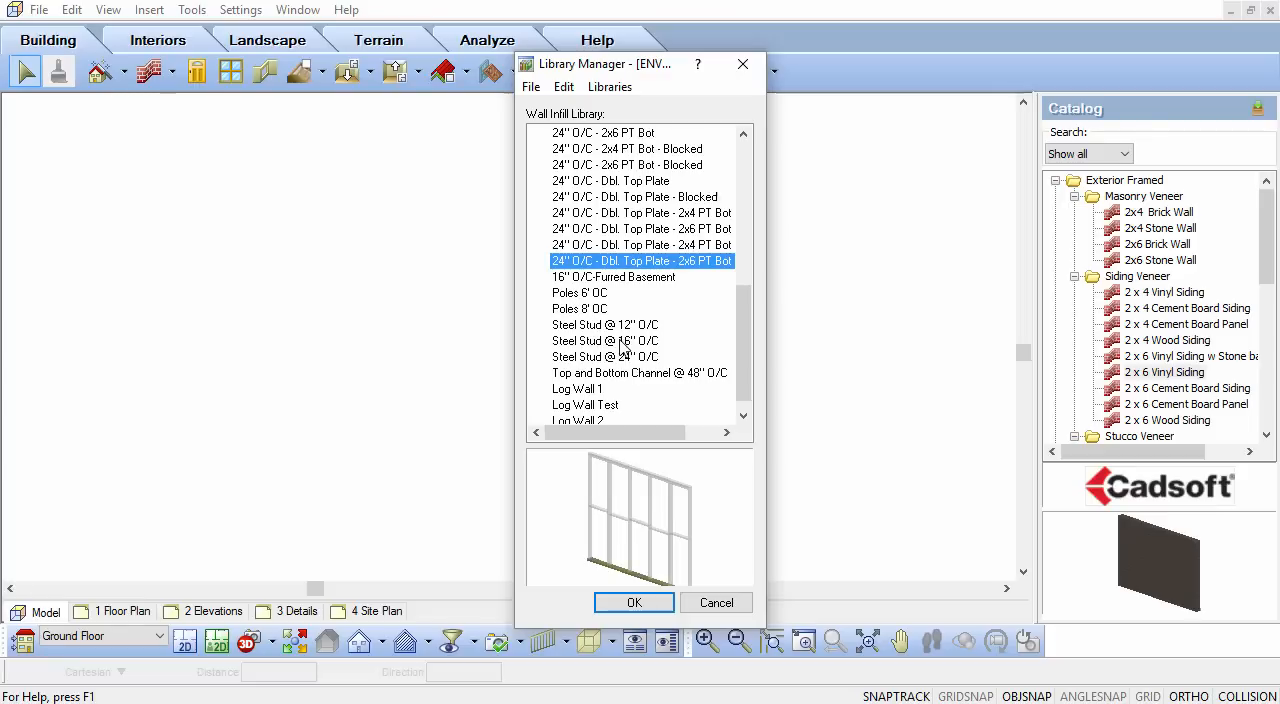
Add a wall infill configuration from Steel Stud @ 16" O/C named 'Light Gauge Steel Walls w Channels'
right_click(604, 340)
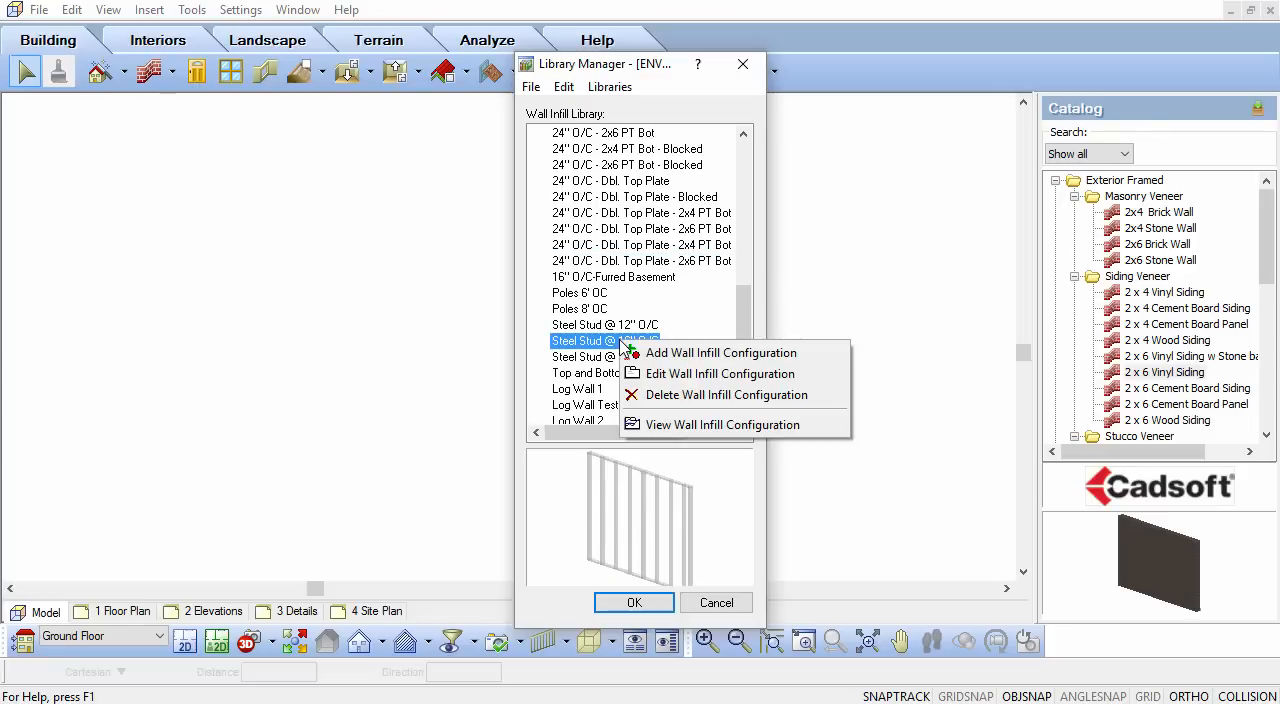
mouse_move(720, 352)
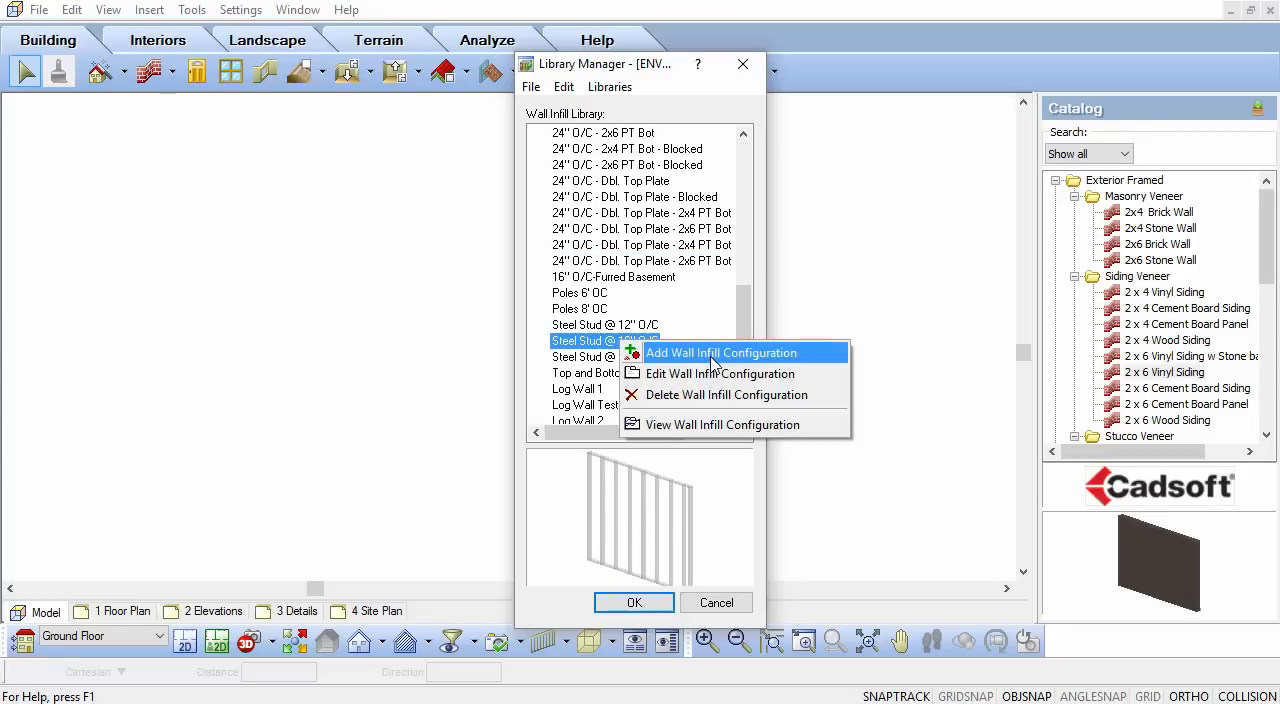
left_click(720, 352)
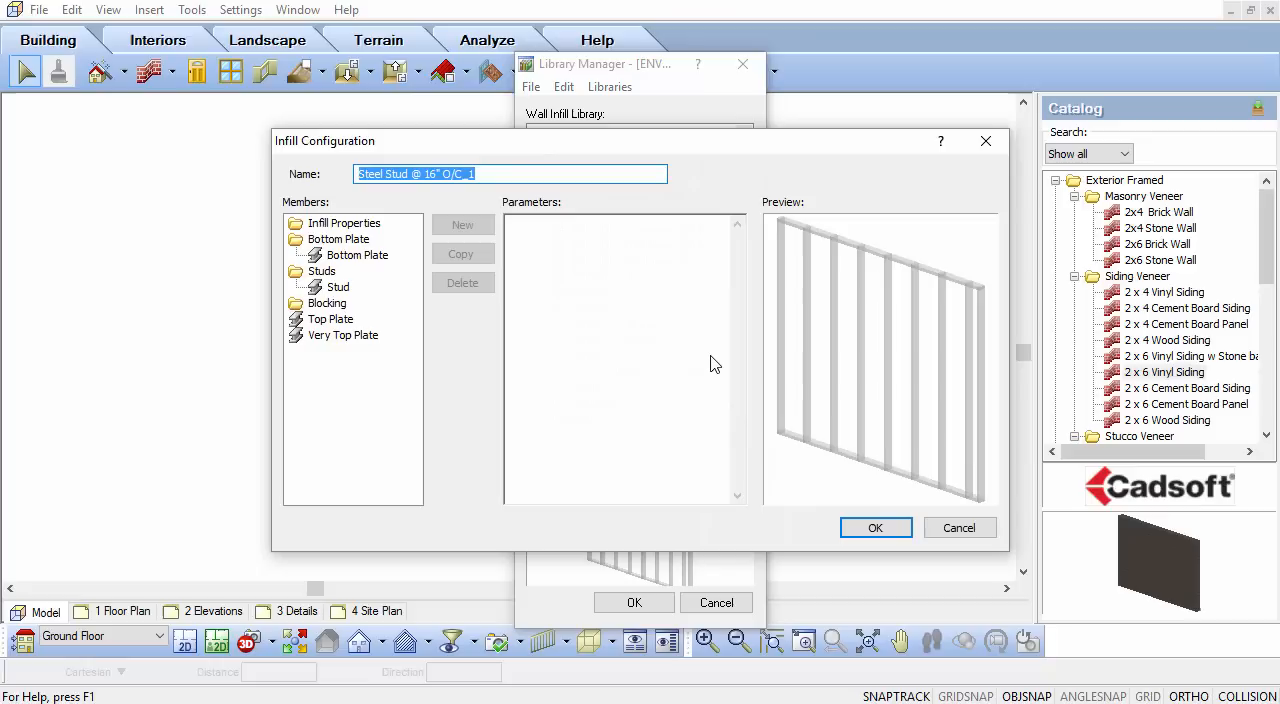
type("Light")
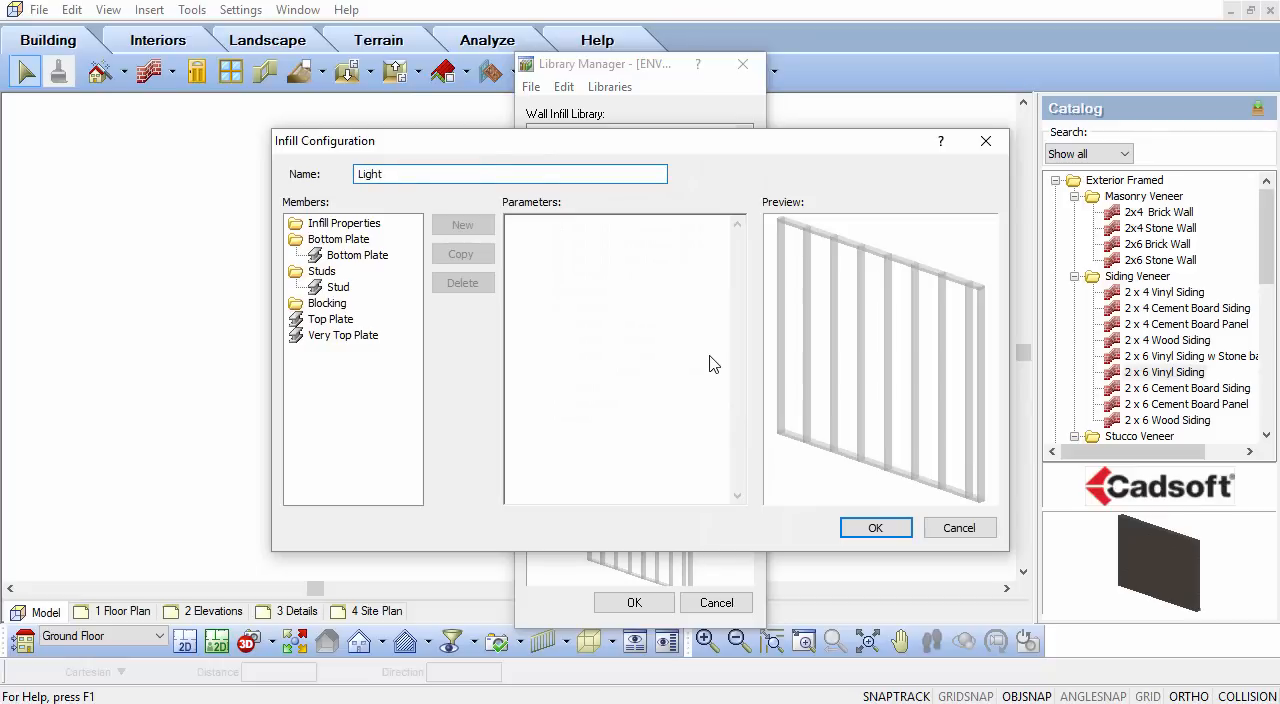
type("Gau")
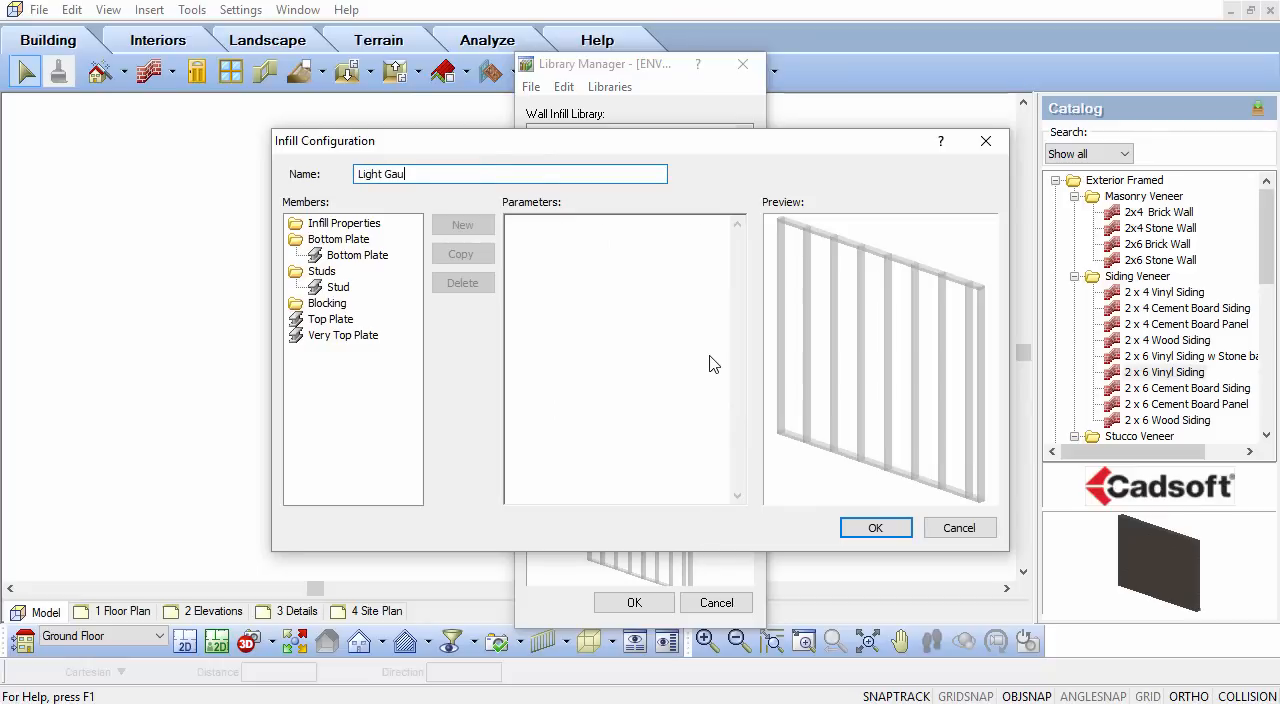
type("ge Steel")
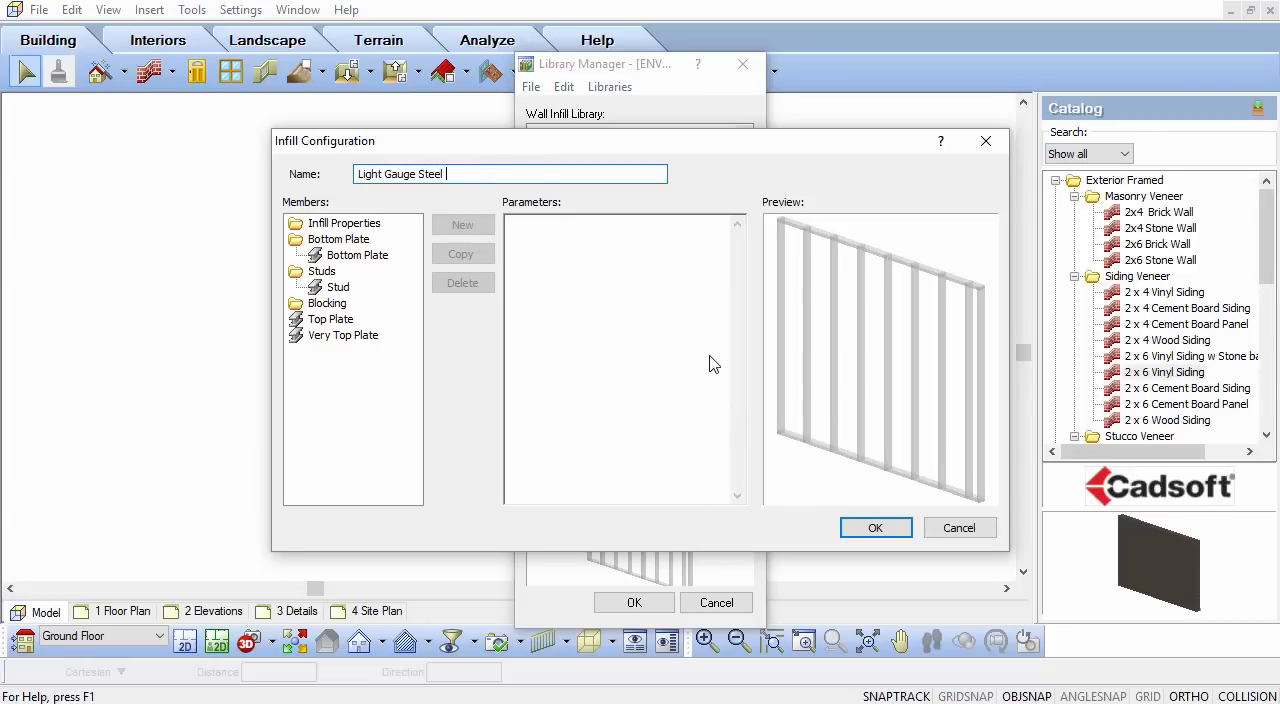
type("Walls w")
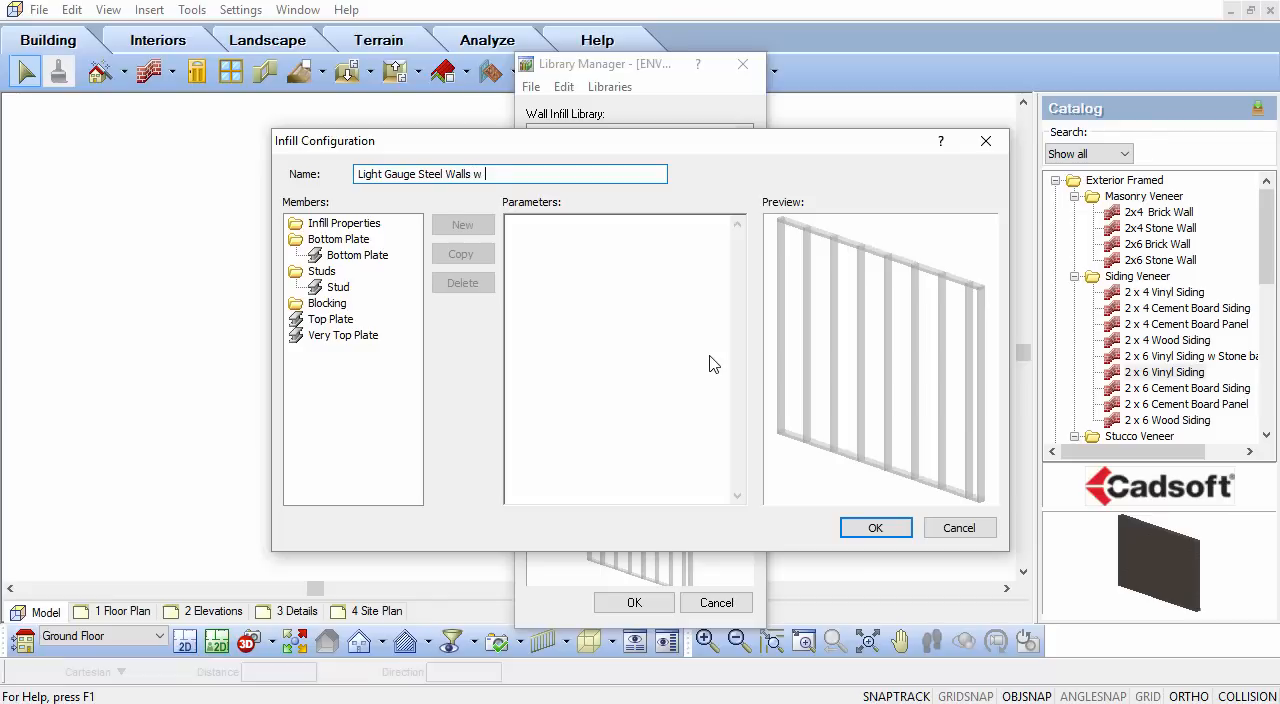
type("Channels")
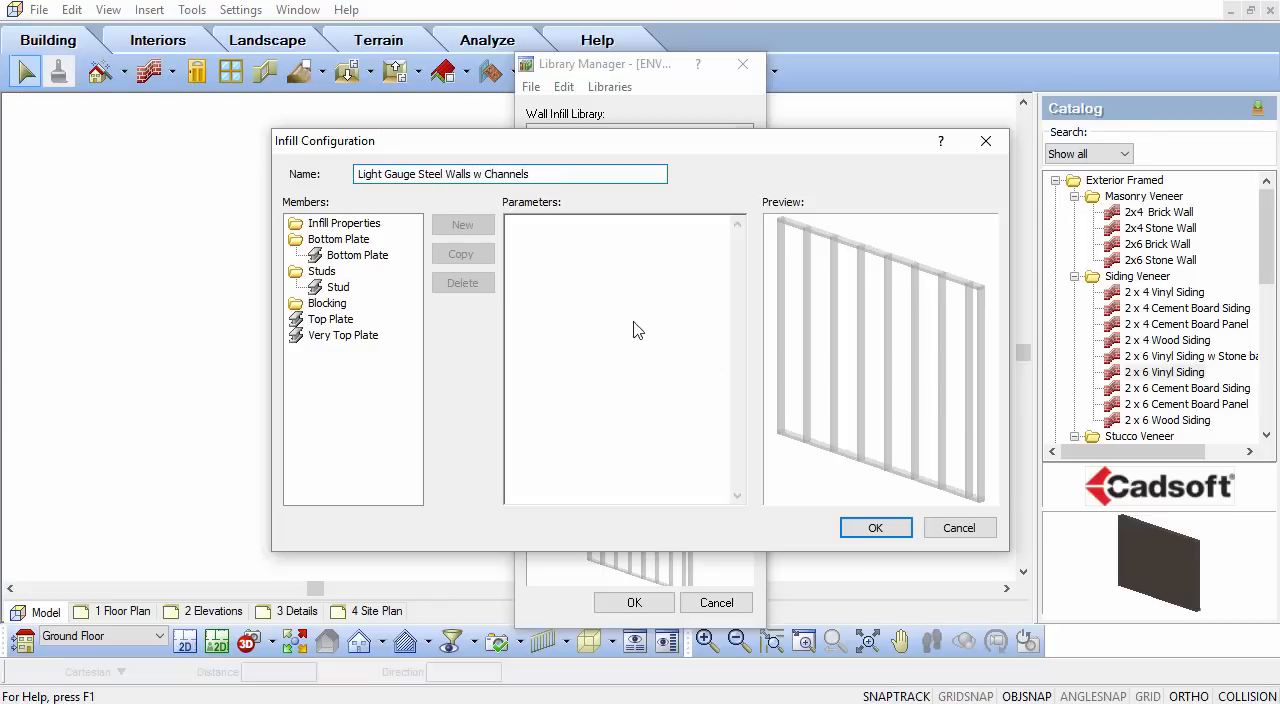
Set stud spacing 1'4" and 1" top/base extensions in Infill Properties, then show the Bottom Plate settings
left_click(344, 224)
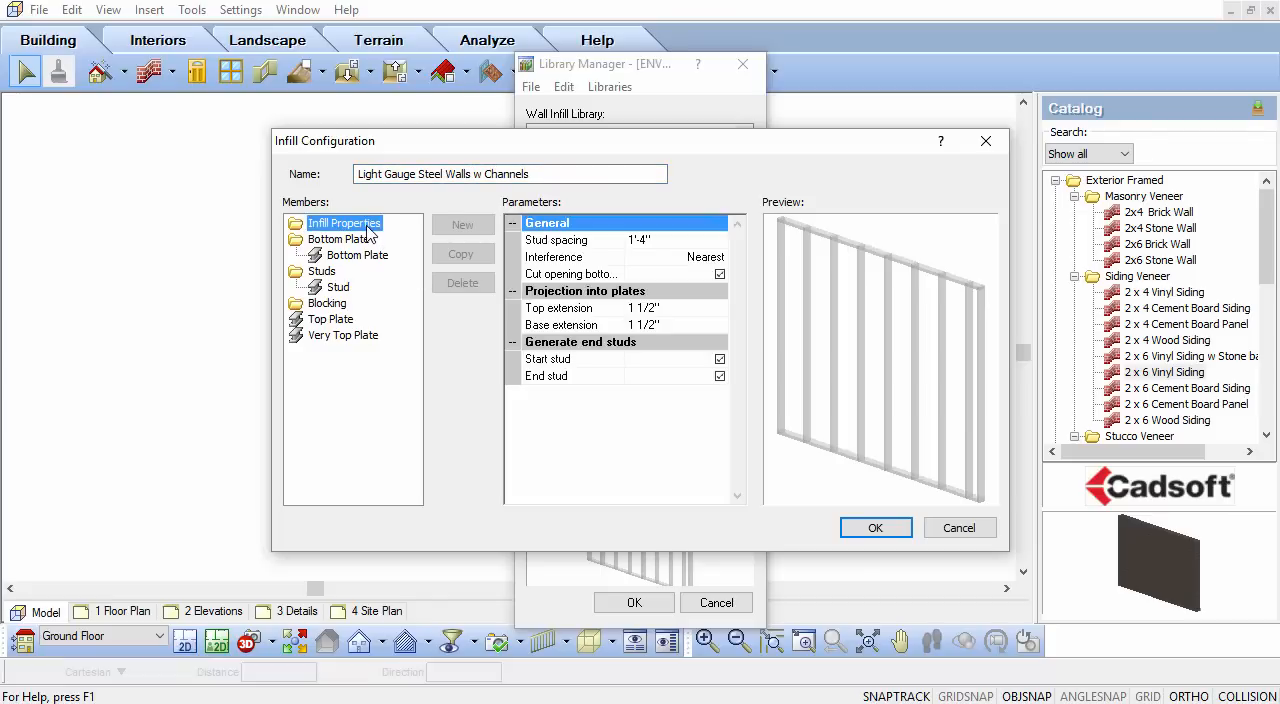
left_click(570, 240)
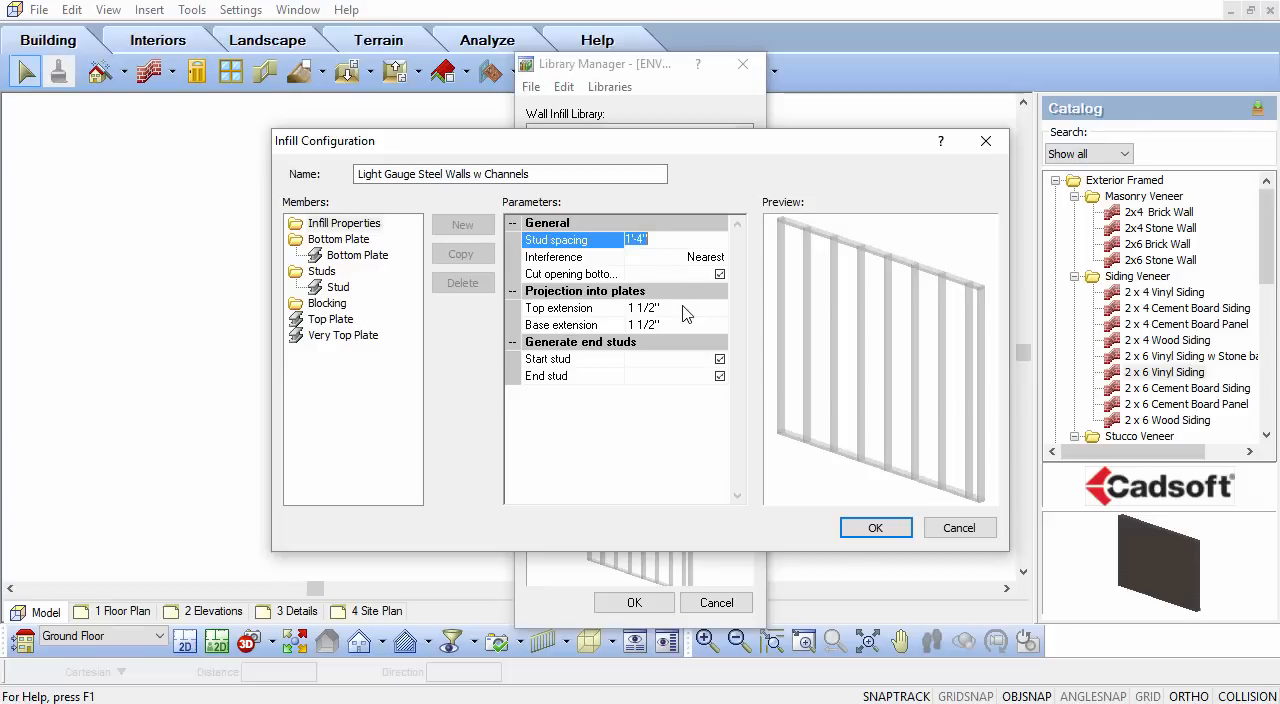
left_click(570, 324)
type("1")
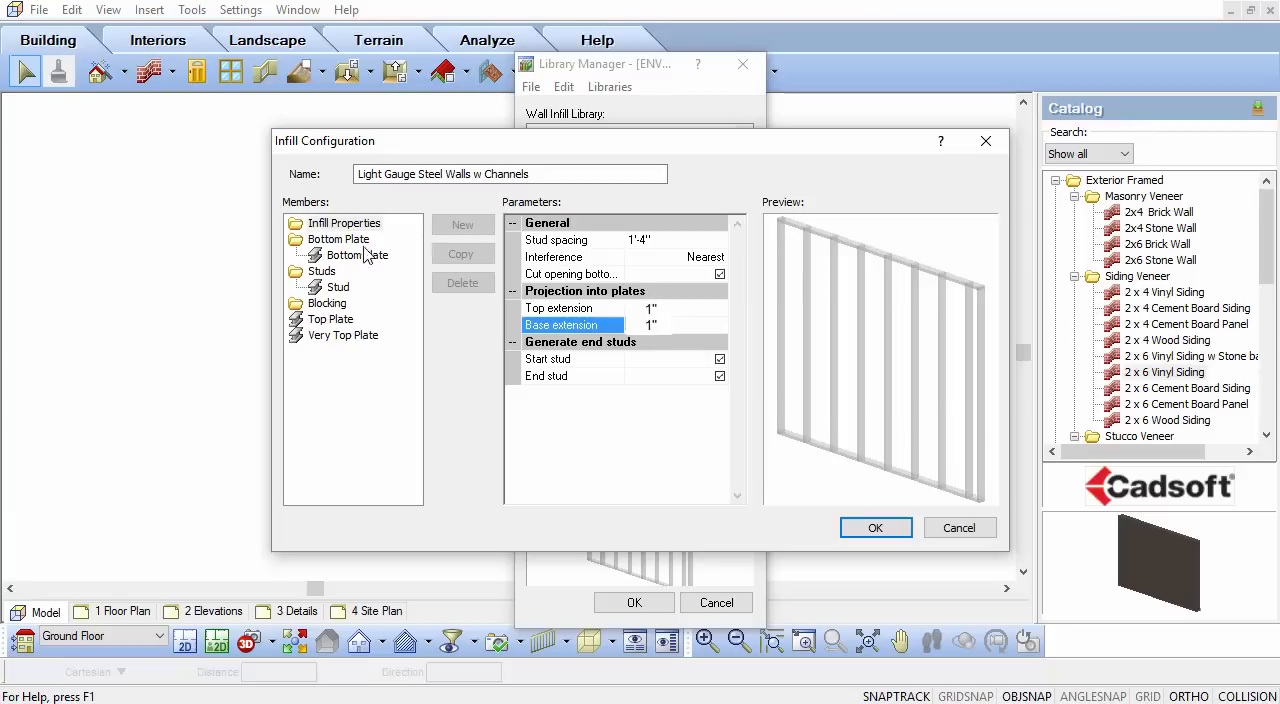
left_click(348, 222)
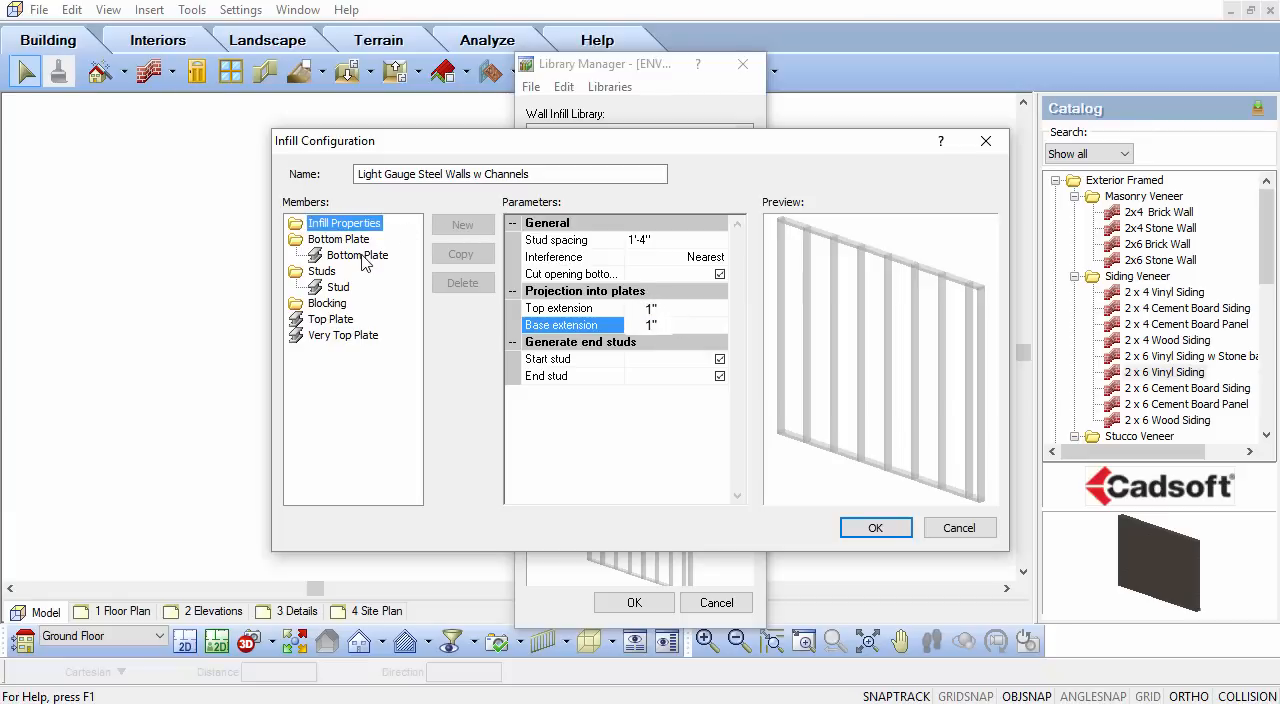
left_click(356, 256)
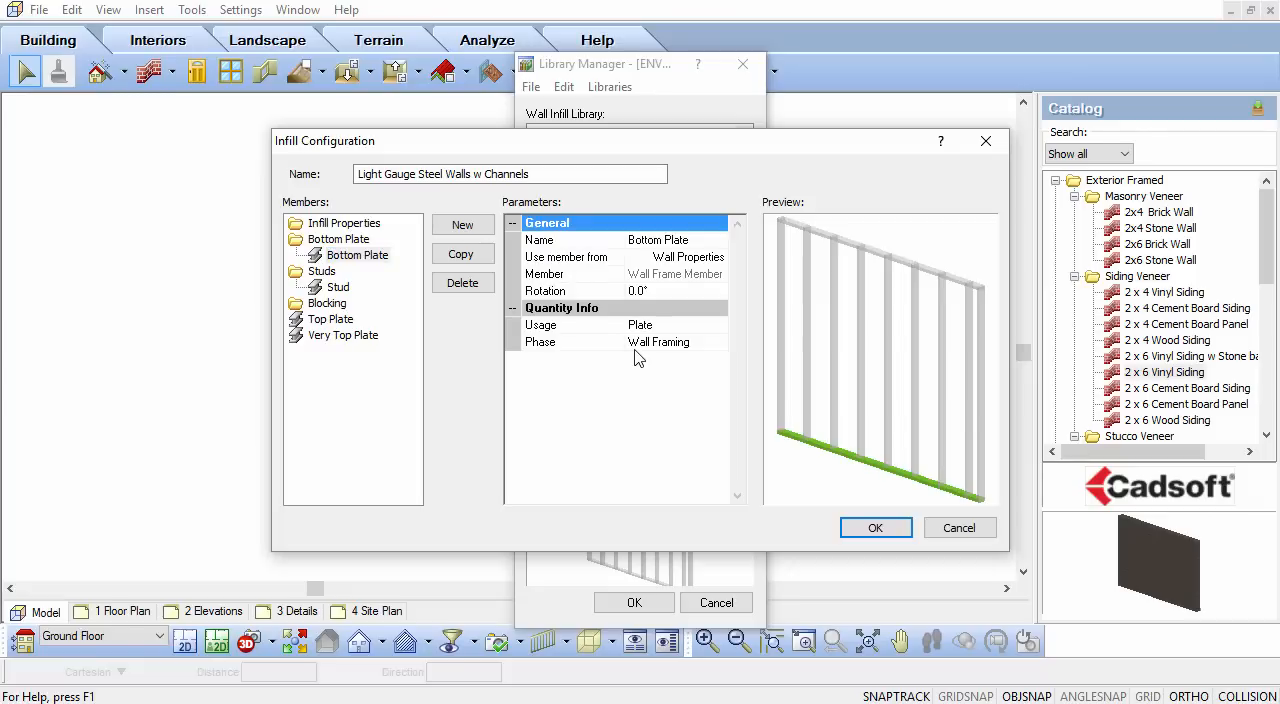
mouse_move(728, 268)
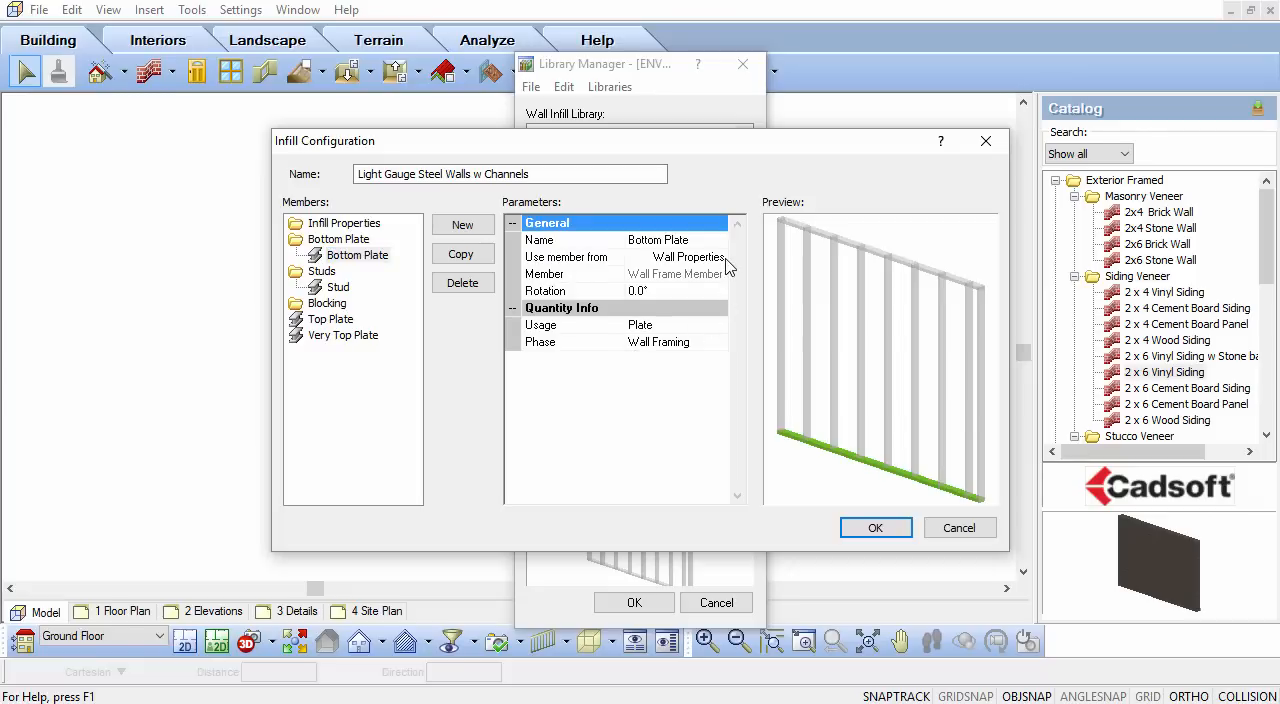
Source the bottom plate from the Member Library and locate 3-5/8" Steel Stud 16ga. under Steel Framing
left_click(720, 256)
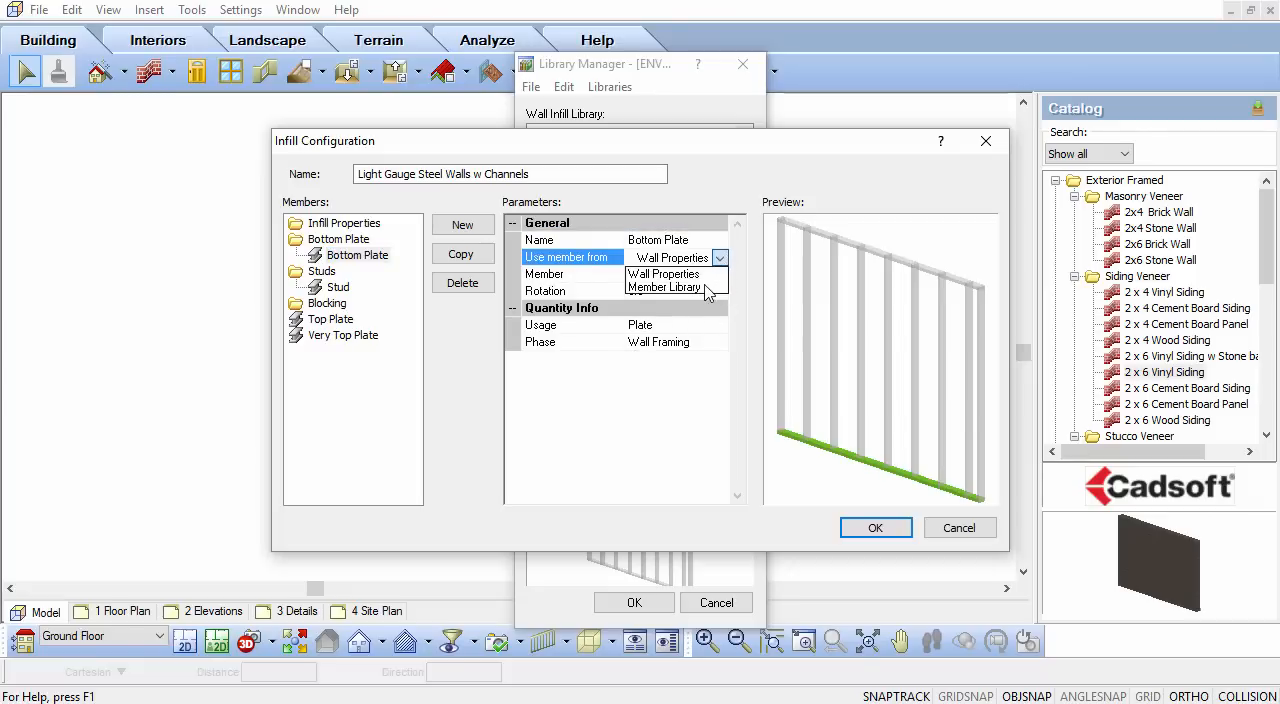
left_click(664, 288)
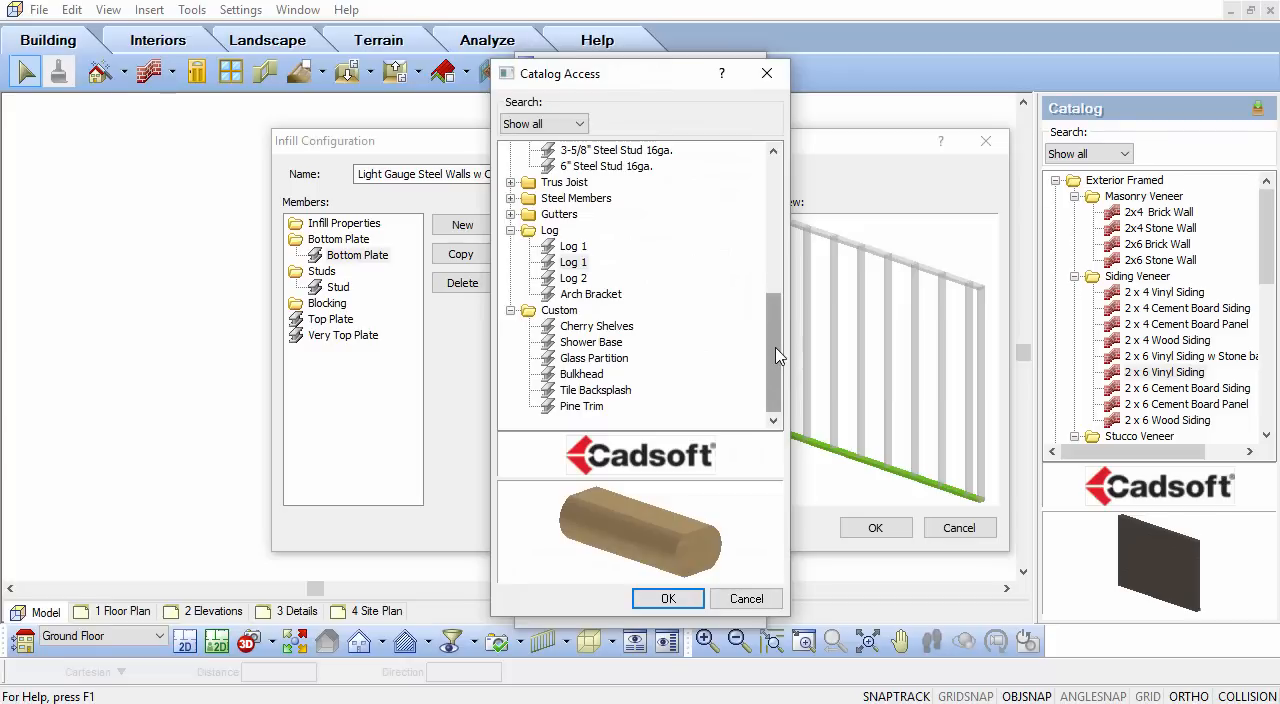
scroll("up", 3)
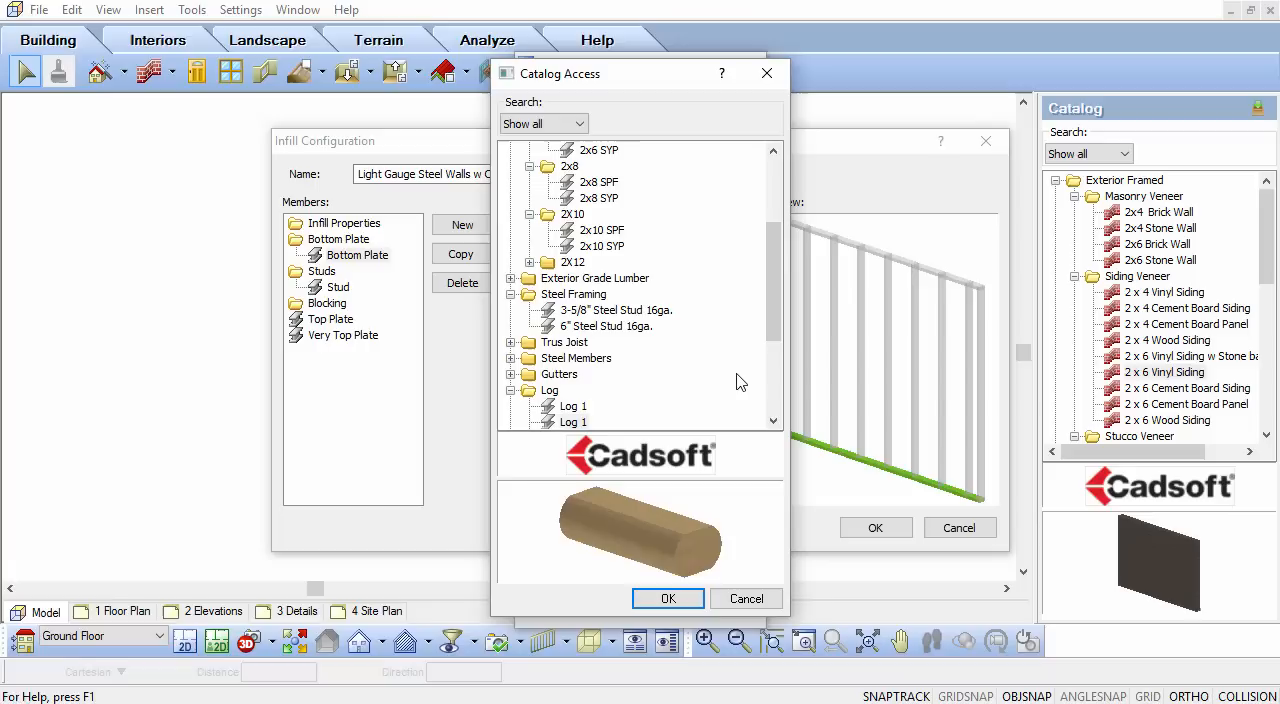
left_click(574, 294)
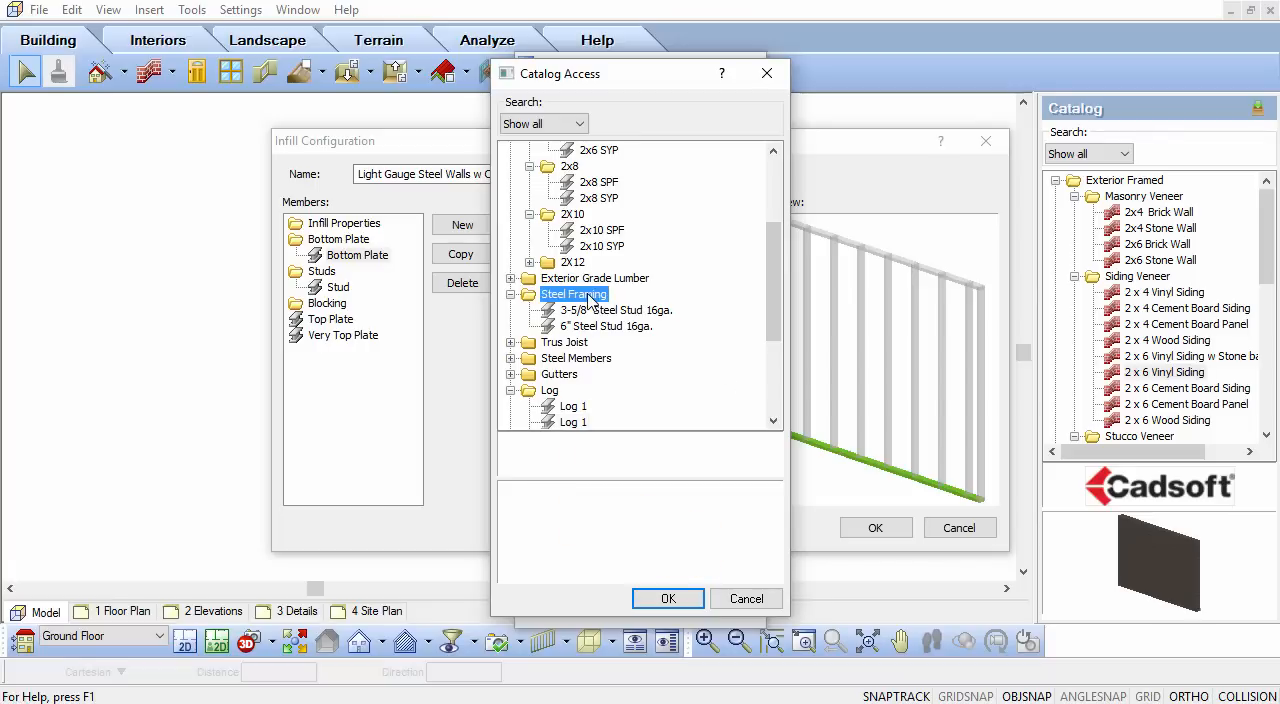
right_click(600, 310)
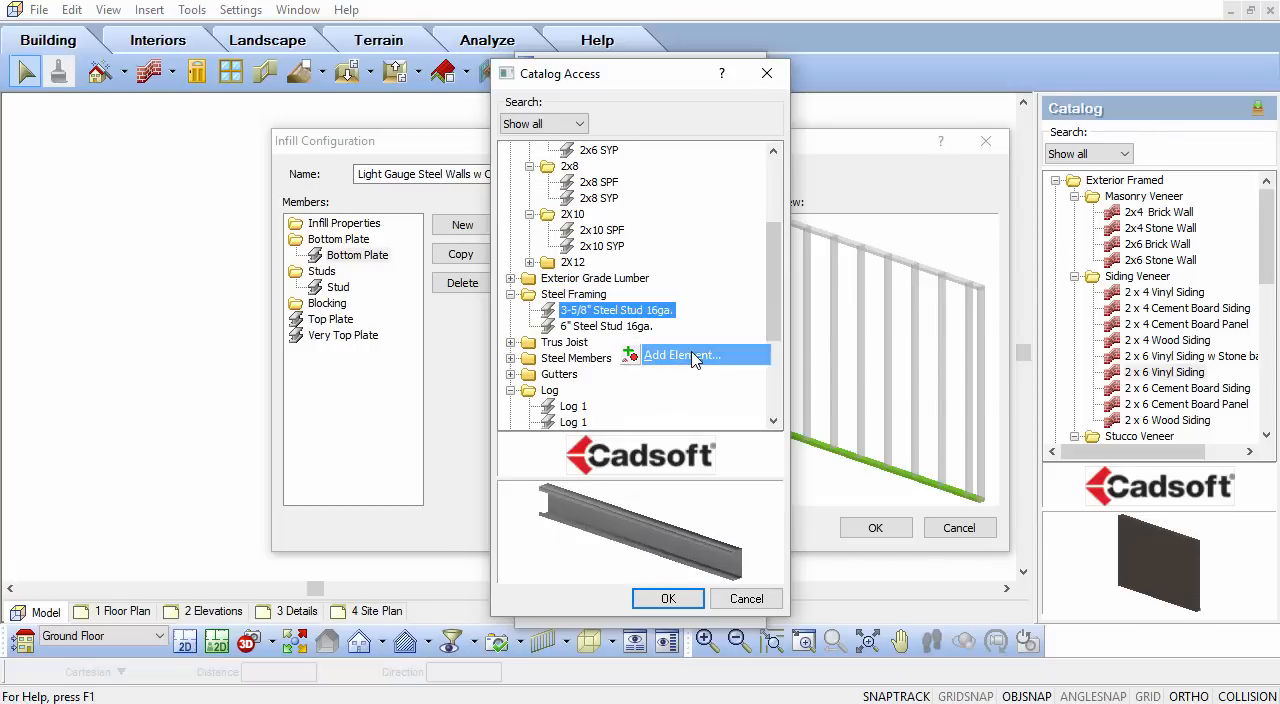
Create a new member from the steel stud named 'Track' with dy1 depth 4 5/8"
left_click(684, 356)
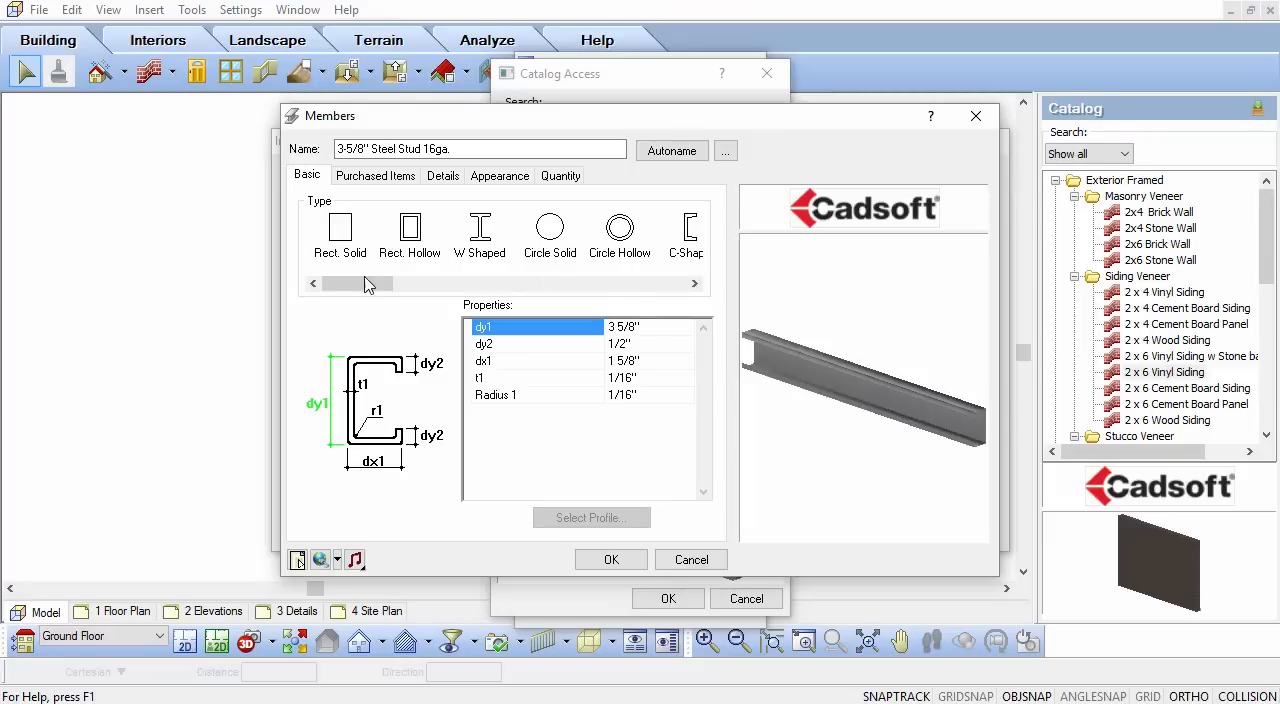
left_click(468, 148)
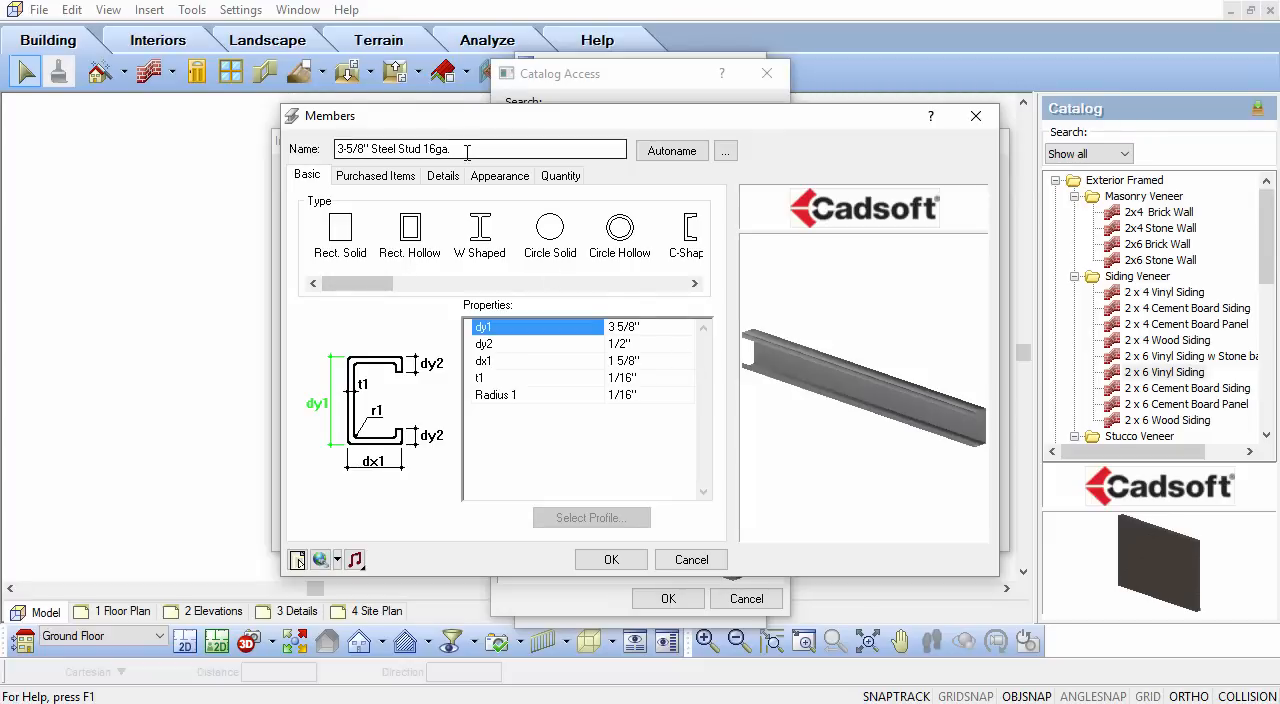
left_click_drag(356, 284, 428, 284)
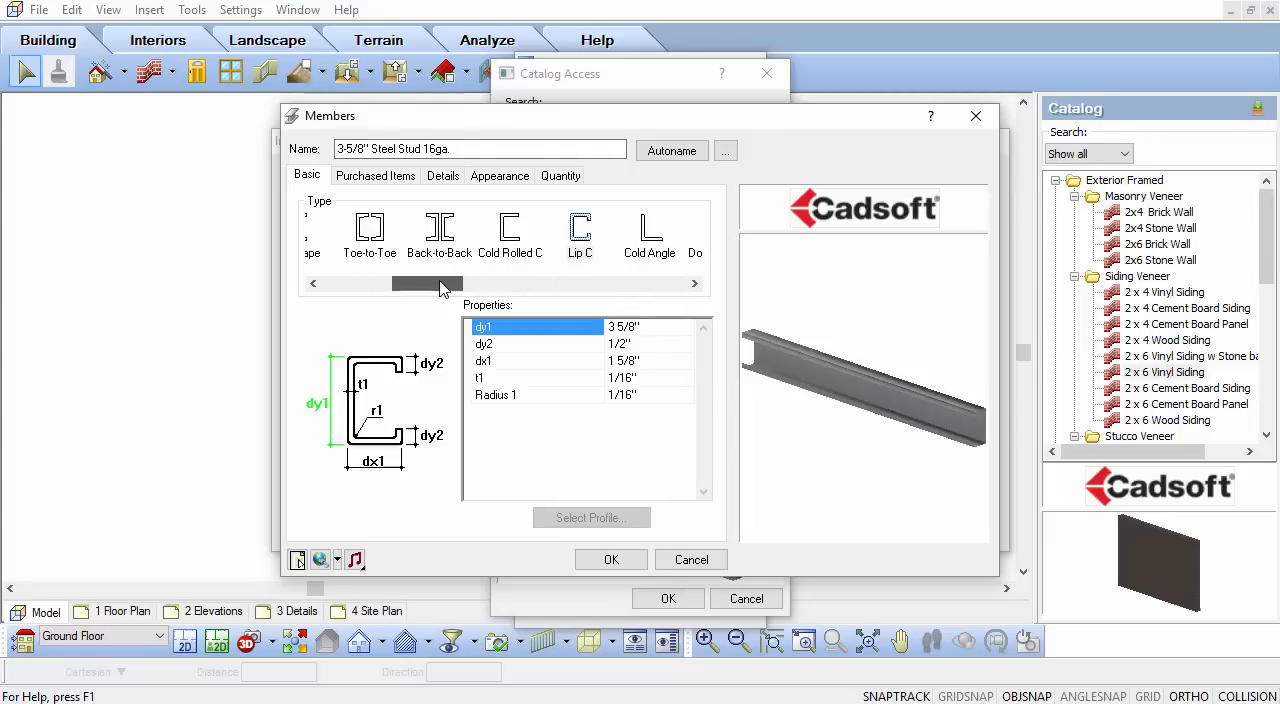
left_click(580, 230)
type("T")
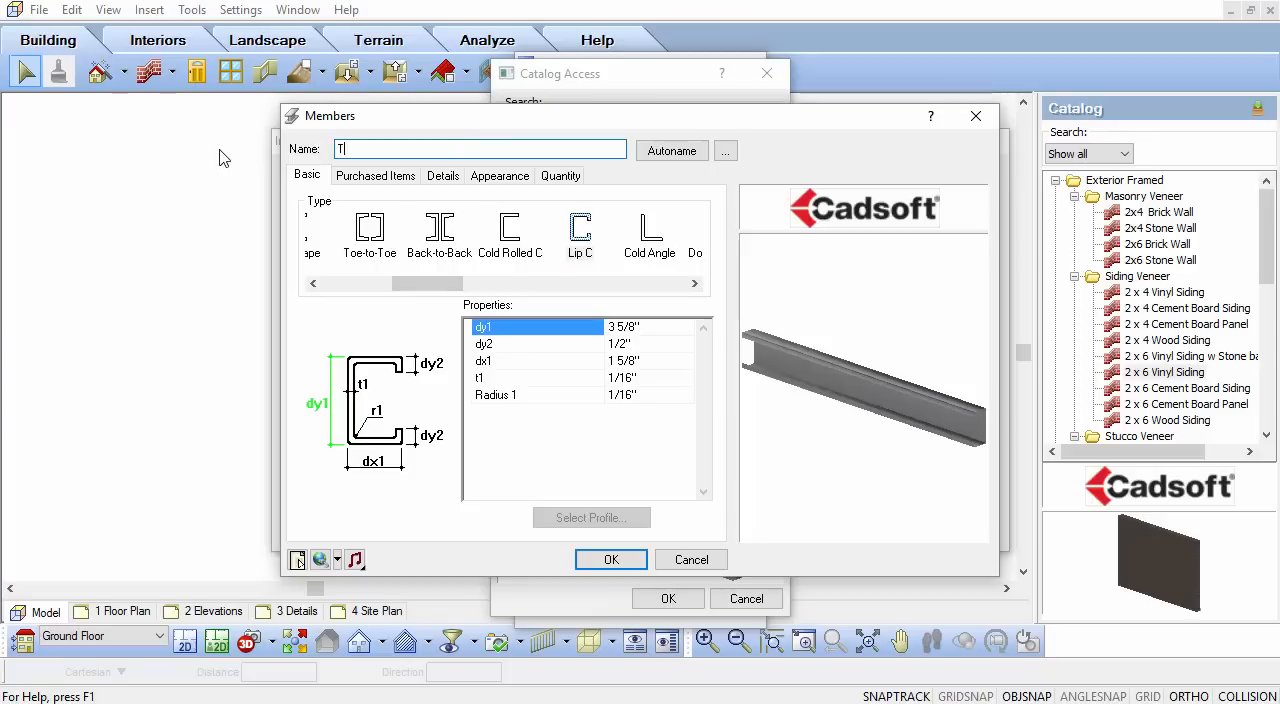
type("rack")
left_click(652, 328)
type("4")
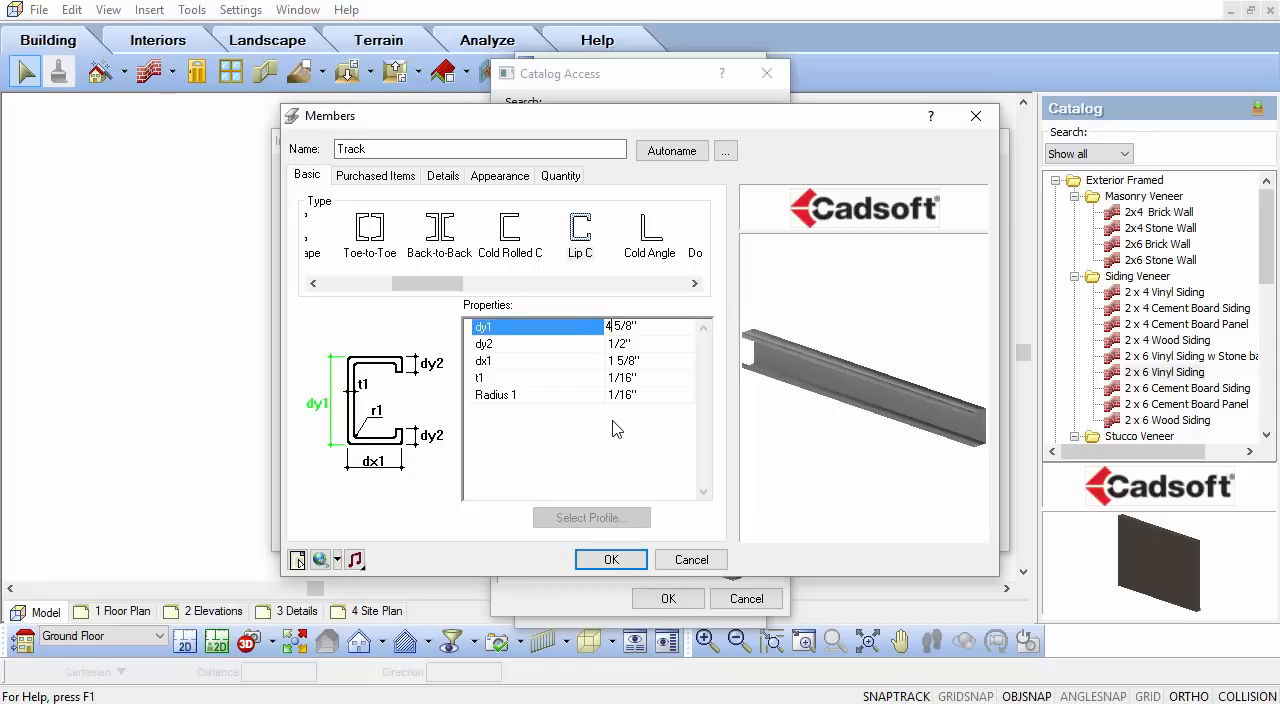
mouse_move(652, 370)
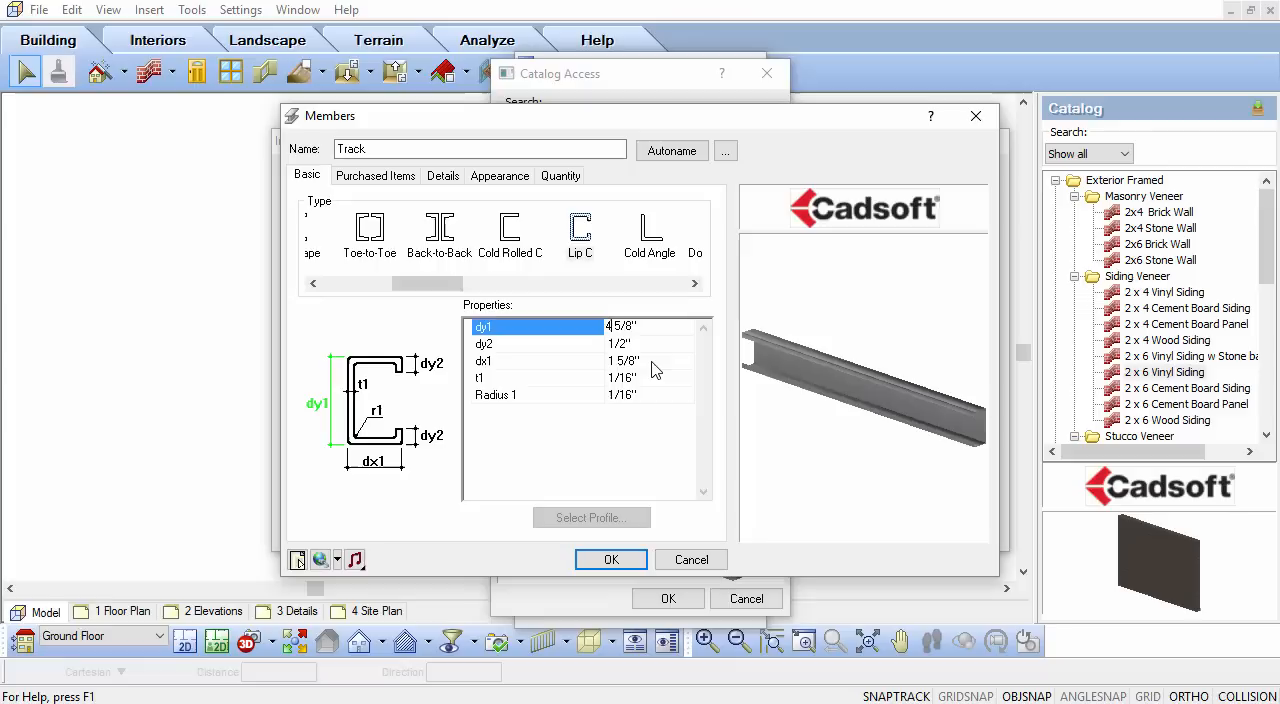
left_click(484, 360)
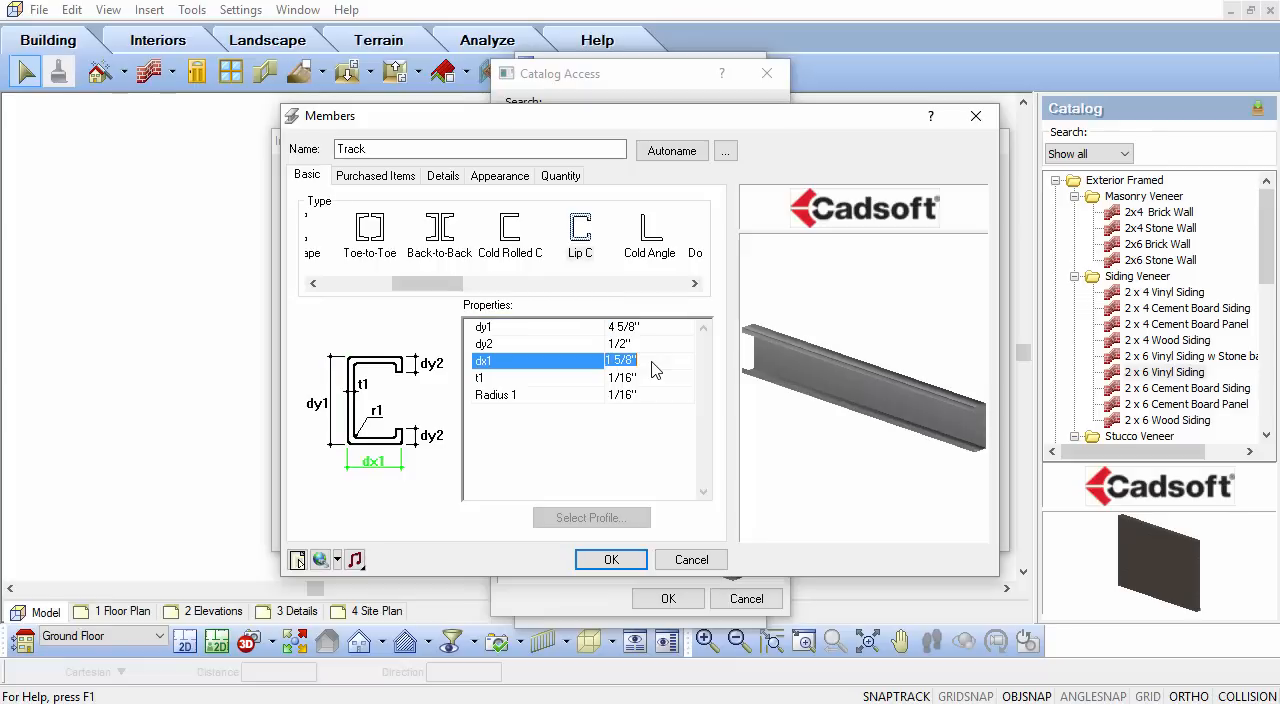
Delete all of the Track member's purchased items and show its Quantity properties
left_click(376, 176)
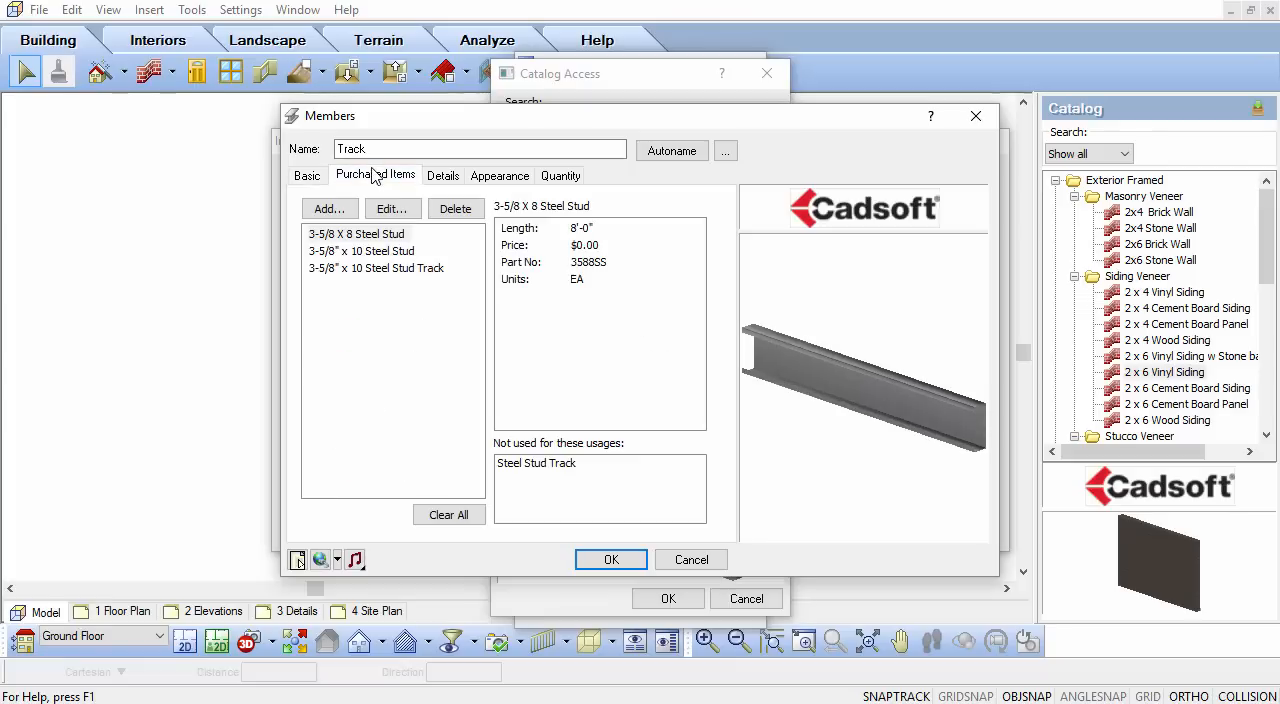
left_click(390, 234)
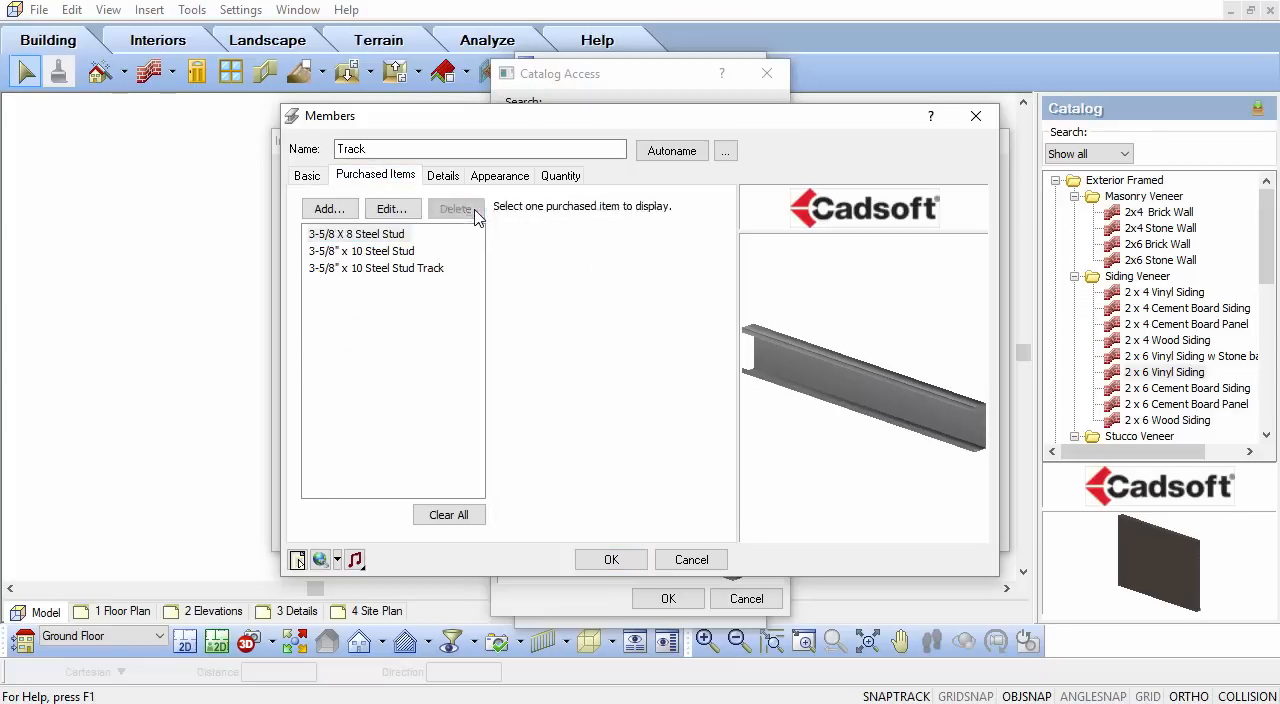
left_click(376, 268)
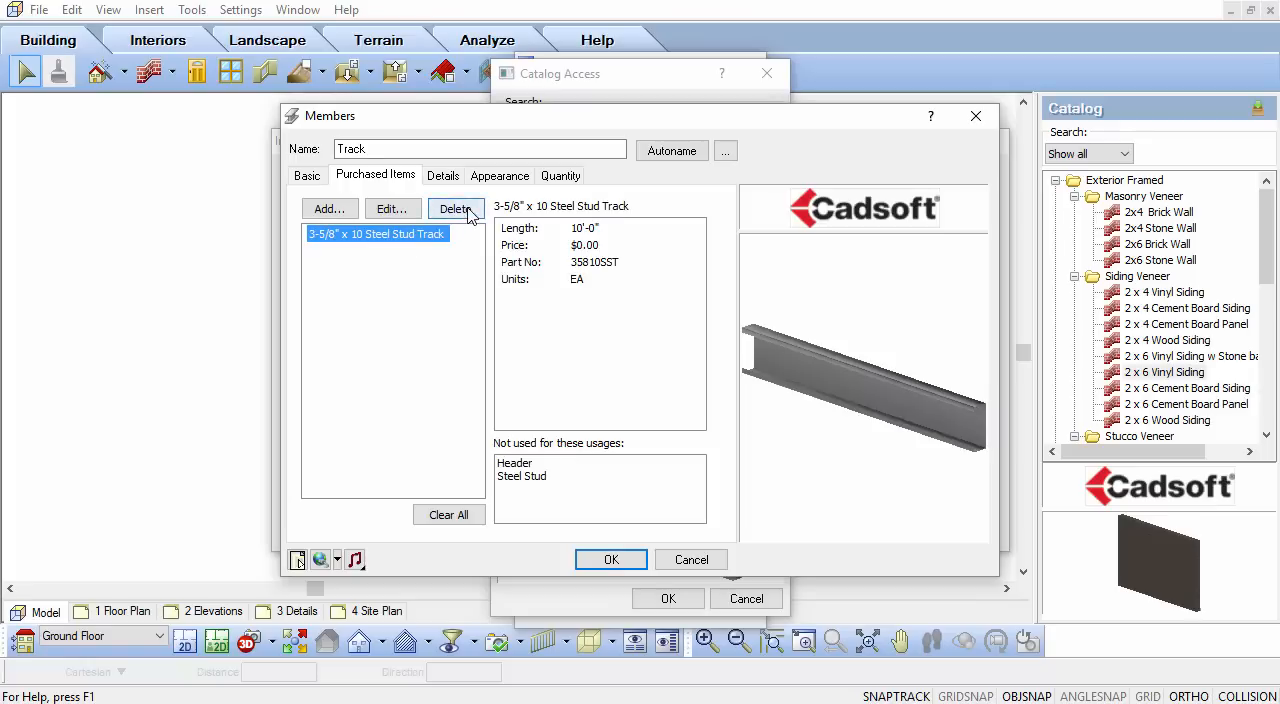
left_click(456, 208)
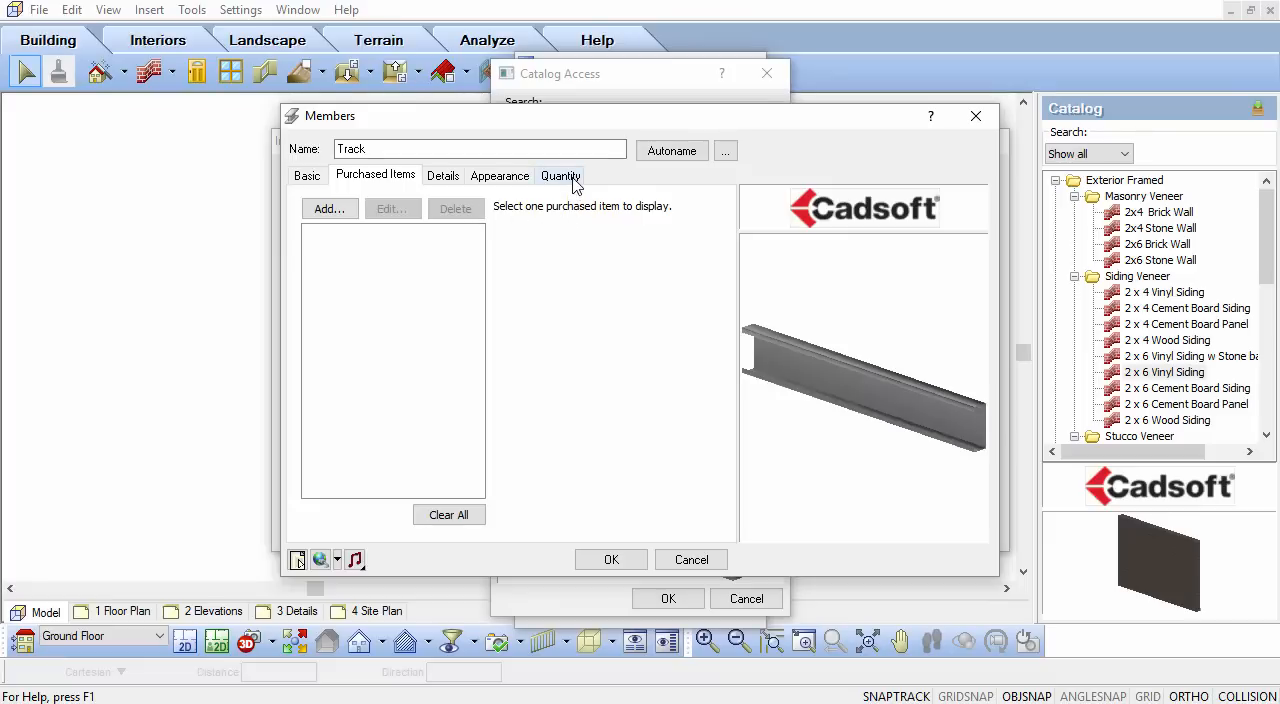
left_click(560, 176)
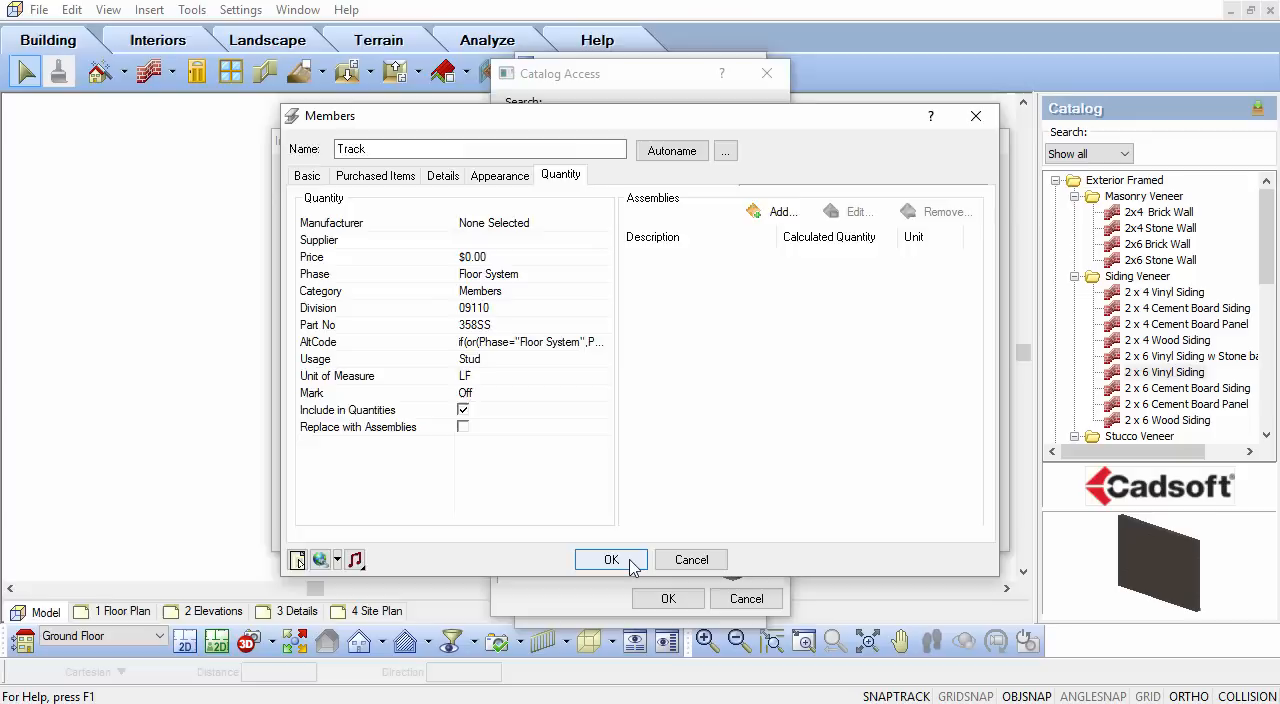
Save Track, assign it to the bottom plate, rename the plate 'Track' and show its usage list
left_click(612, 560)
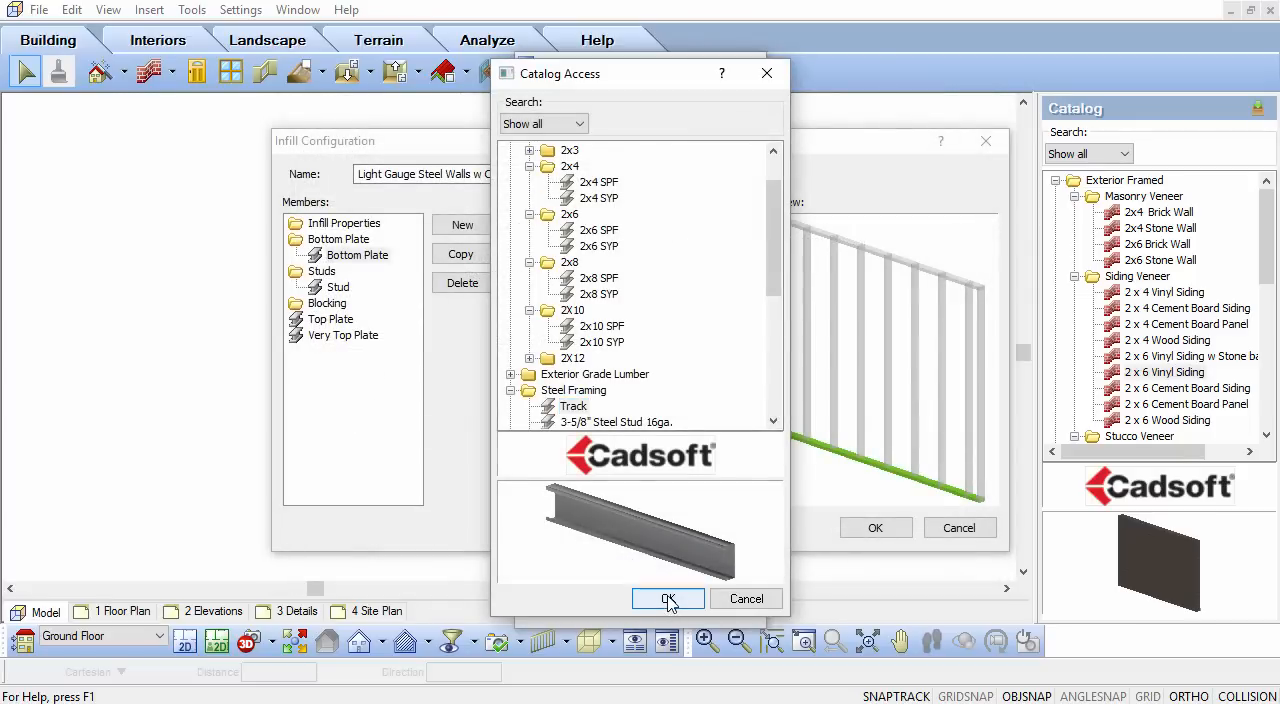
left_click(668, 598)
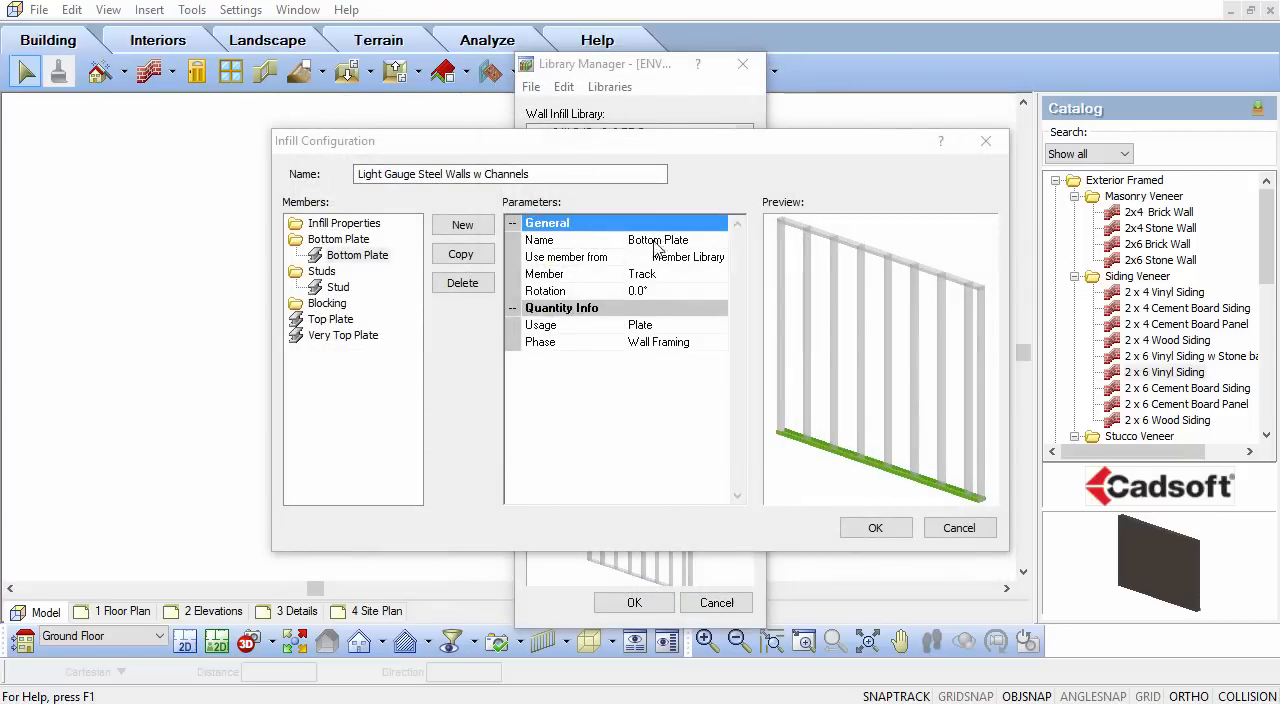
left_click(656, 240)
type("Track")
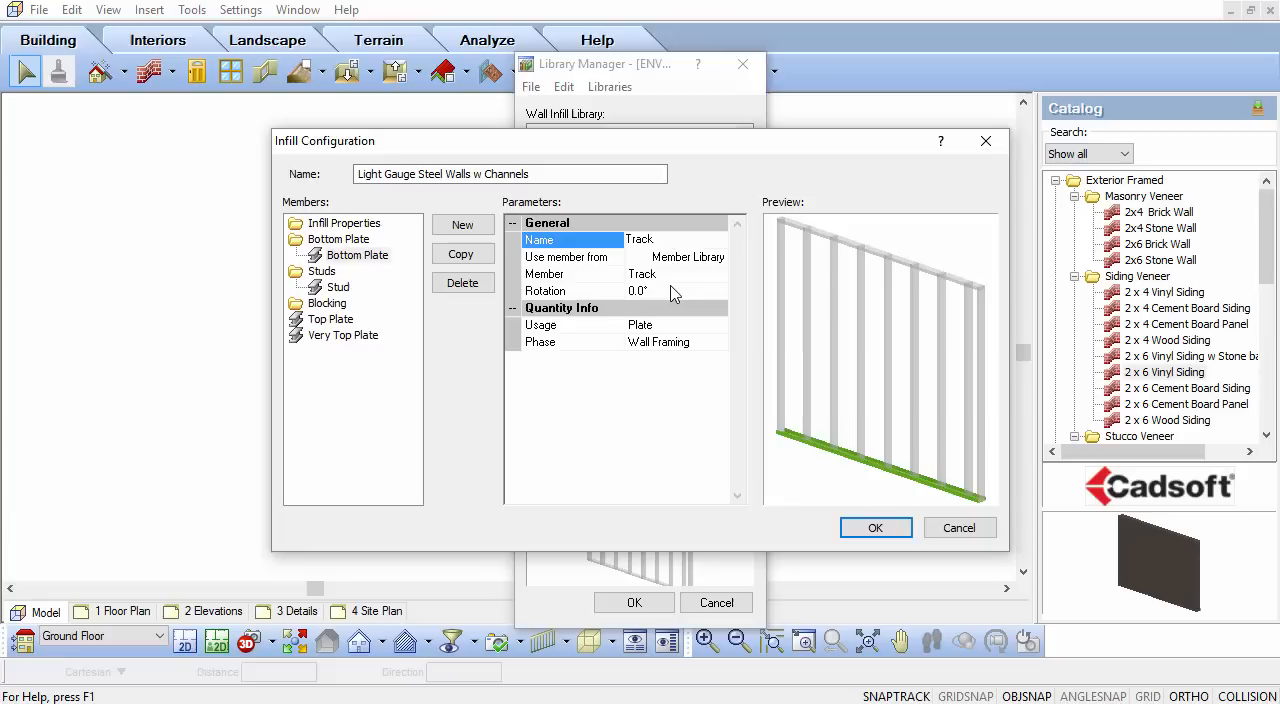
left_click(544, 290)
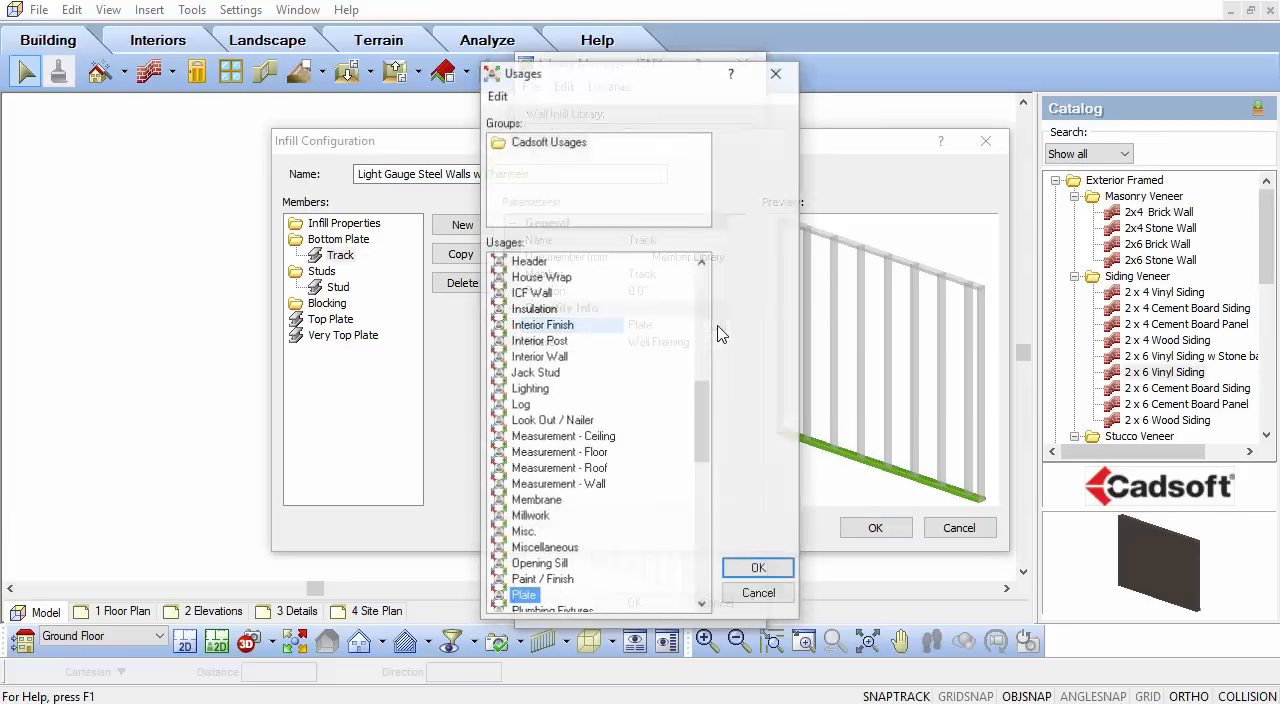
Set the Track bottom plate's usage to Track instead of Plate
scroll("down", 3)
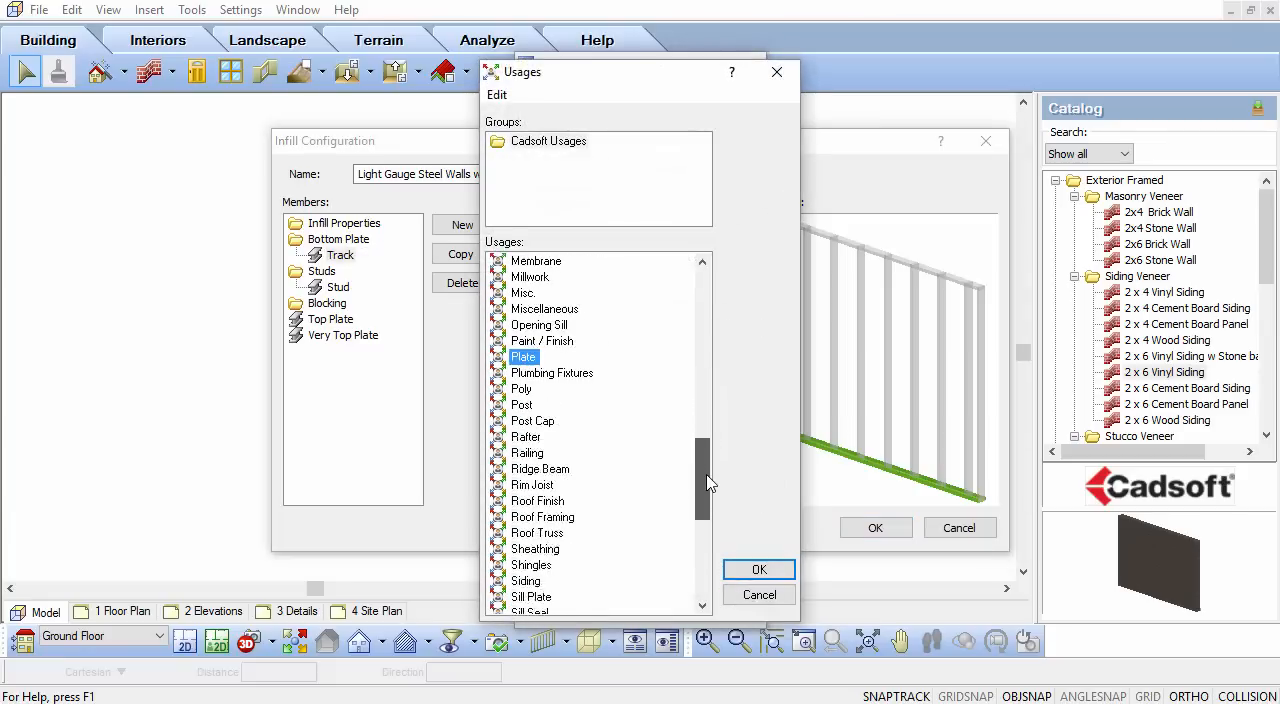
scroll("down", 3)
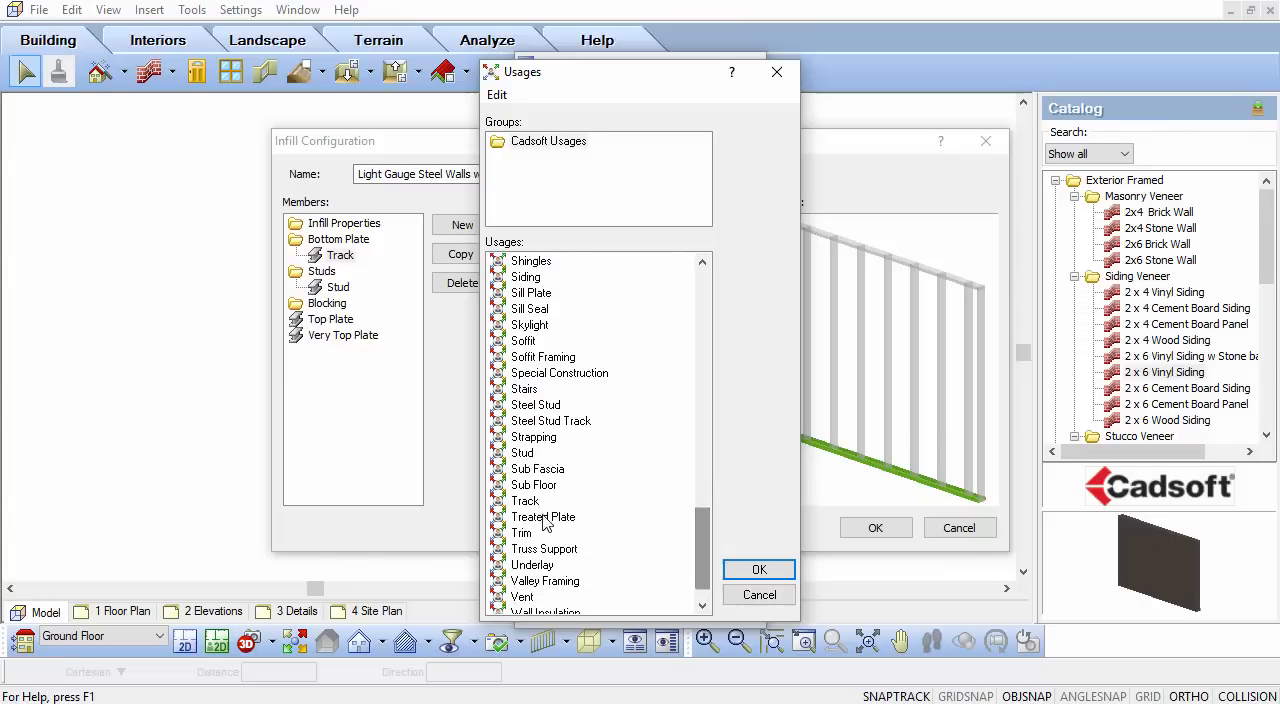
left_click(524, 500)
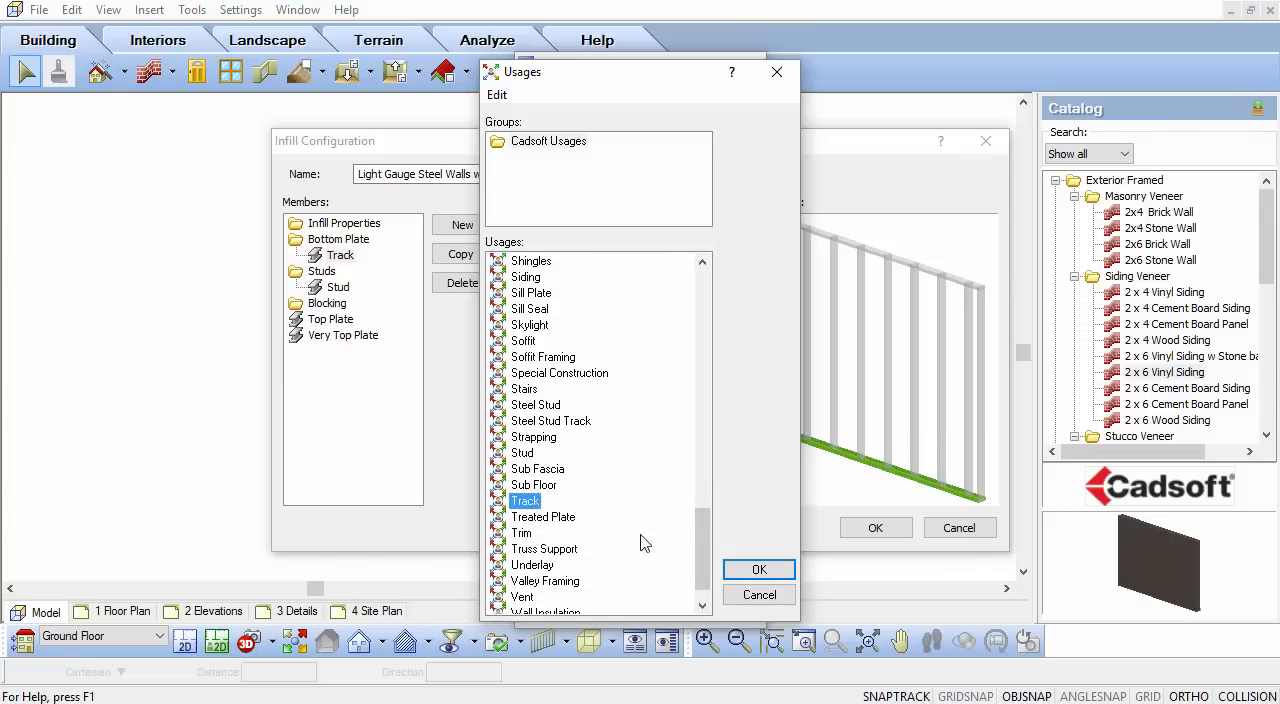
right_click(524, 500)
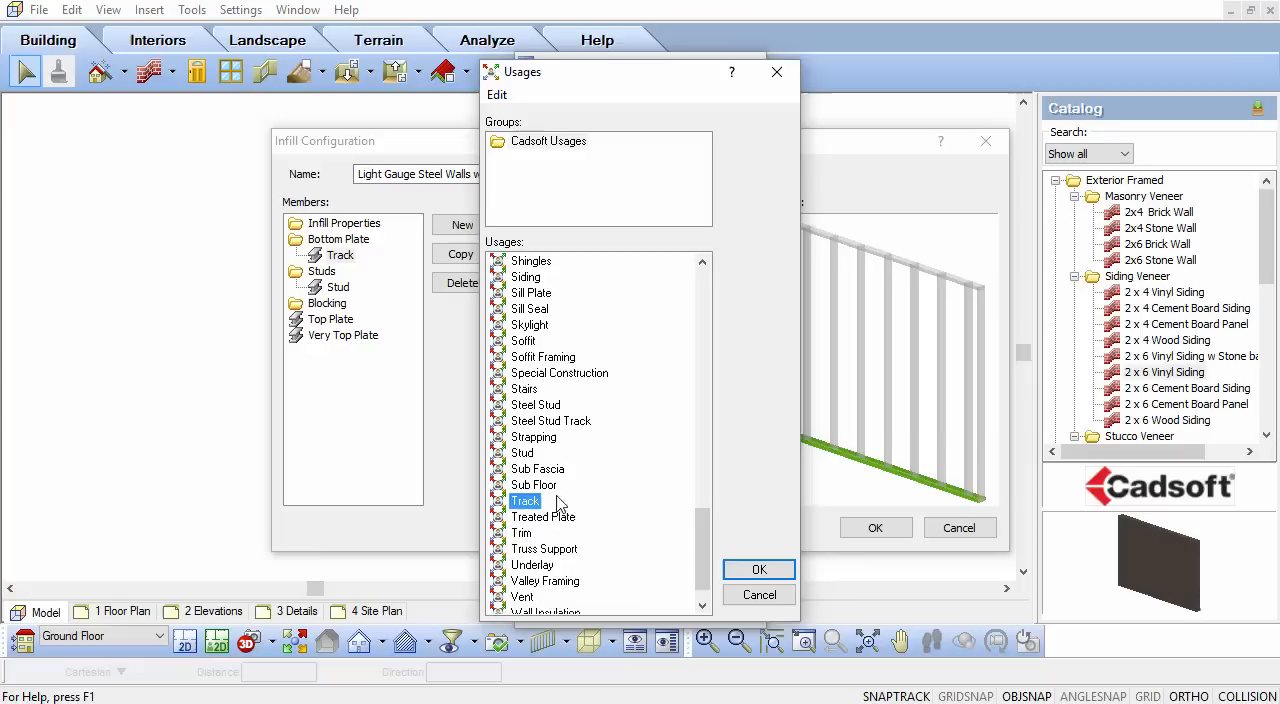
left_click(758, 568)
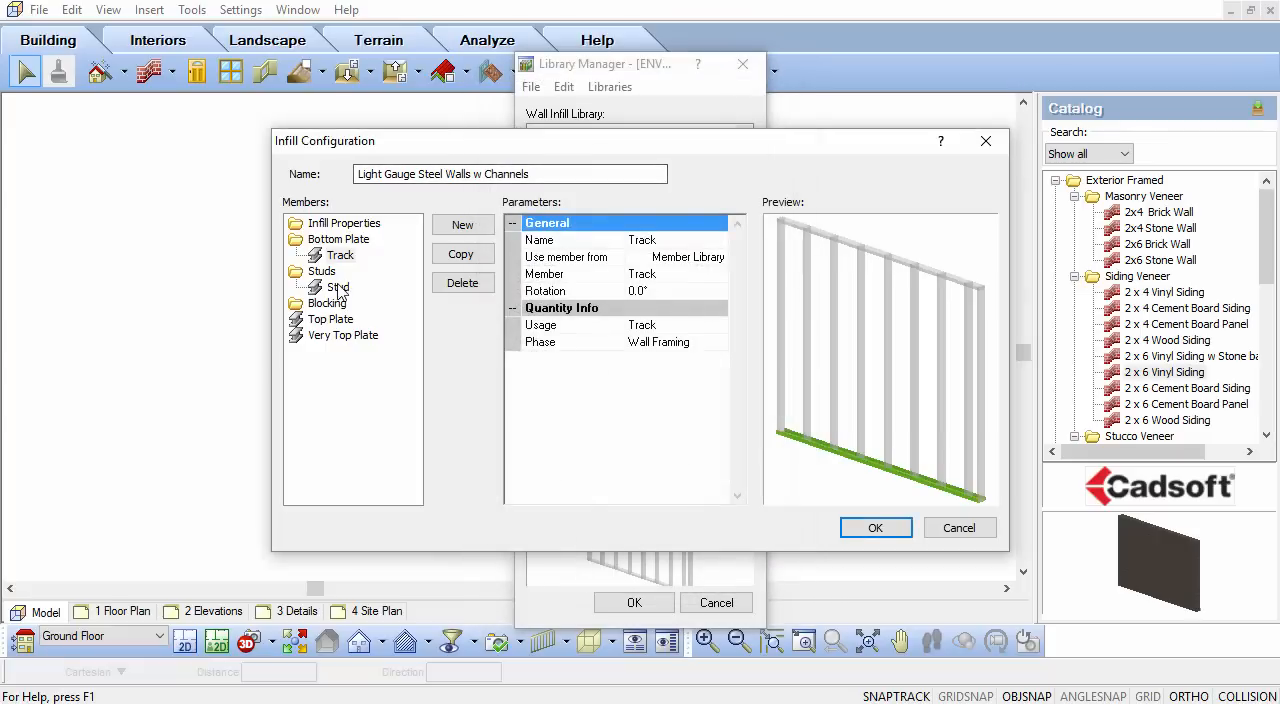
left_click(340, 256)
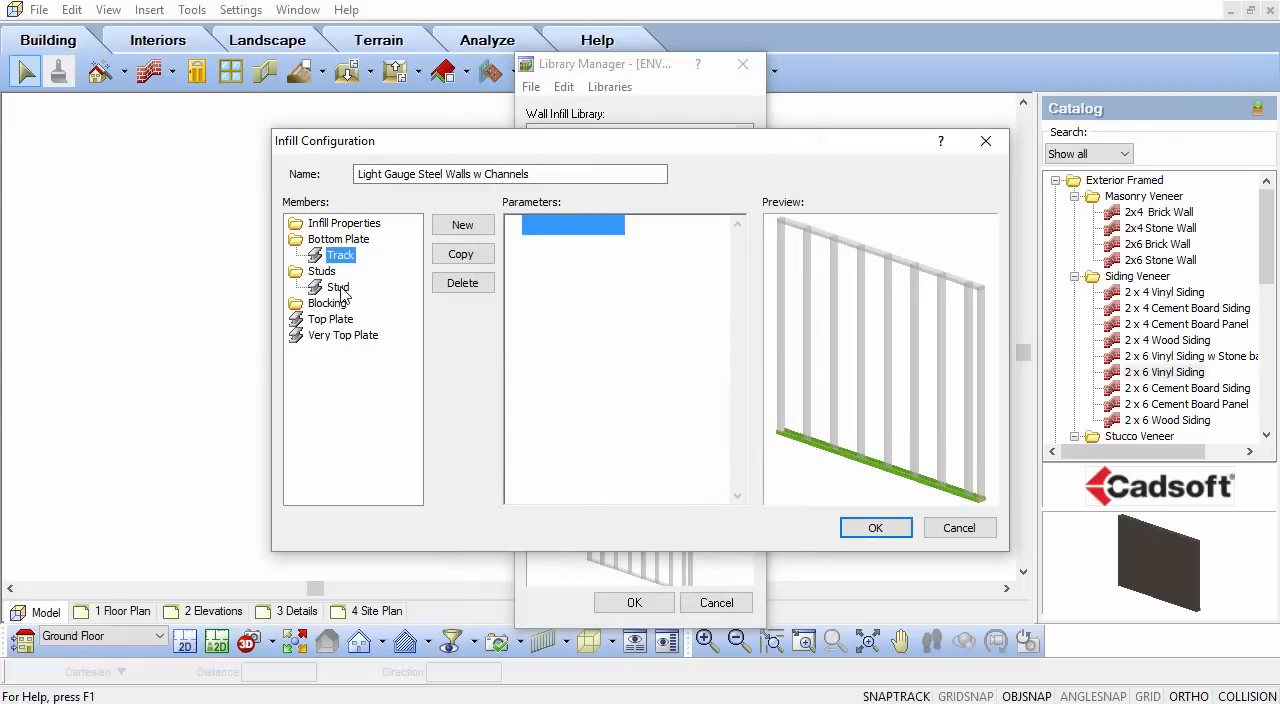
left_click(340, 288)
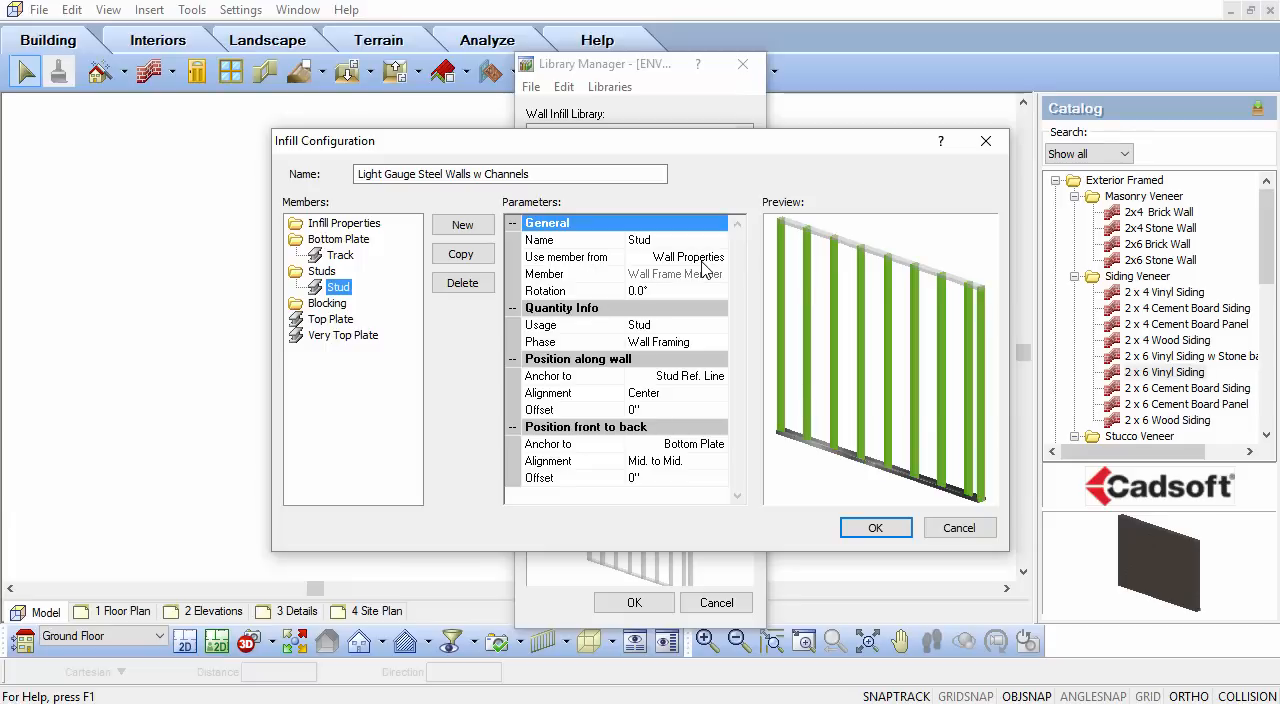
mouse_move(324, 314)
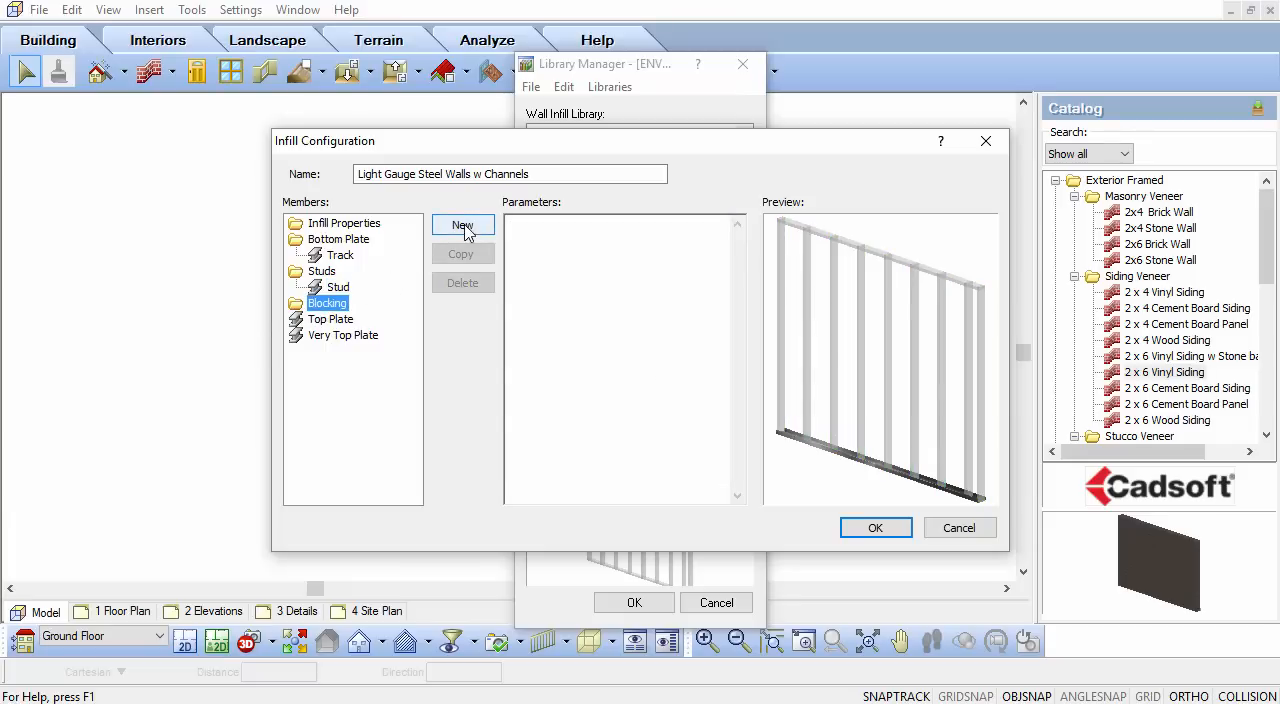
Add a Blocking member sourced from the Member Library and start a new member from Track
left_click(462, 224)
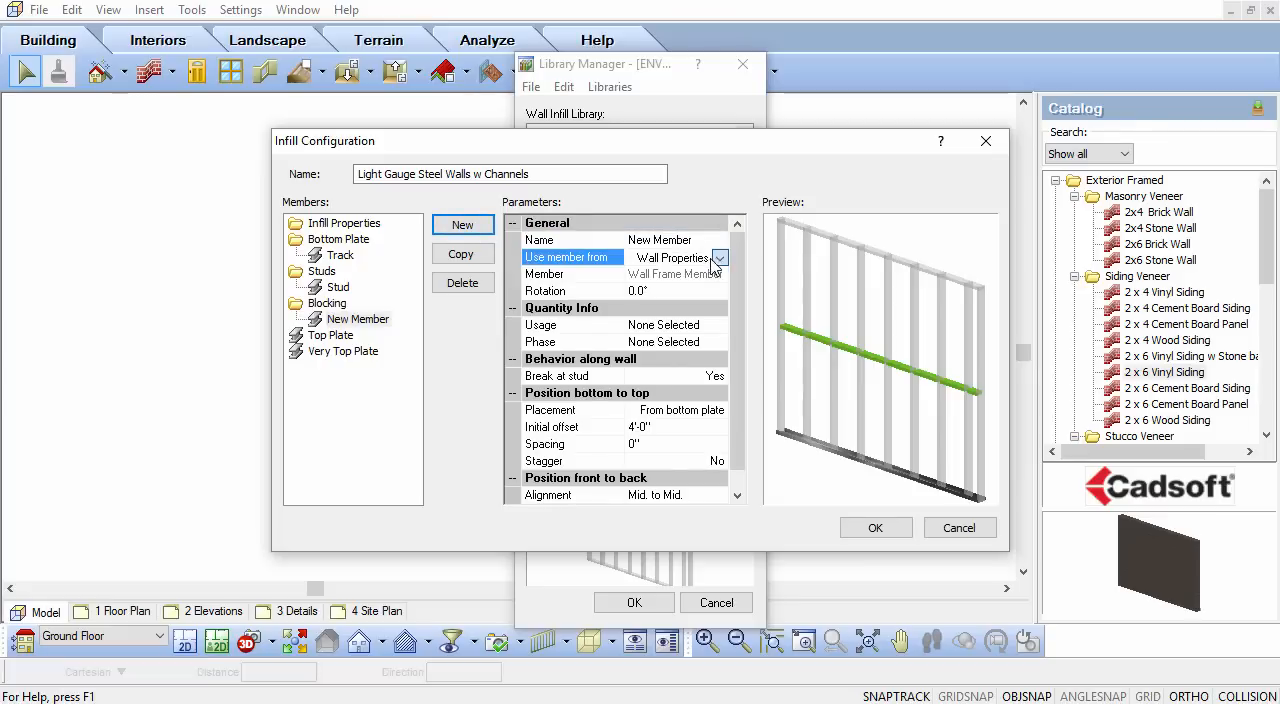
left_click(718, 258)
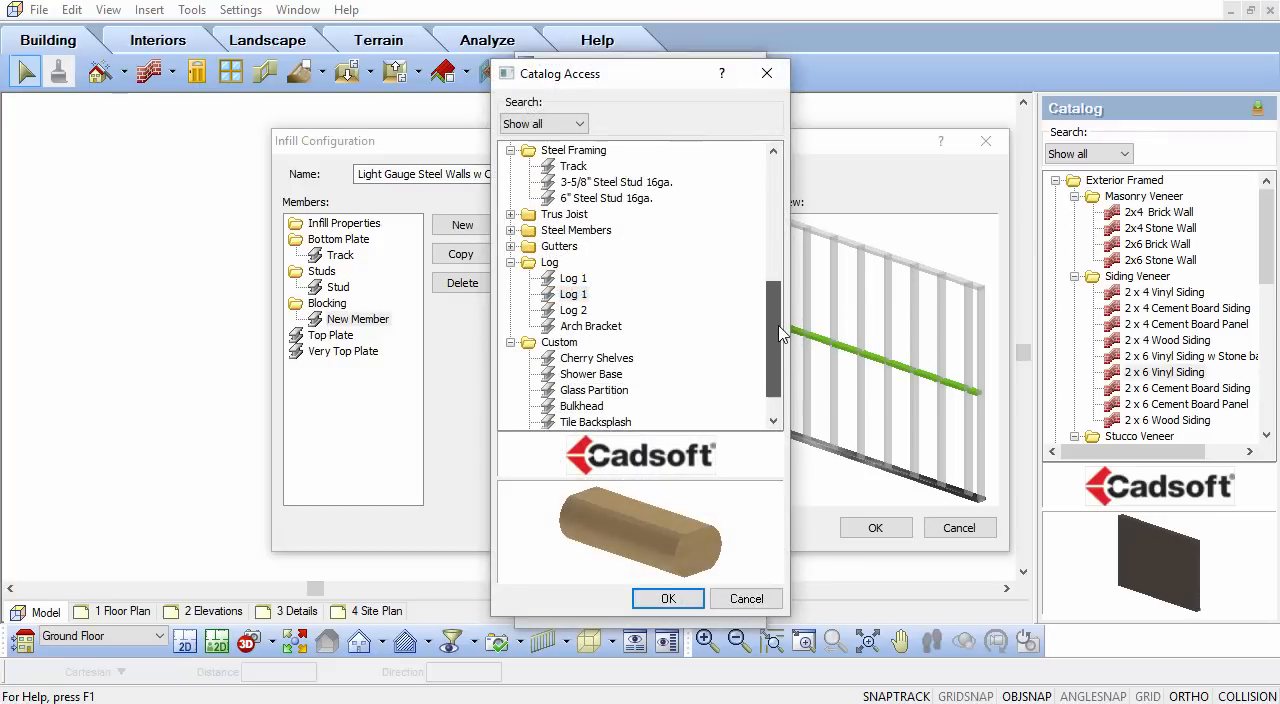
scroll("up", 3)
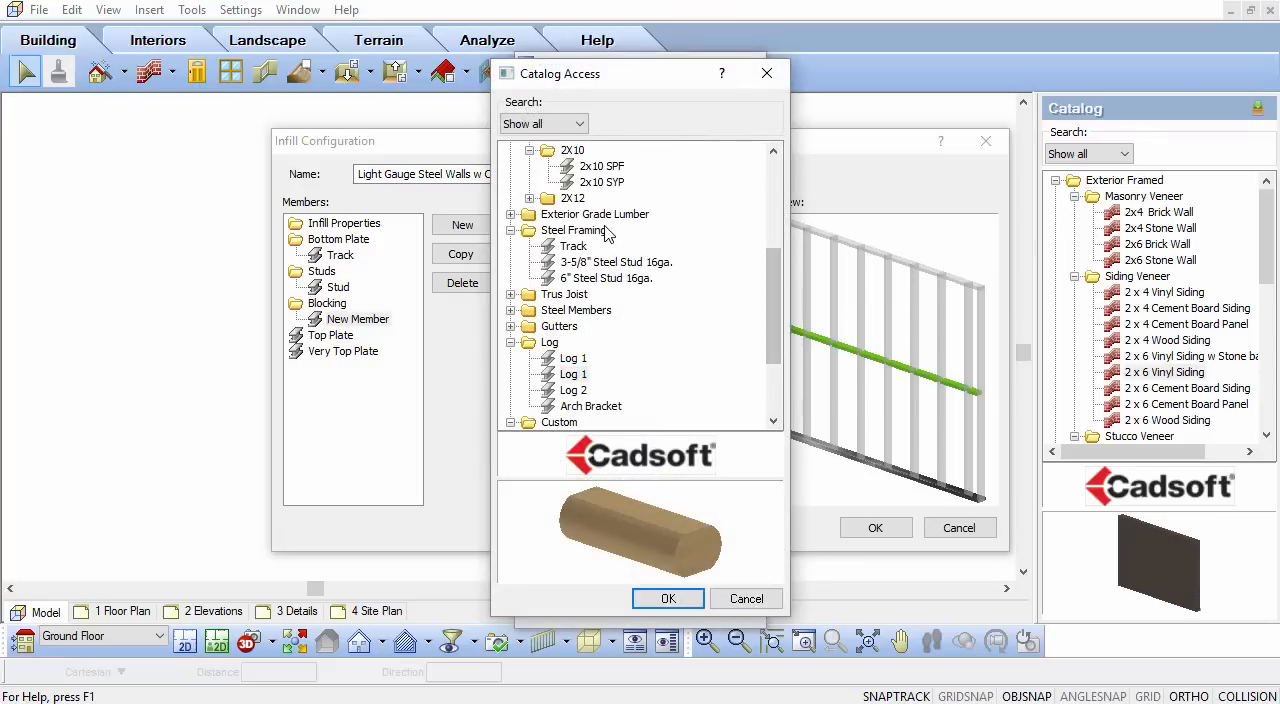
left_click(574, 246)
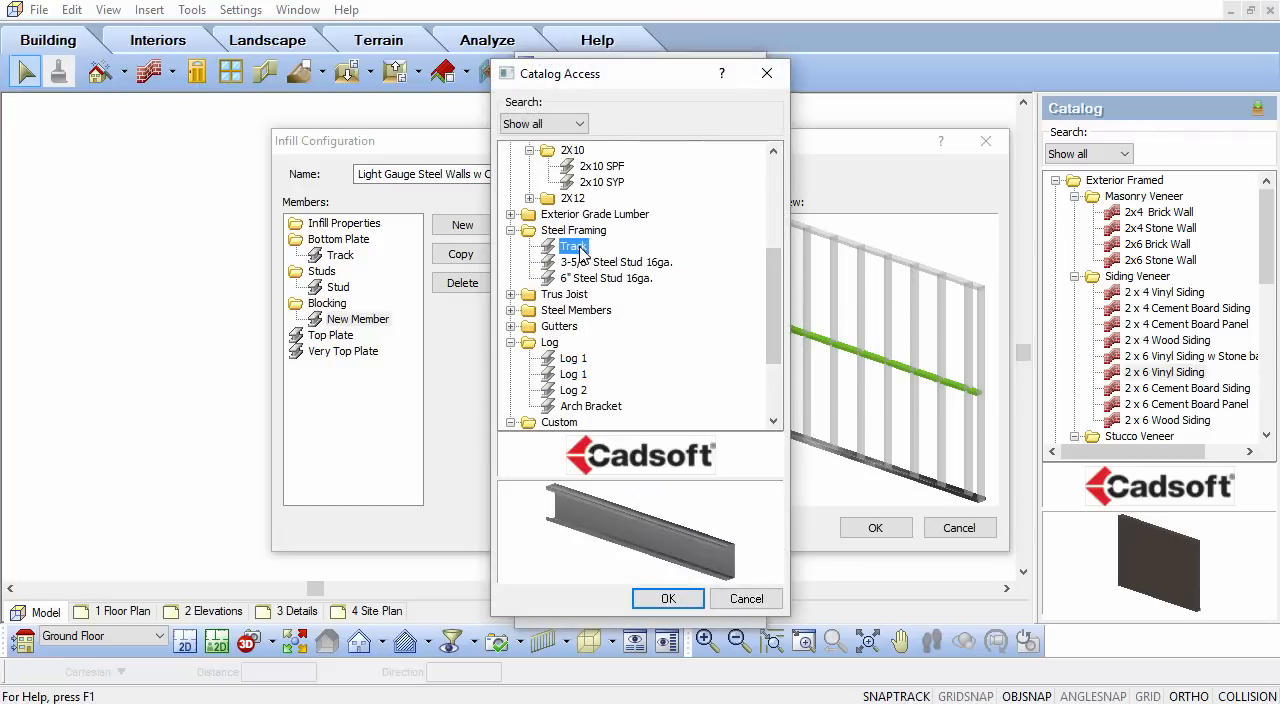
double_click(574, 246)
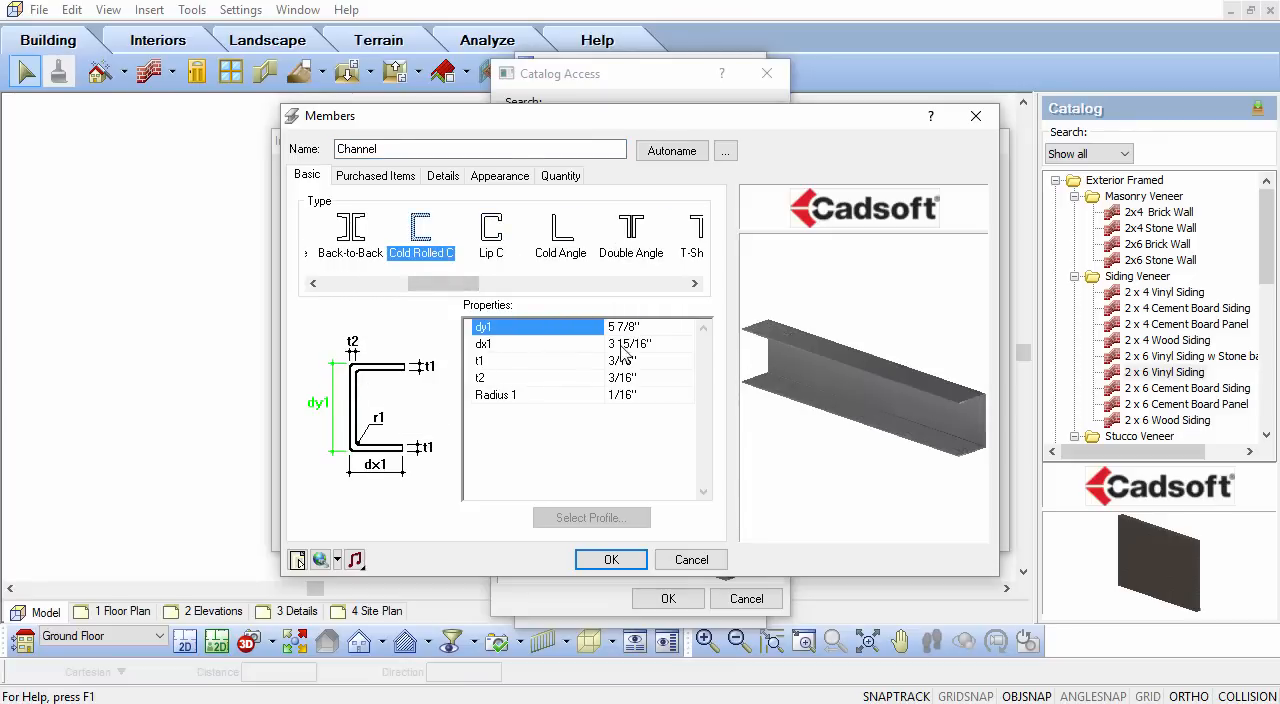
Define Channel with dx1 1.5", rotation 270° and centred reference point, and use it as blocking
double_click(622, 326)
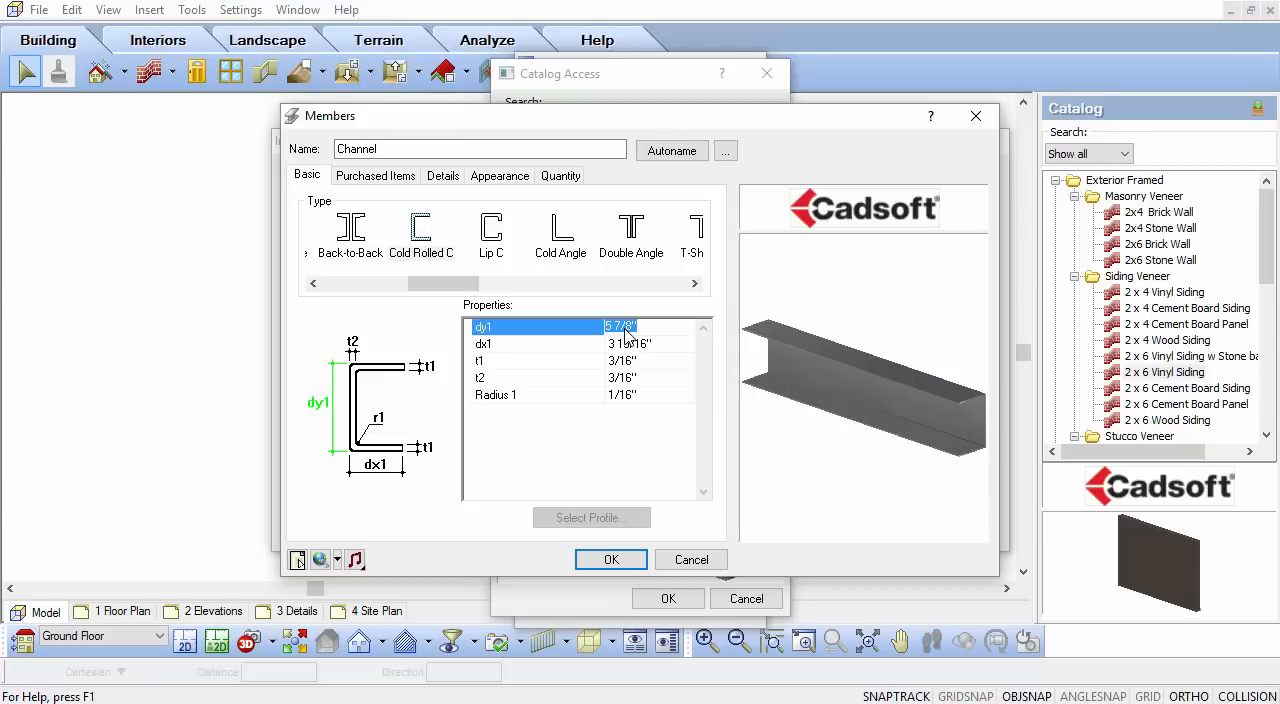
left_click(484, 344)
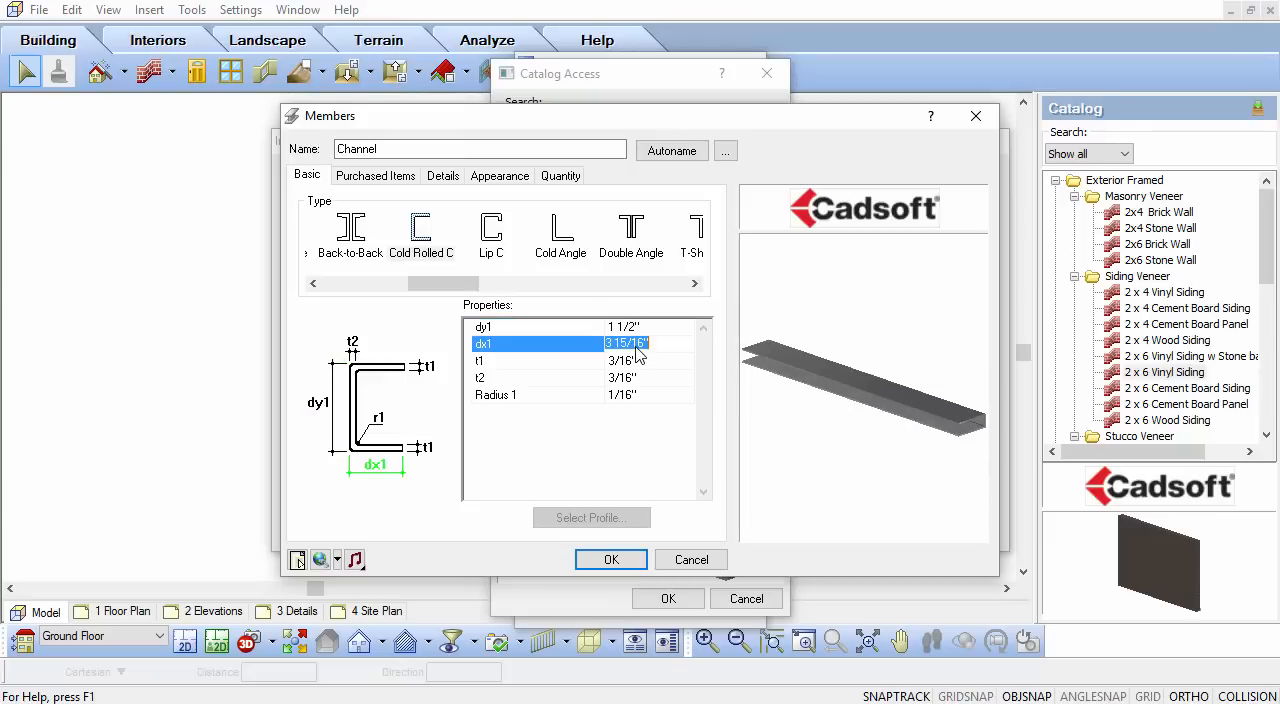
type("1.5")
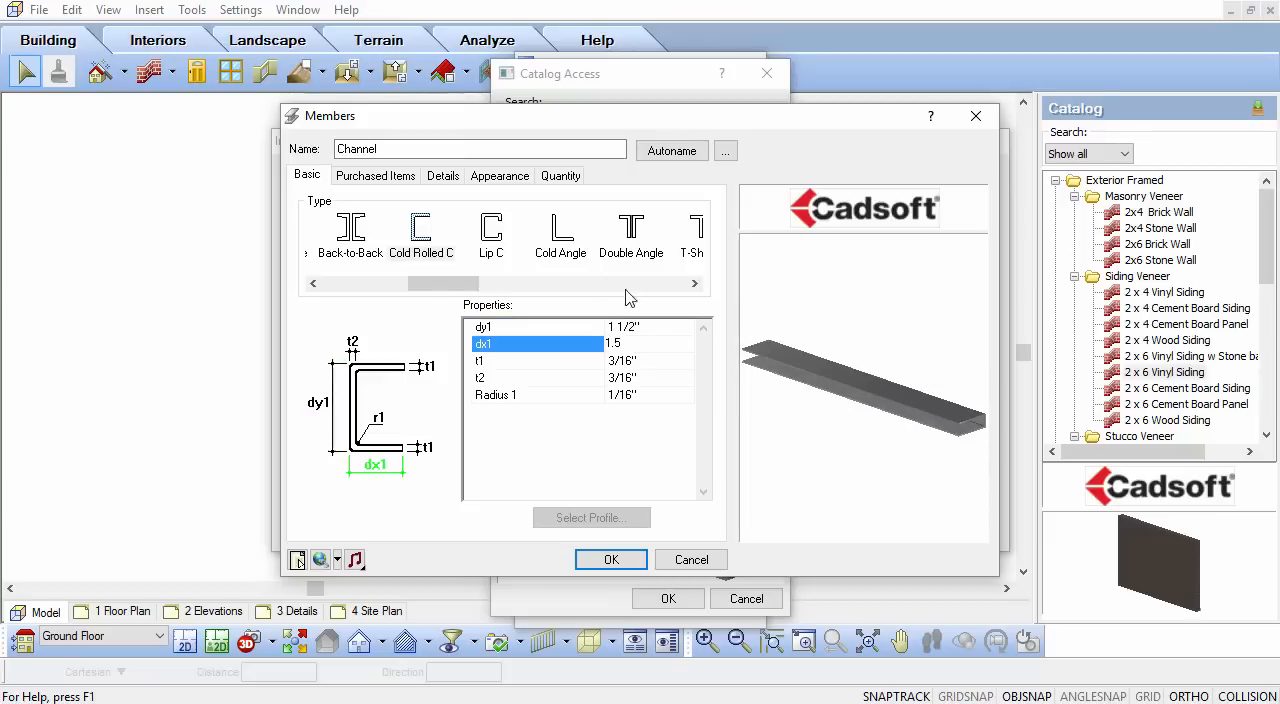
left_click(442, 176)
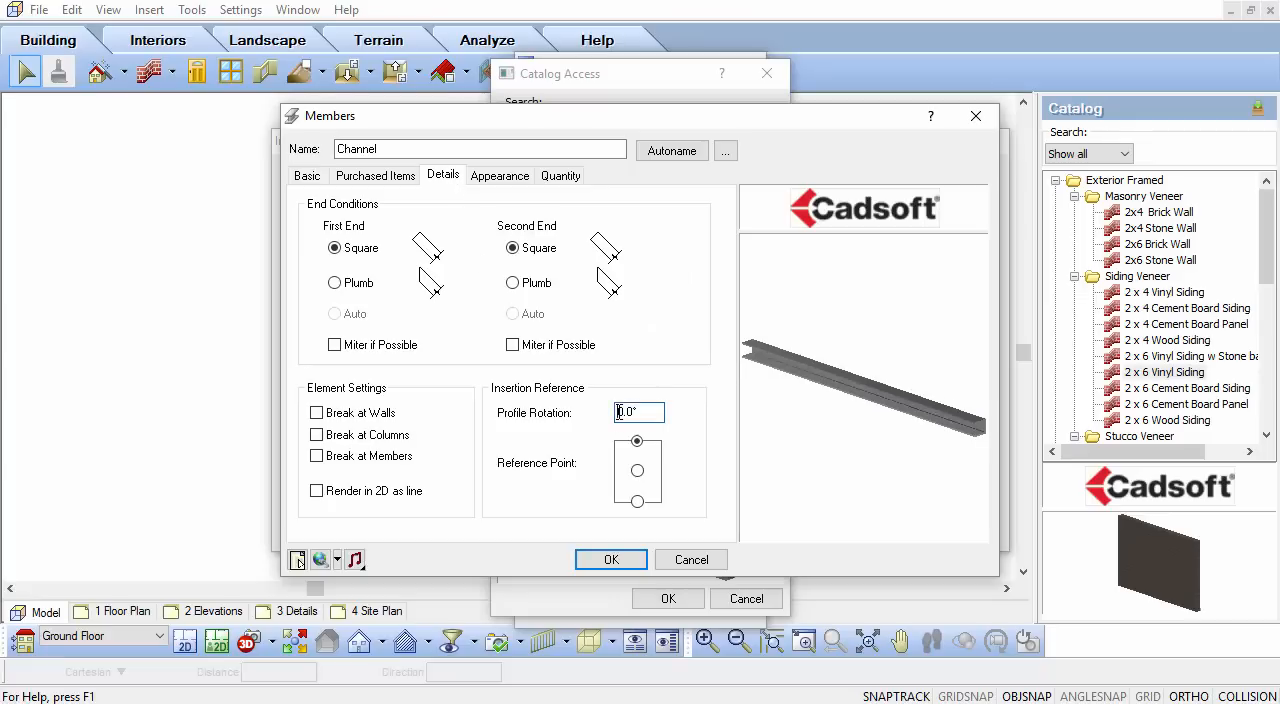
type("270.0")
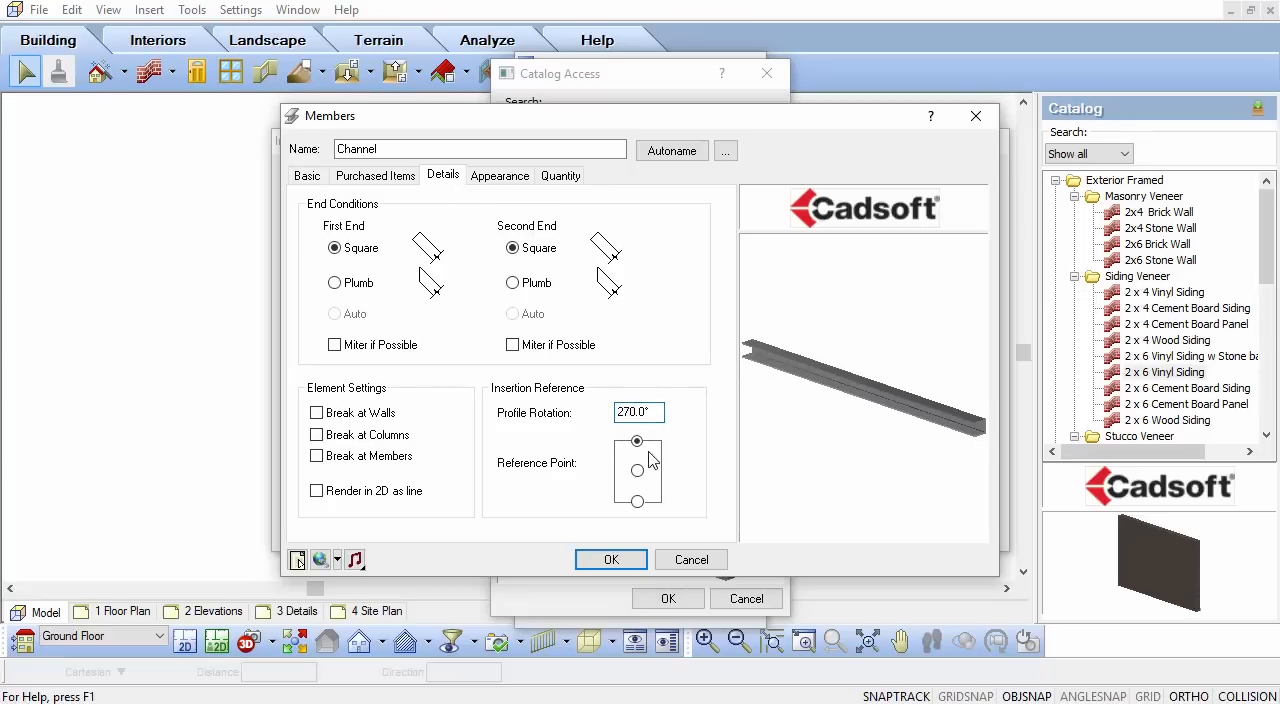
left_click(636, 472)
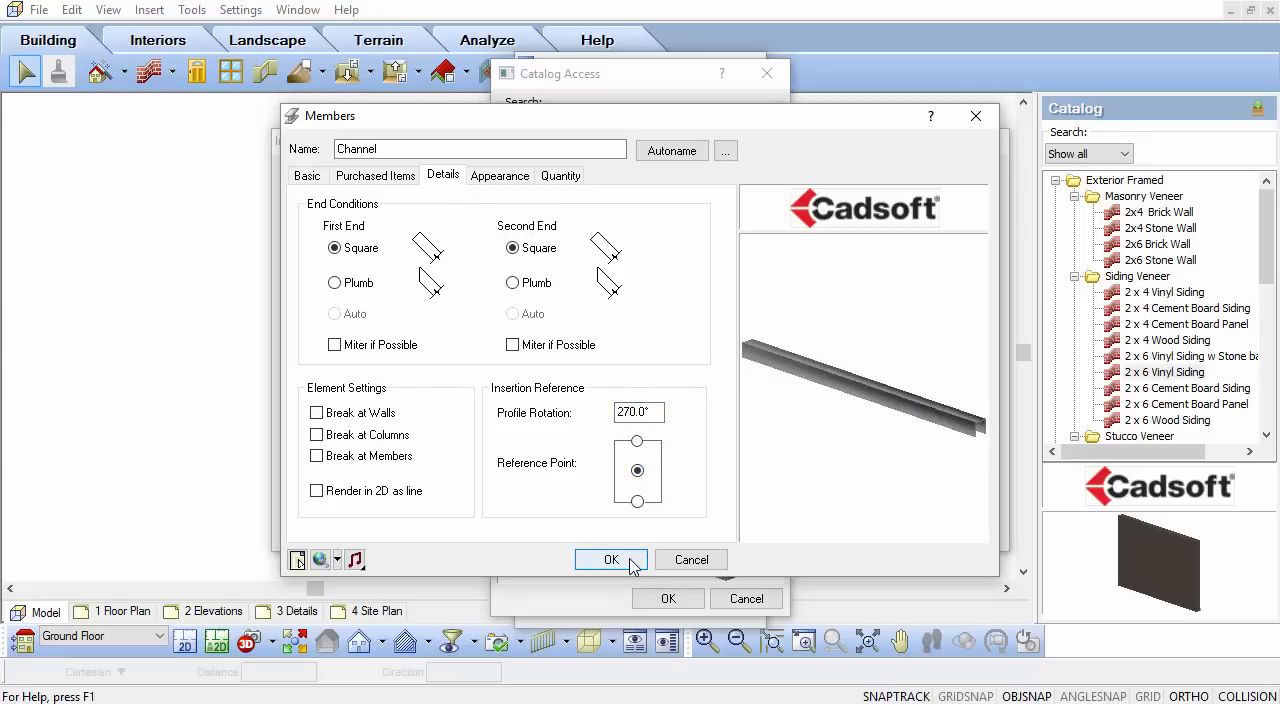
left_click(612, 560)
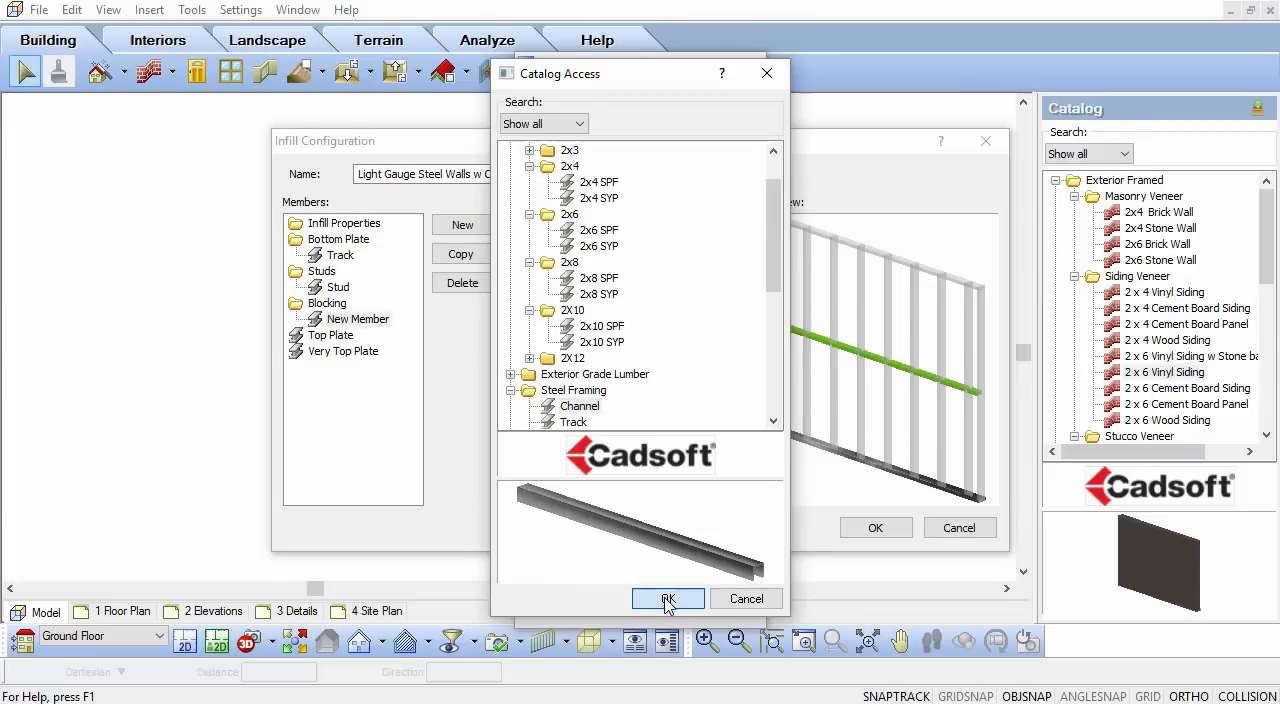
left_click(668, 598)
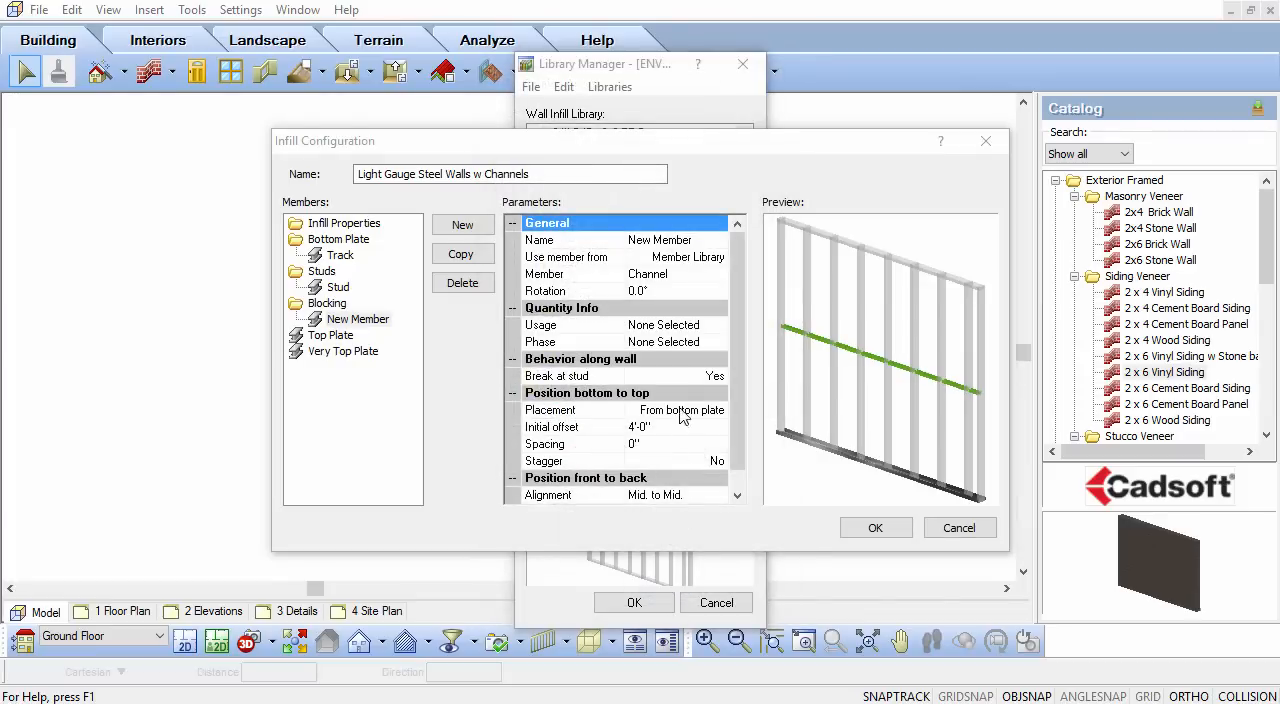
mouse_move(684, 258)
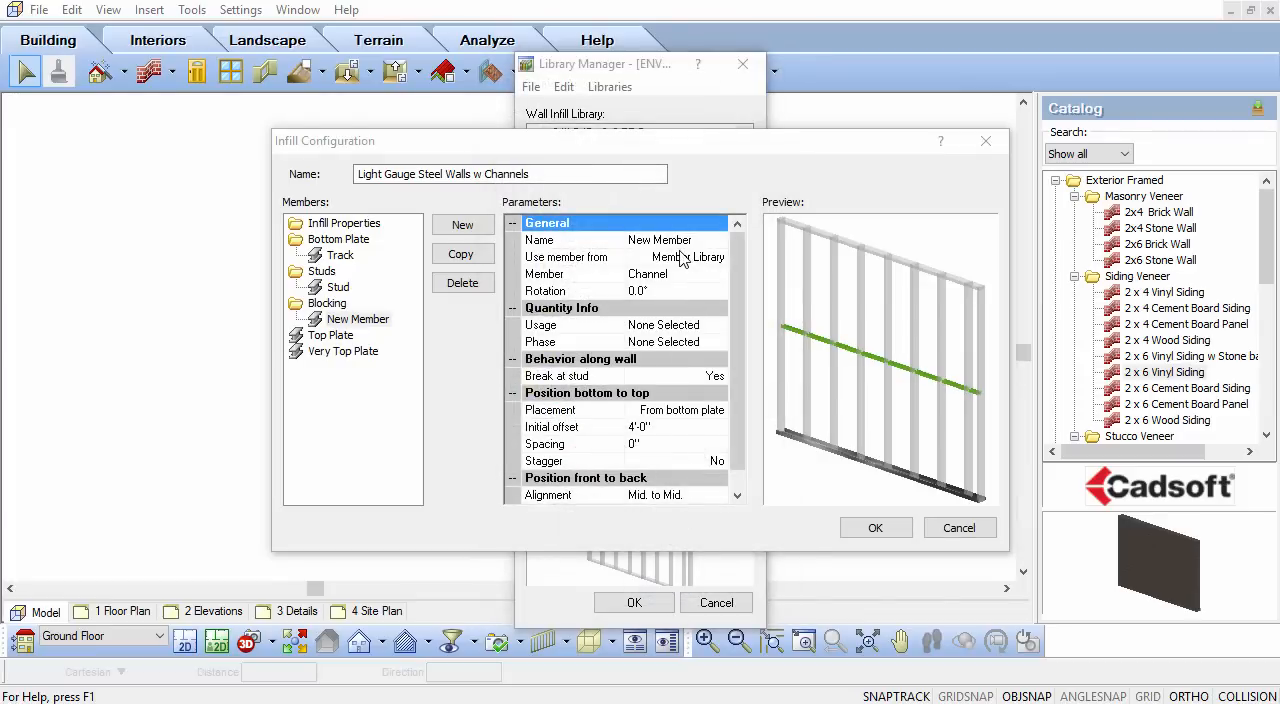
Add a new Channel usage and assign it to the blocking member
left_click(564, 324)
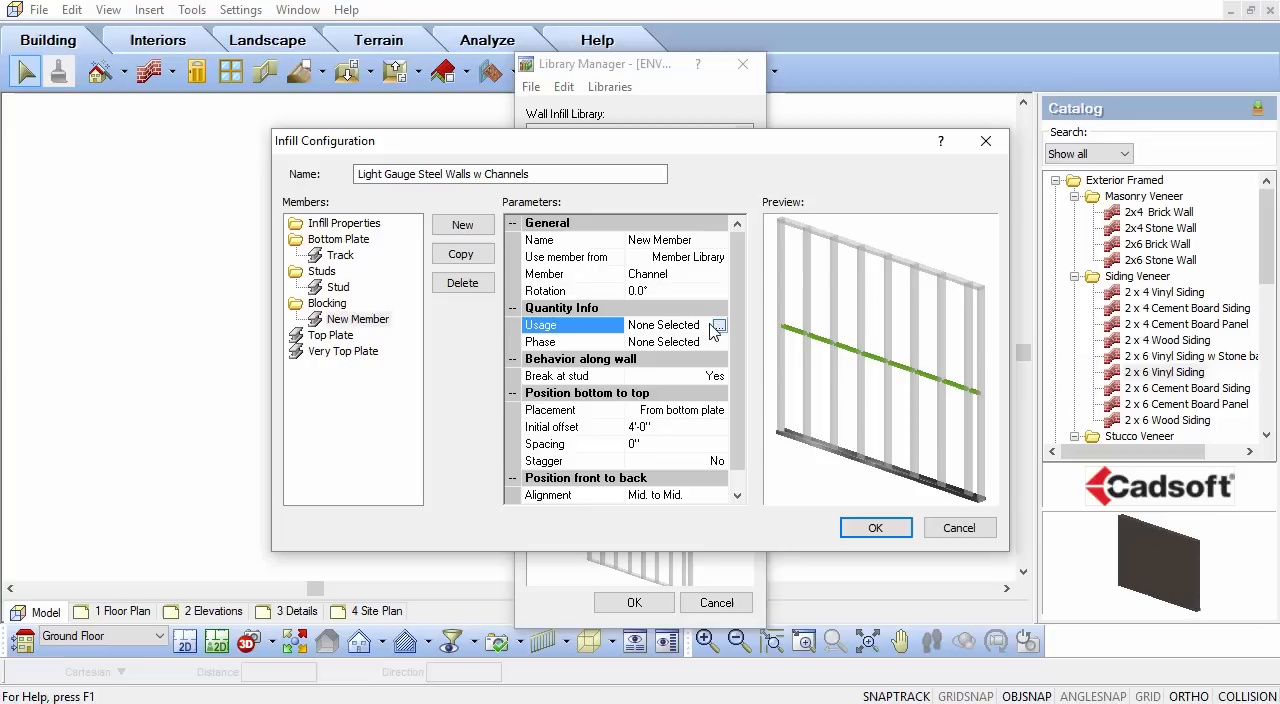
left_click(718, 324)
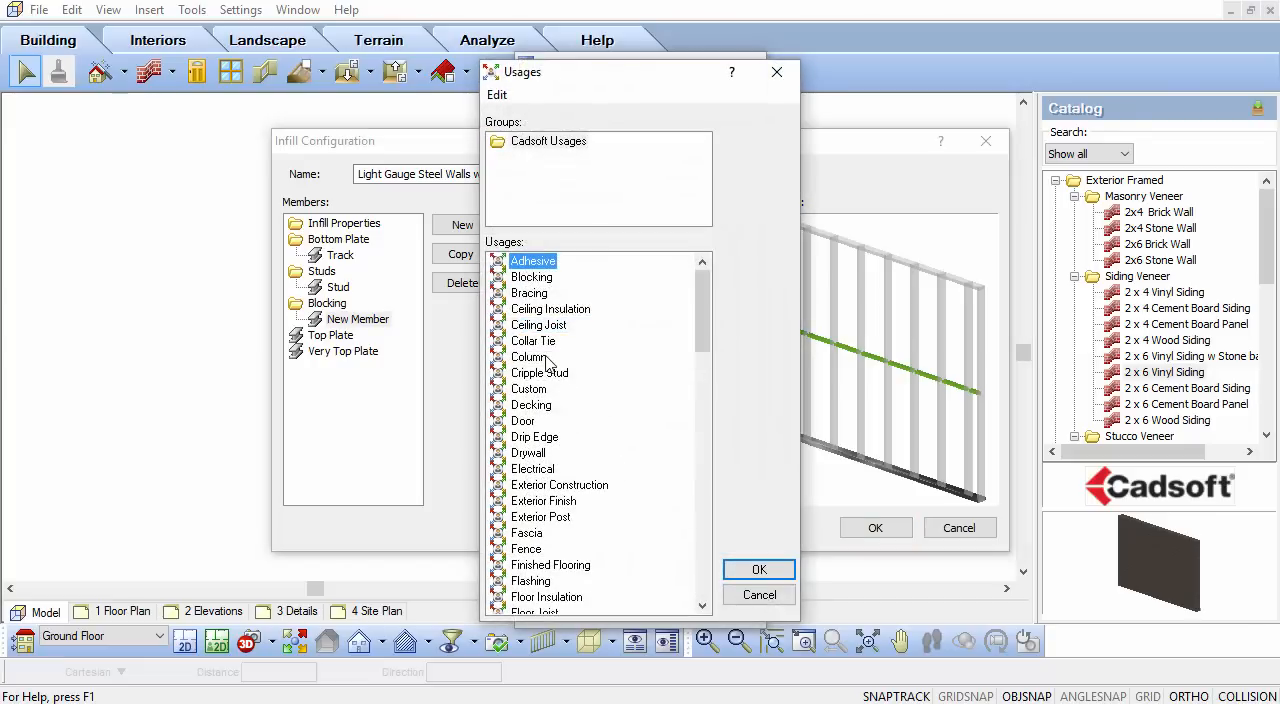
right_click(524, 340)
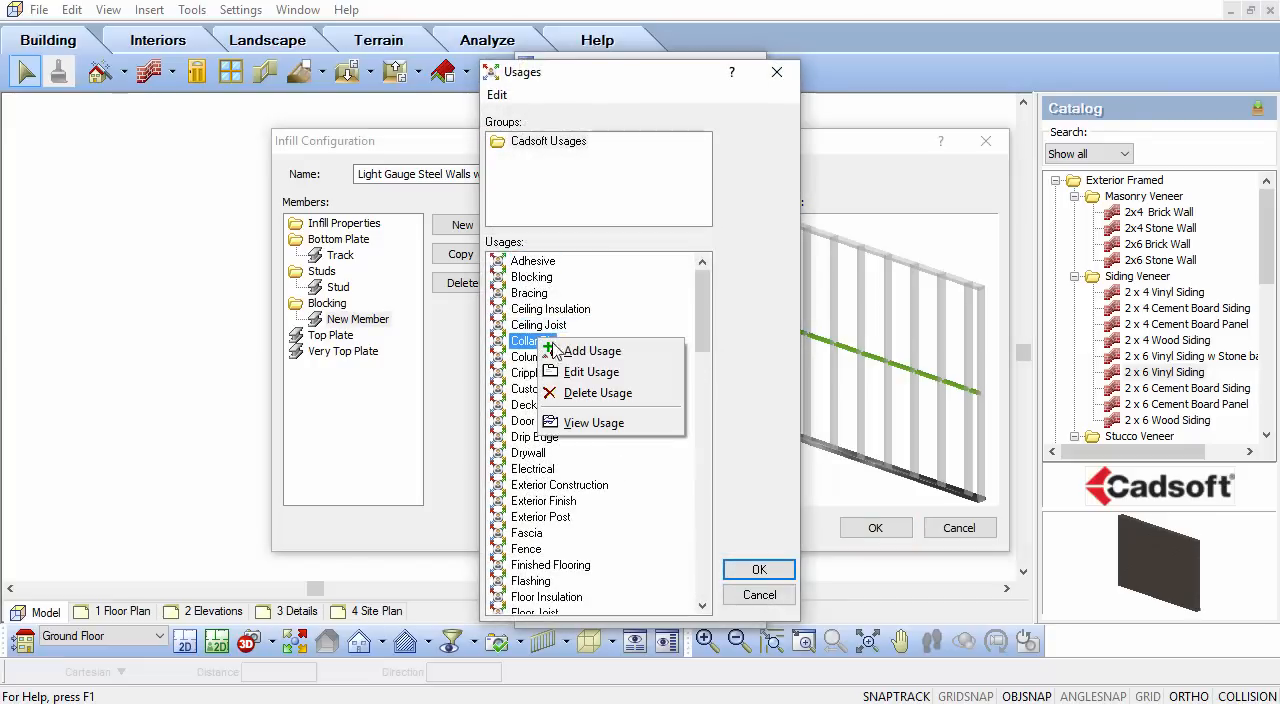
left_click(592, 372)
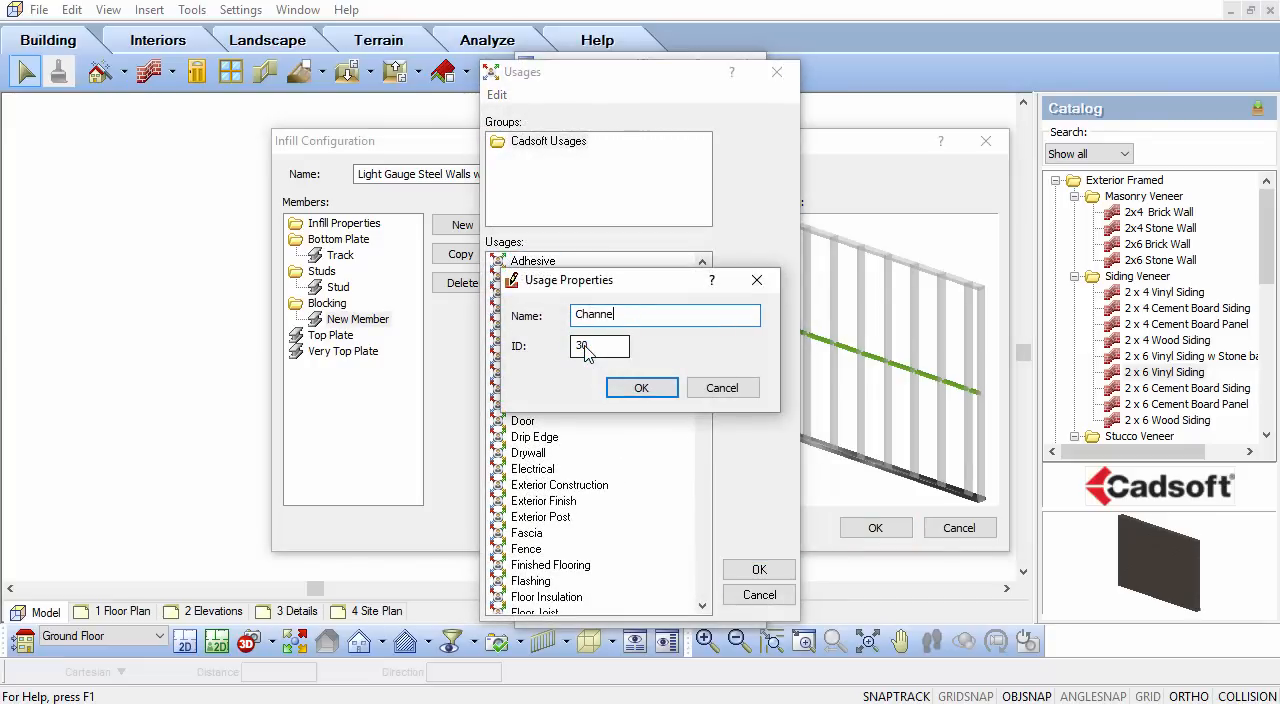
left_click(640, 388)
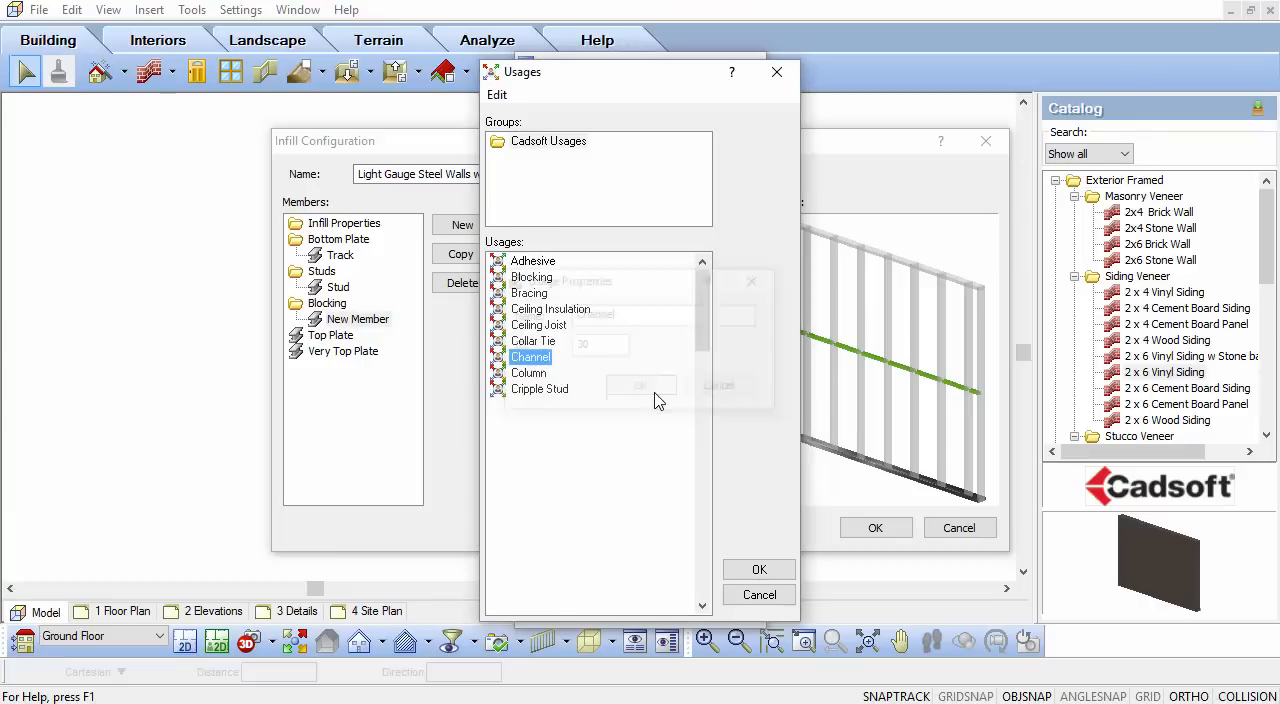
left_click(760, 568)
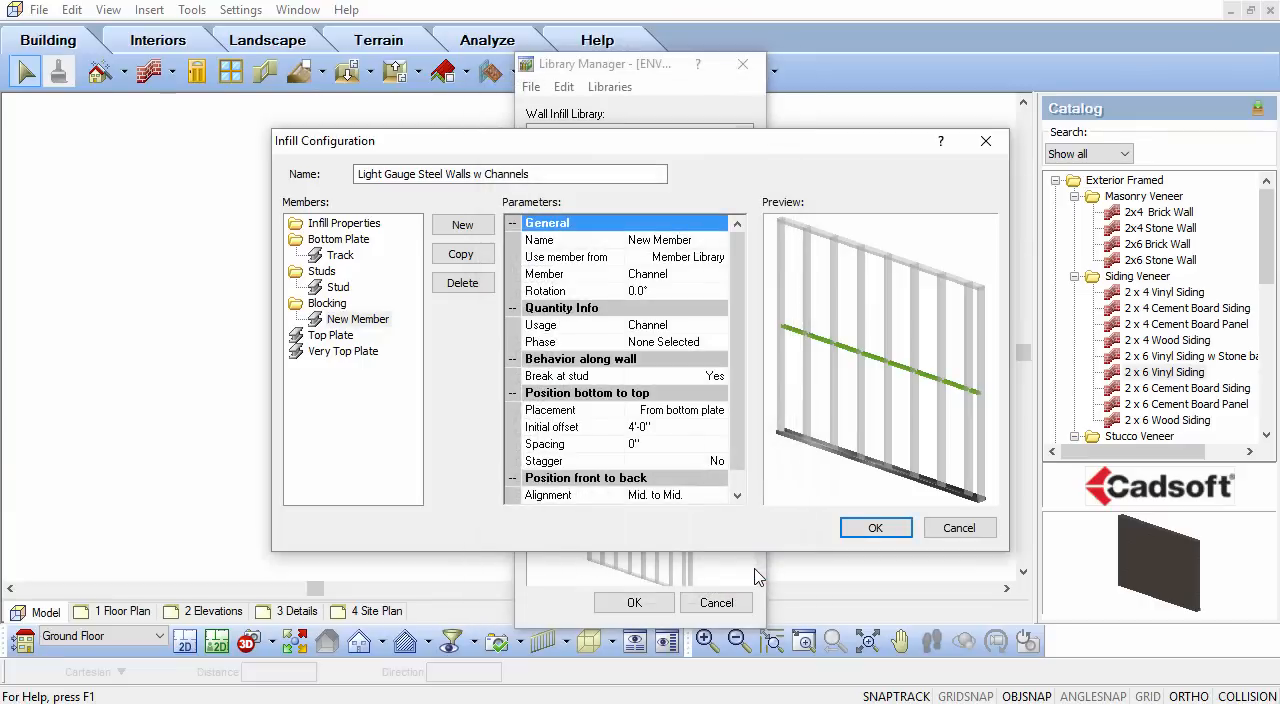
Set phase Wall Framing, no break at studs, initial offset 2'-0" and spacing 2'-0"
left_click(664, 342)
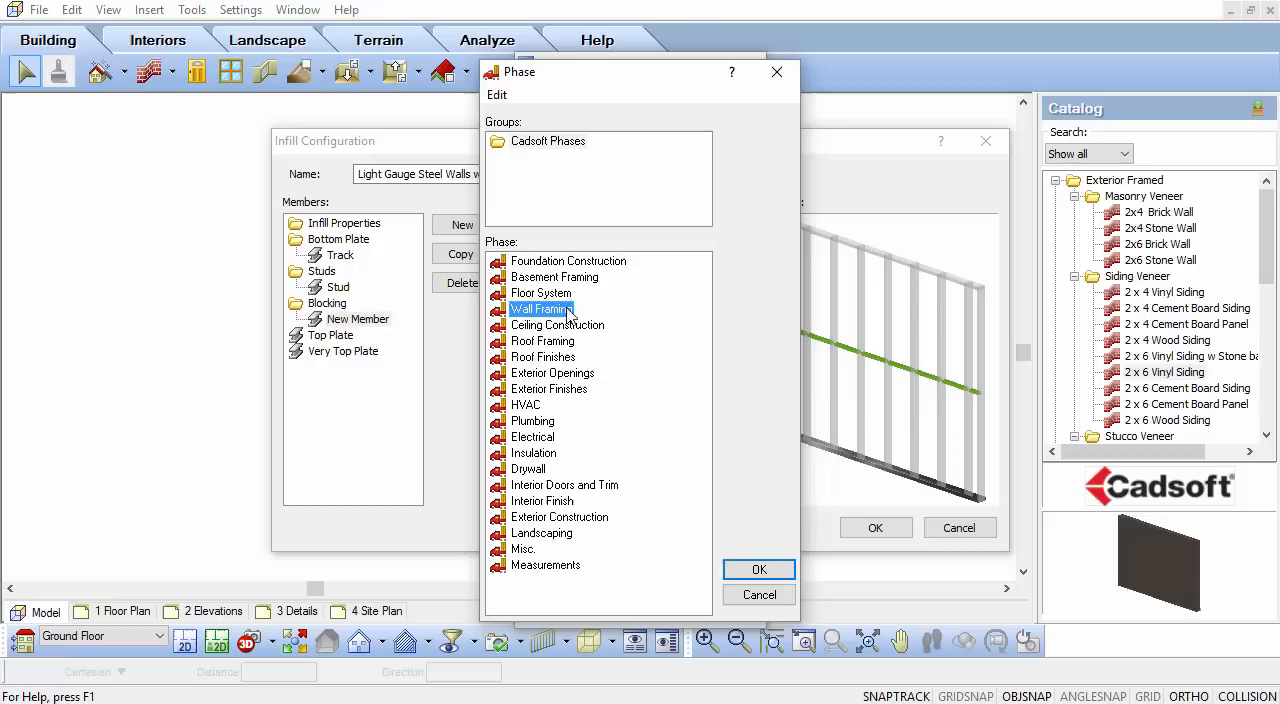
left_click(758, 568)
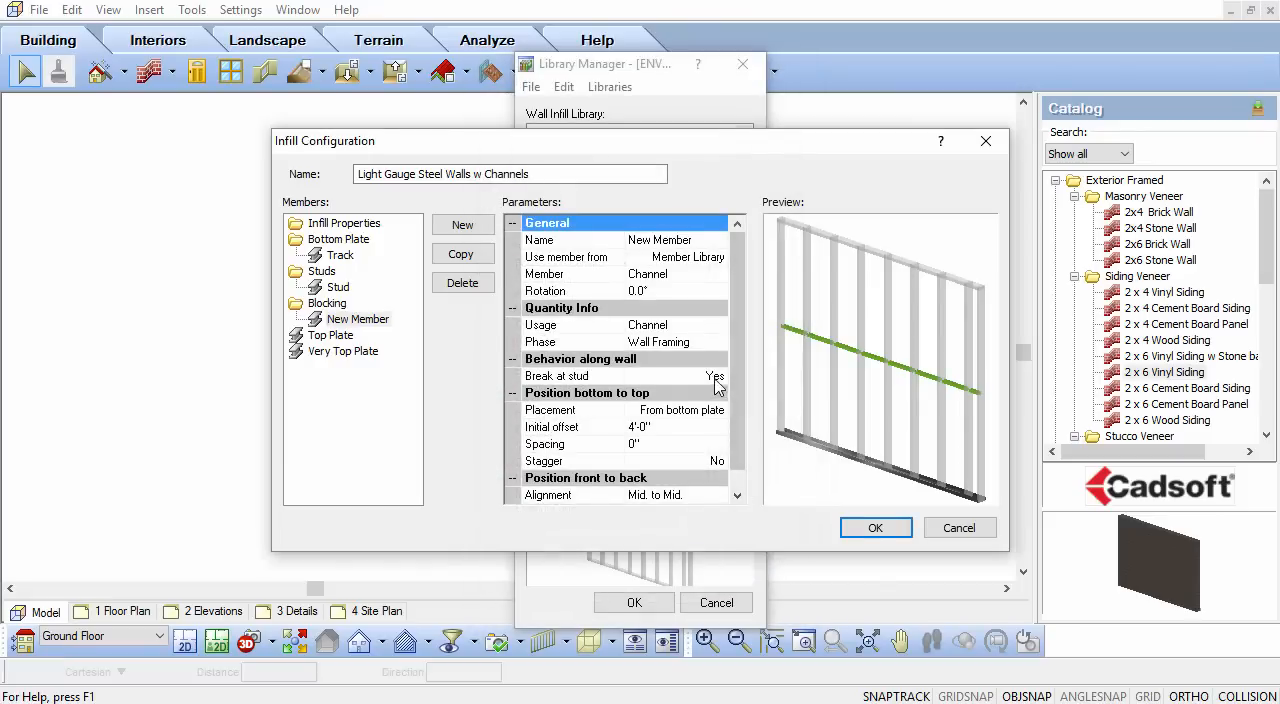
left_click(714, 376)
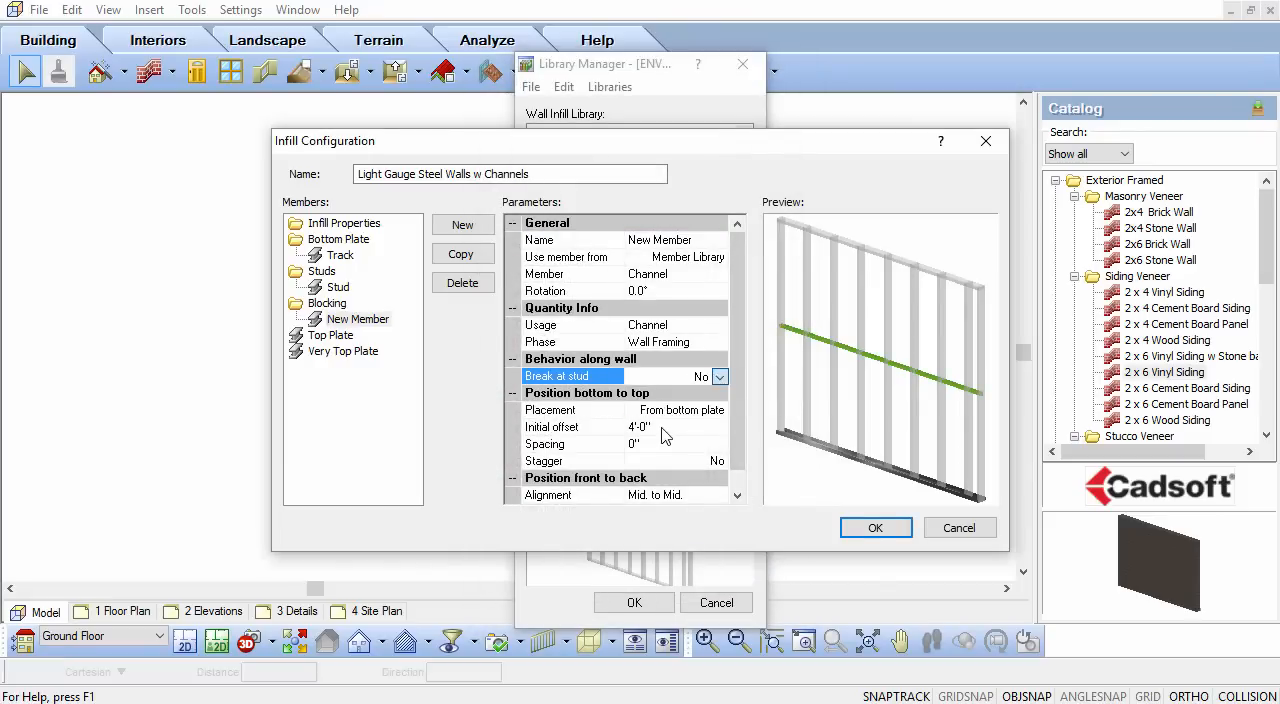
left_click(552, 428)
type("2")
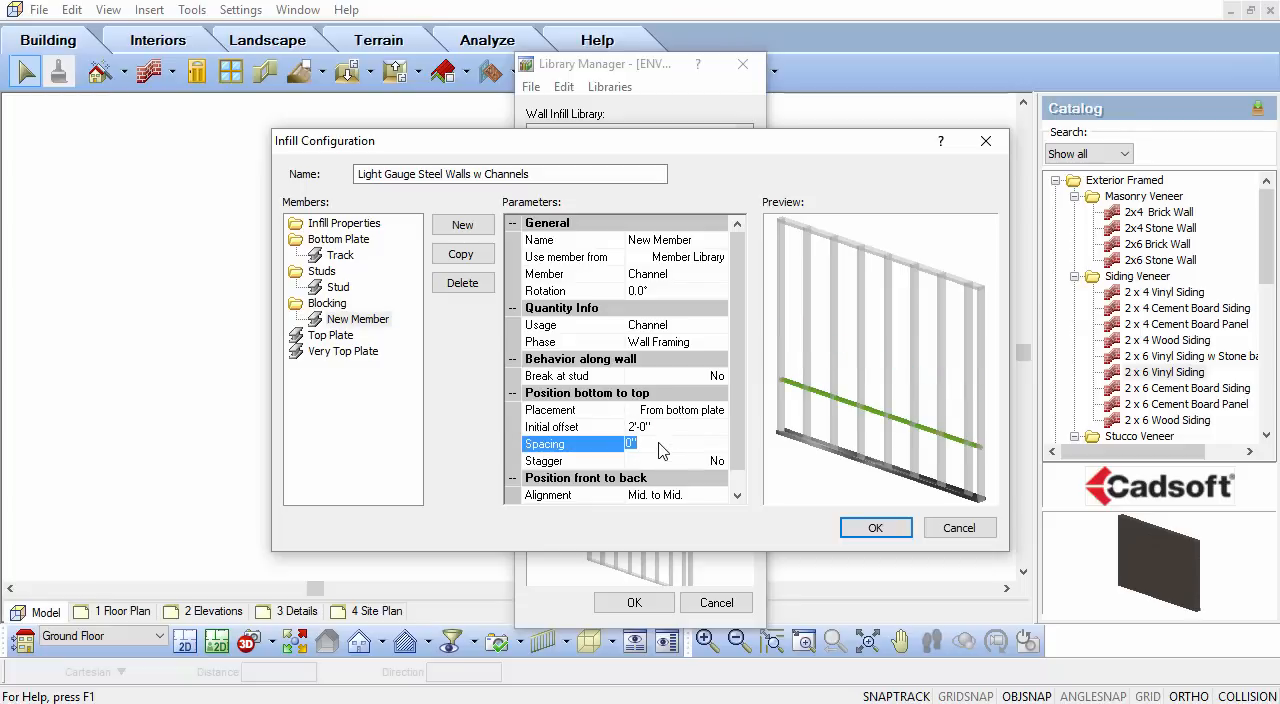
left_click(552, 428)
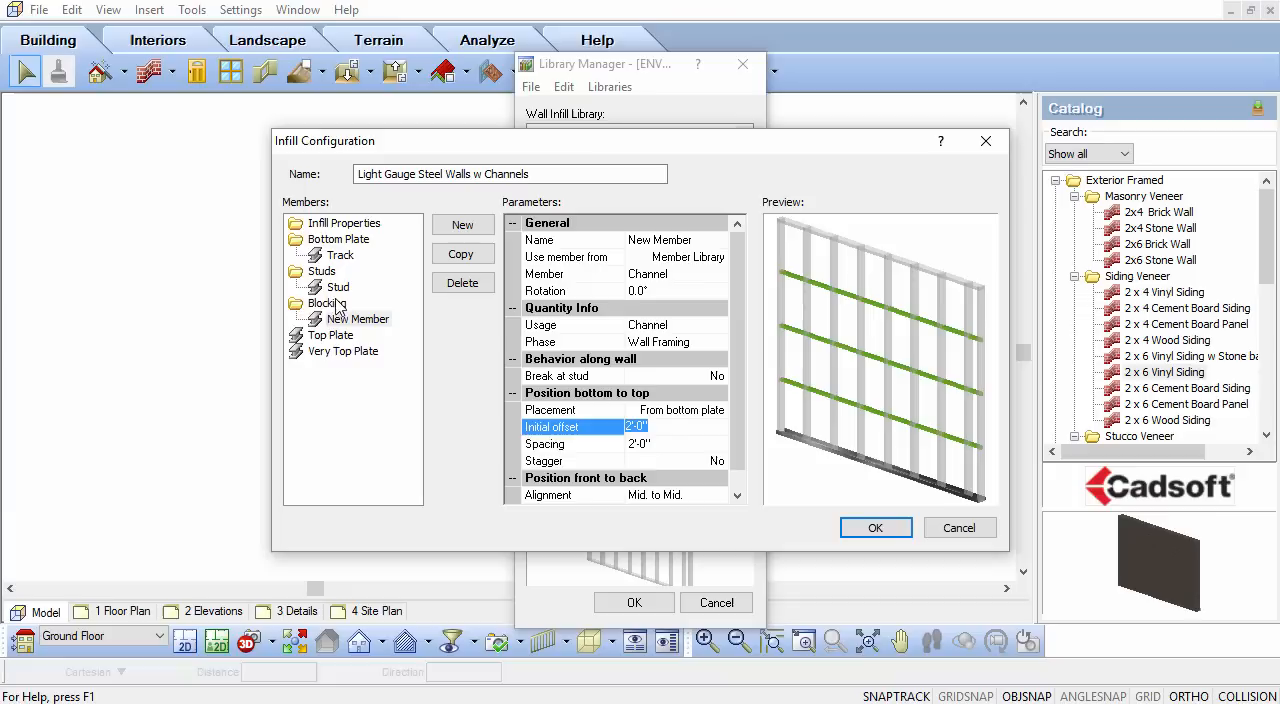
left_click(330, 336)
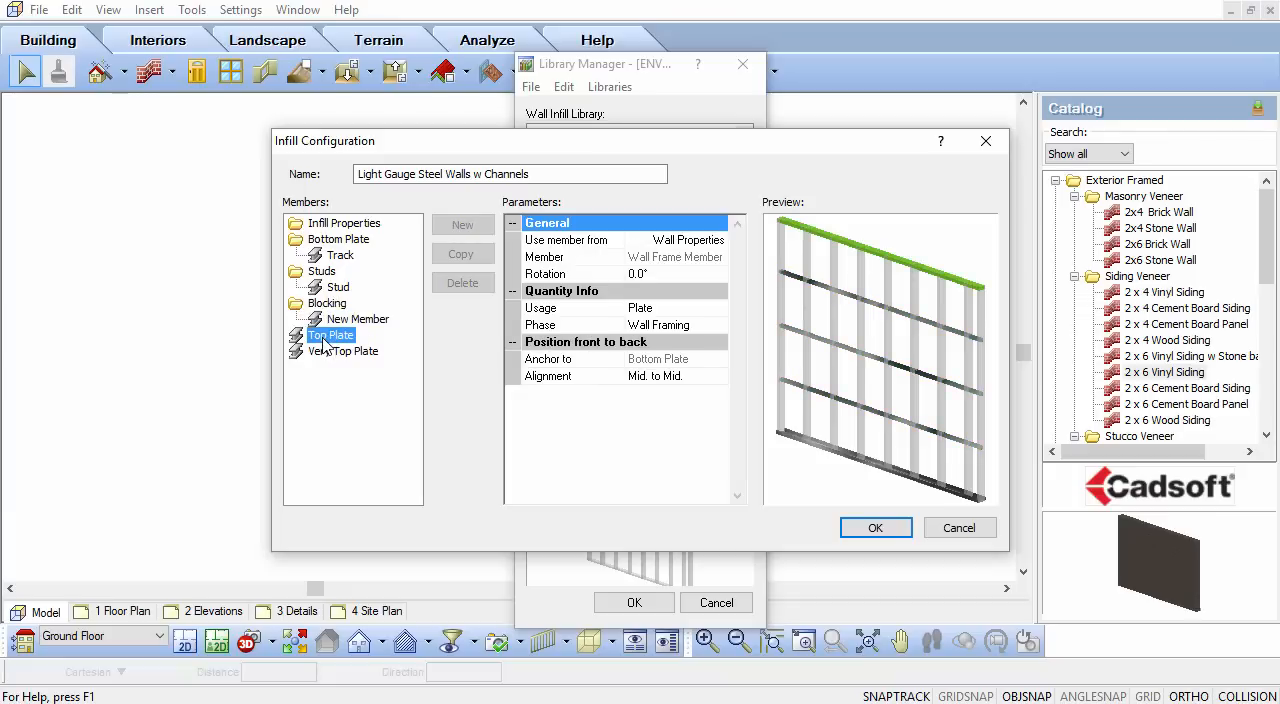
mouse_move(732, 258)
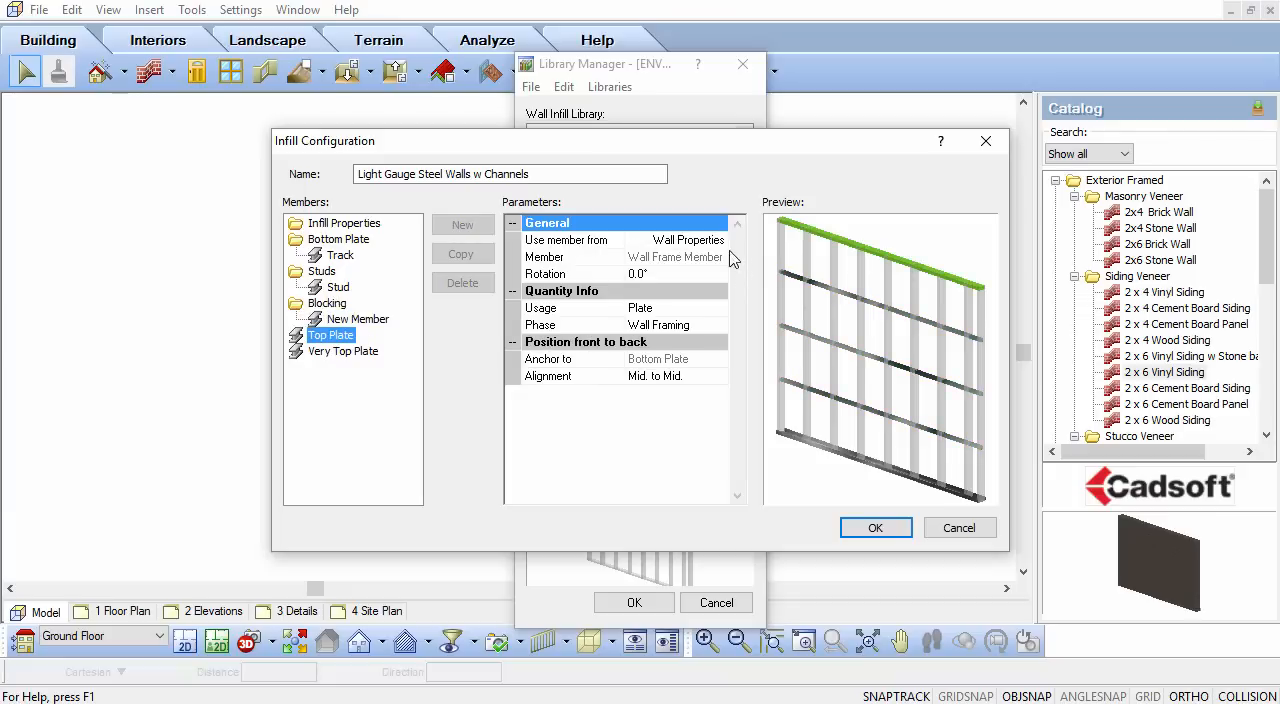
Take the top plate from the member library as a Track member
left_click(724, 240)
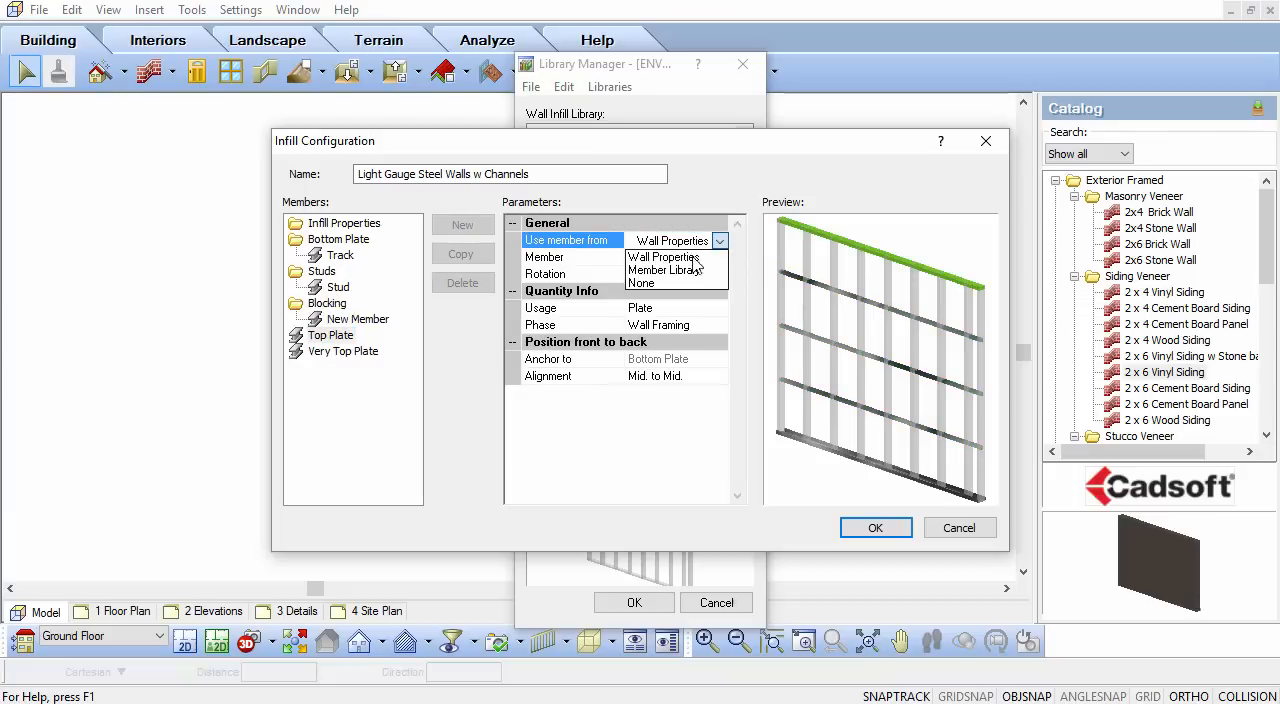
left_click(664, 268)
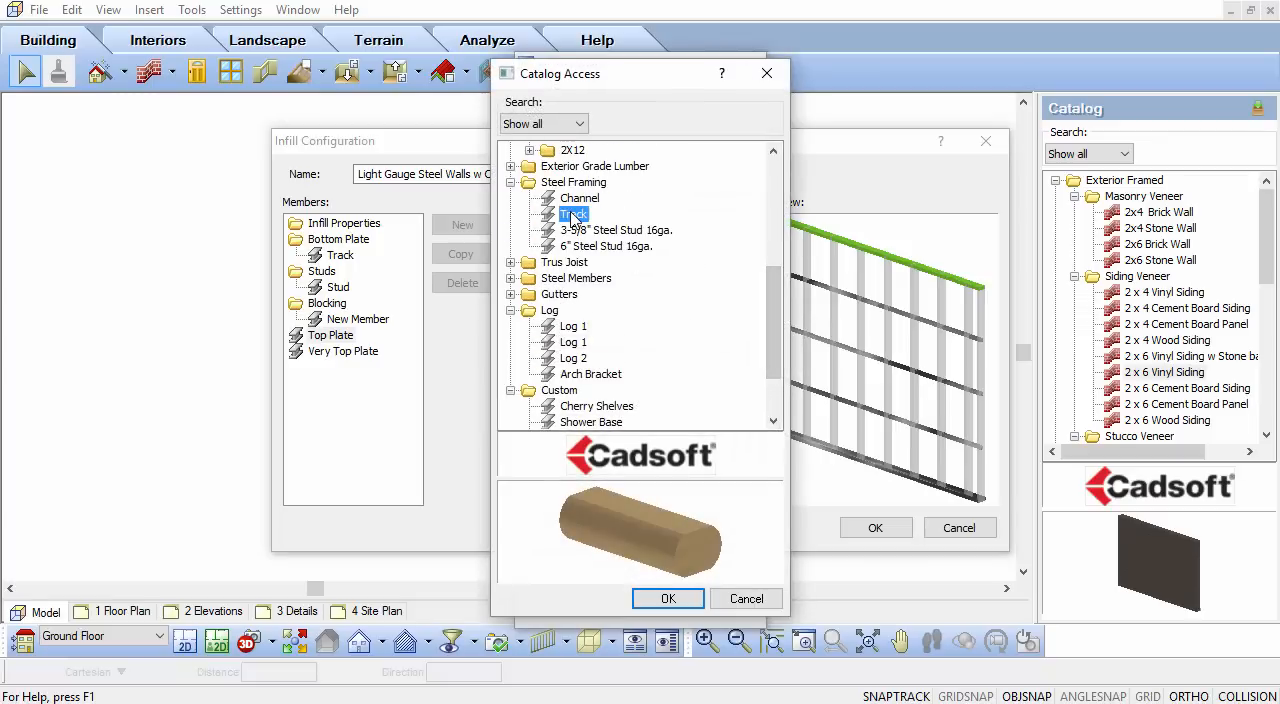
left_click(668, 598)
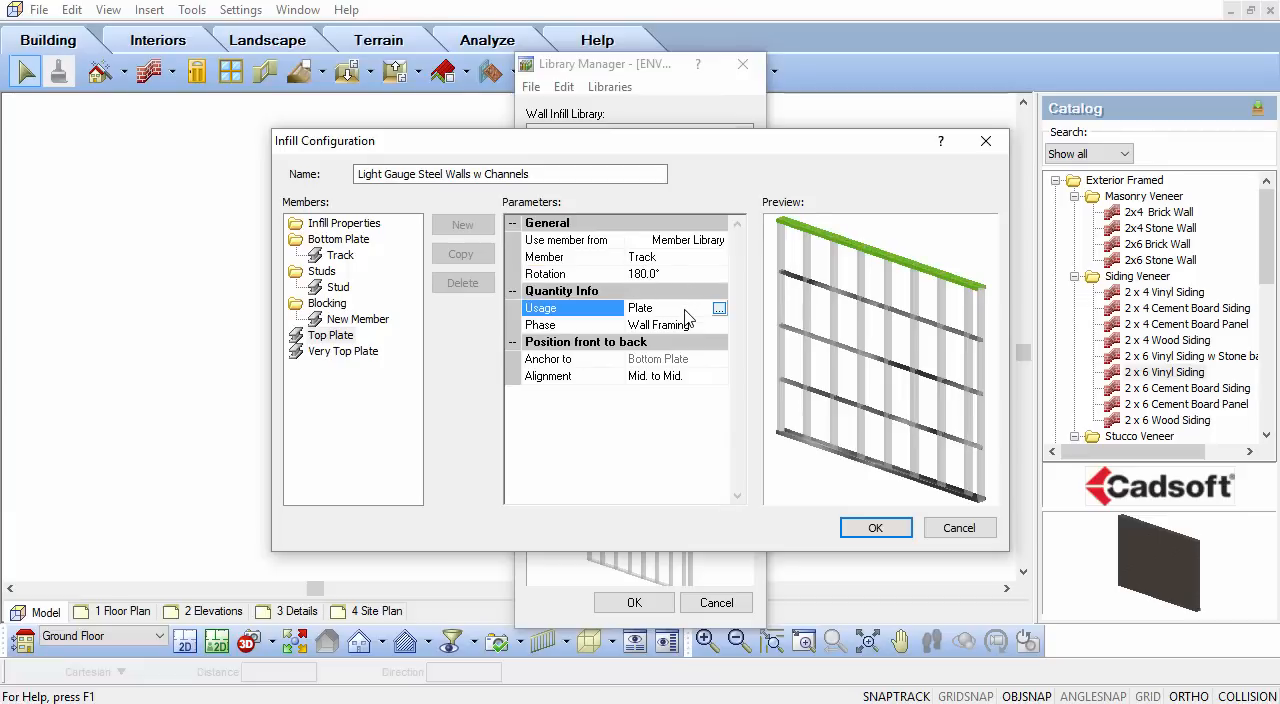
left_click(344, 352)
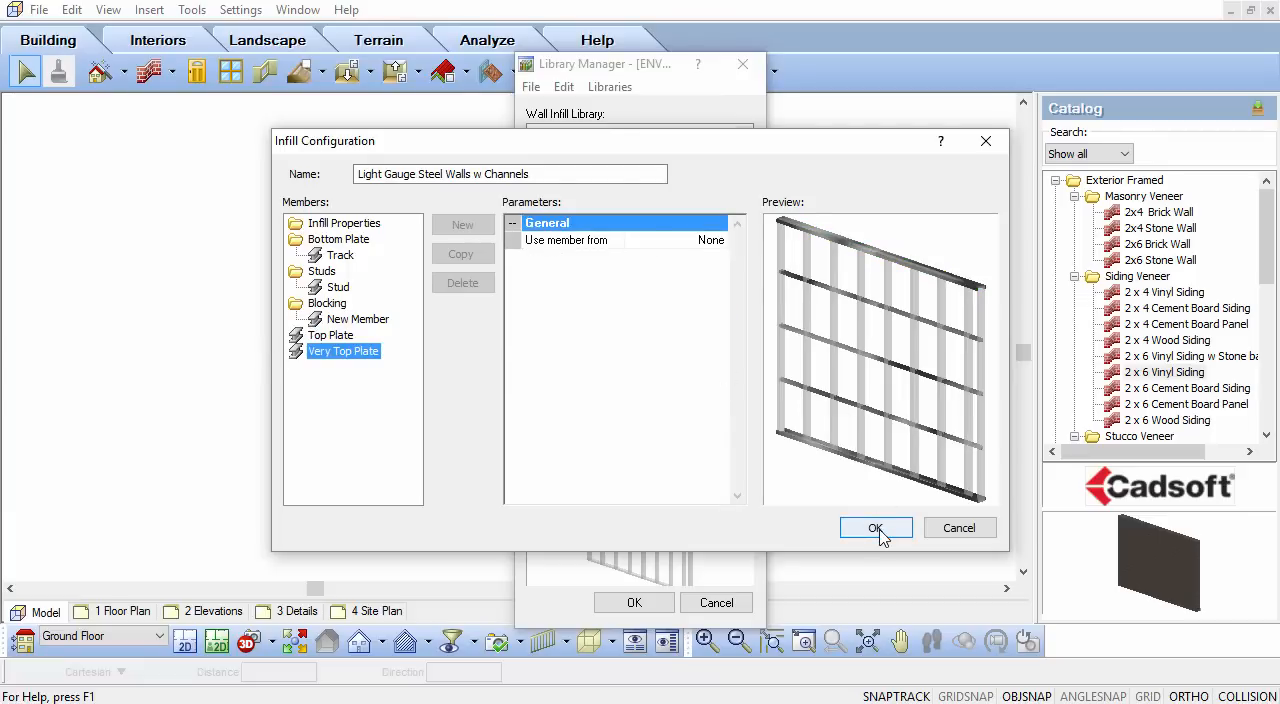
Save the infill configuration and the wall infill library
left_click(876, 528)
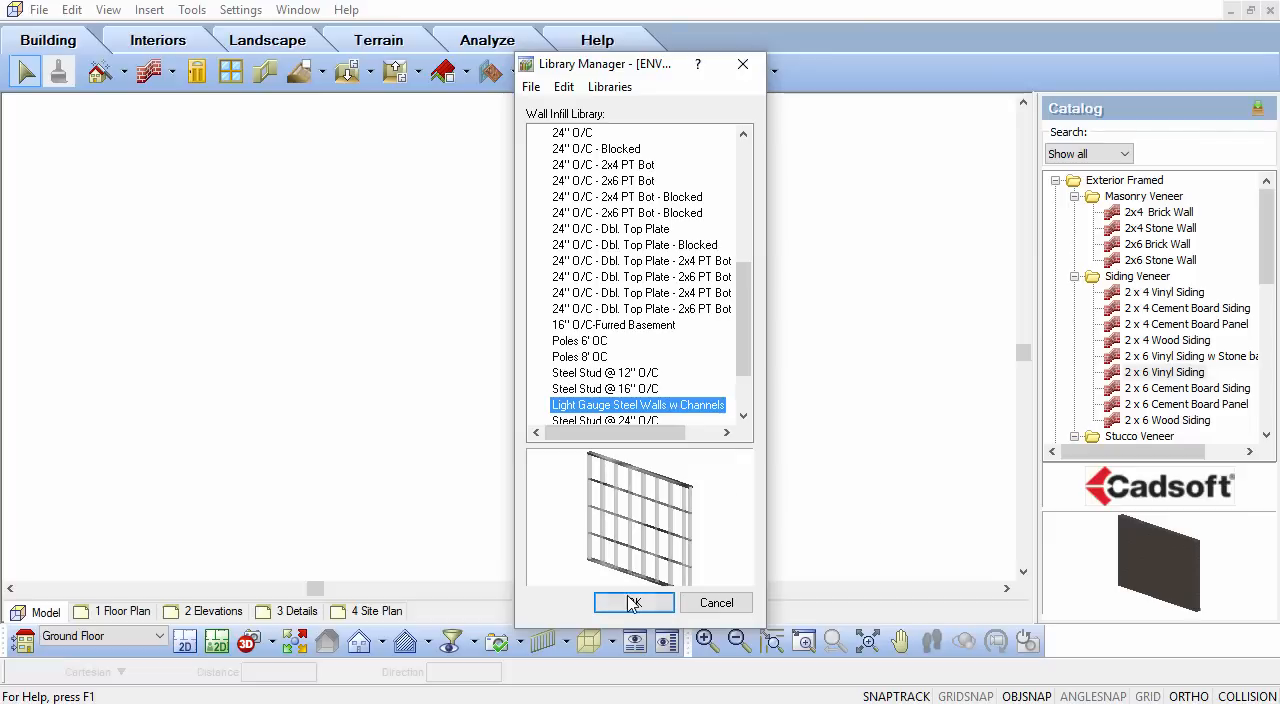
left_click(634, 602)
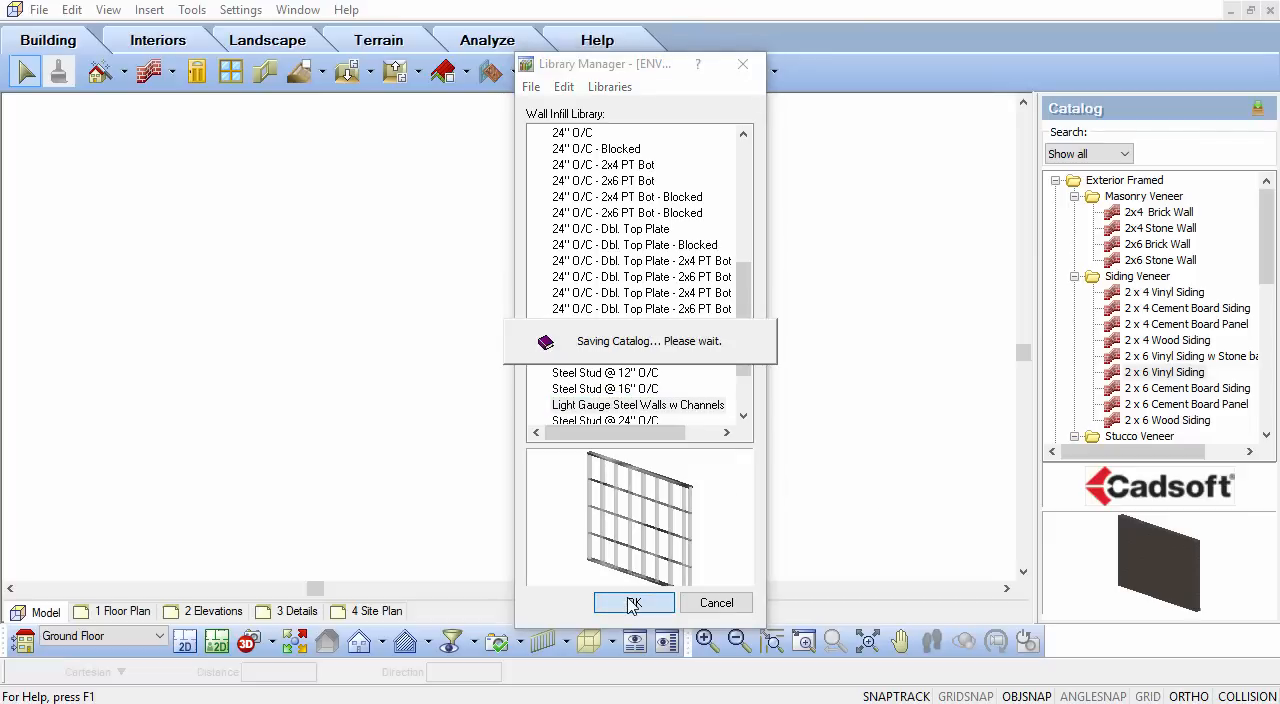
left_click(634, 602)
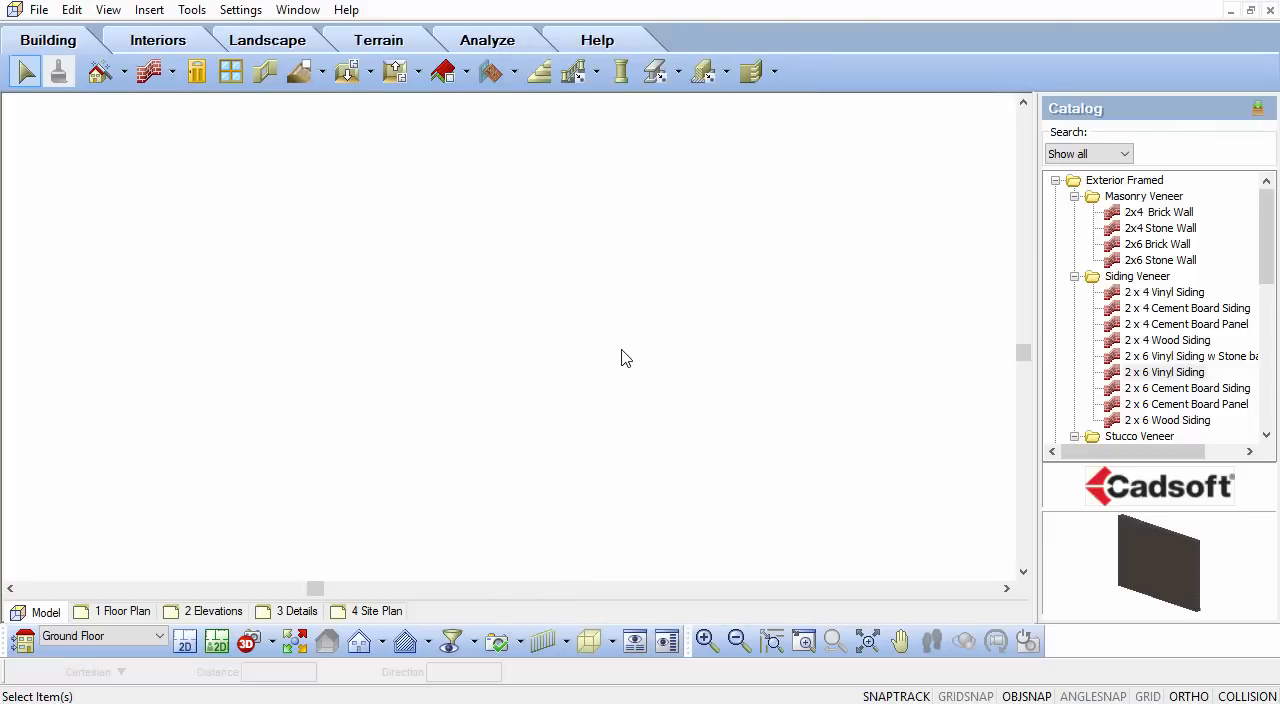
Set the Ground Floor framing infill to Light Gauge Steel Walls w Channels in Building Locations
left_click(240, 8)
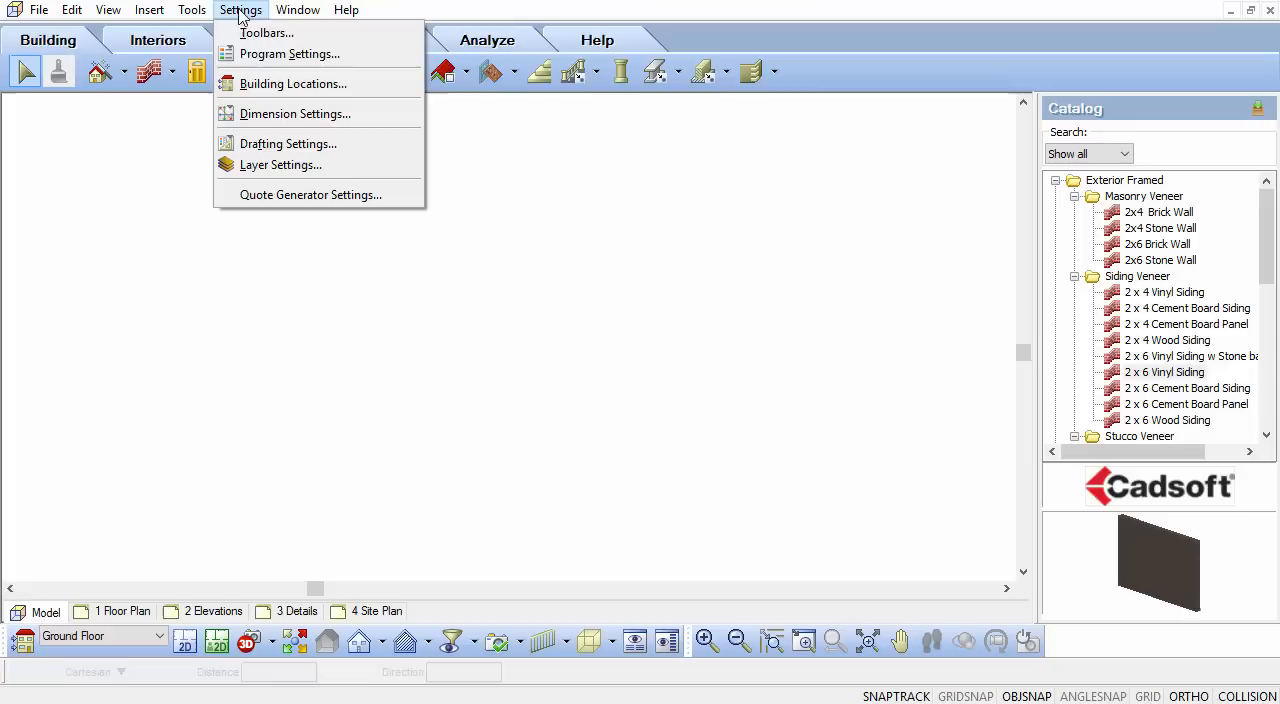
left_click(292, 84)
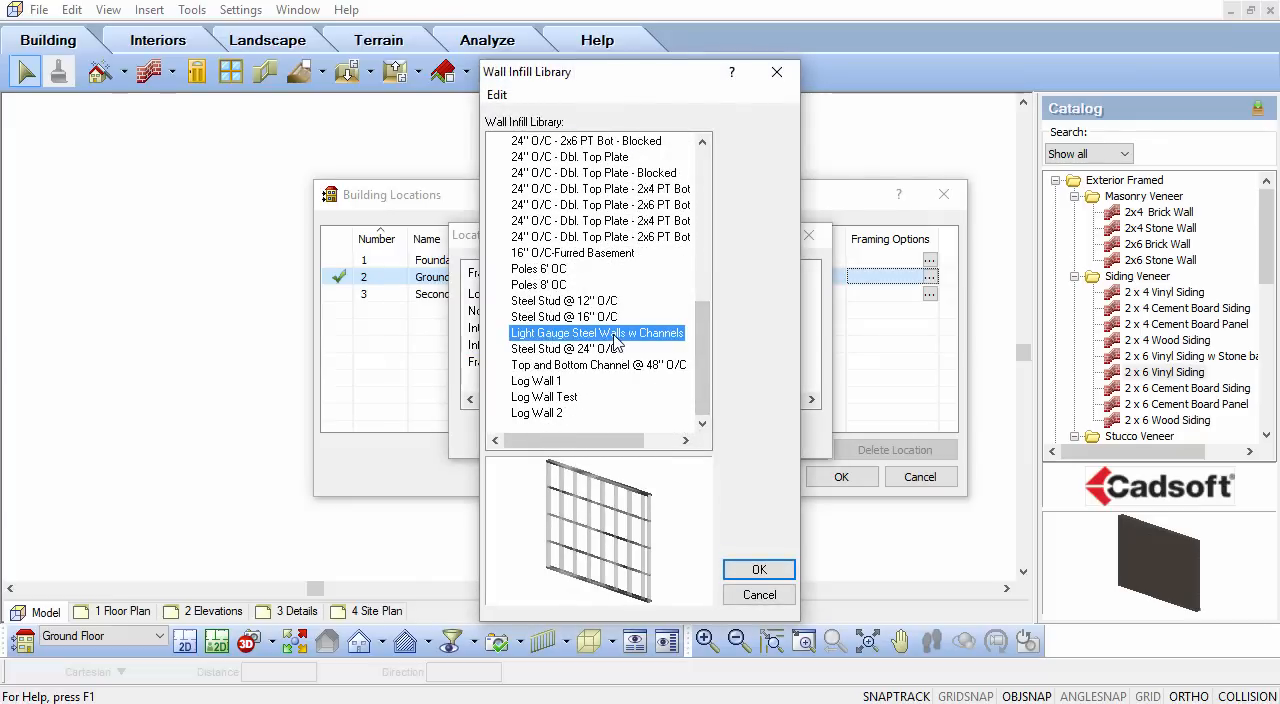
left_click(758, 568)
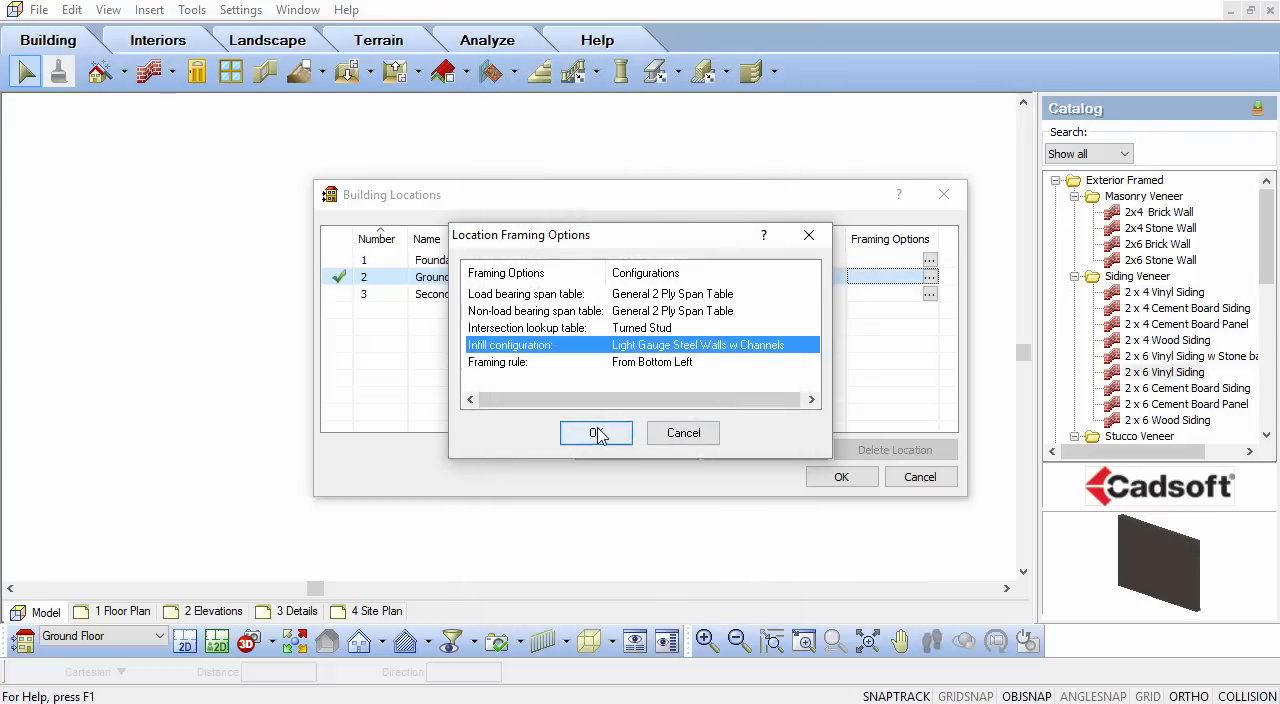
left_click(596, 432)
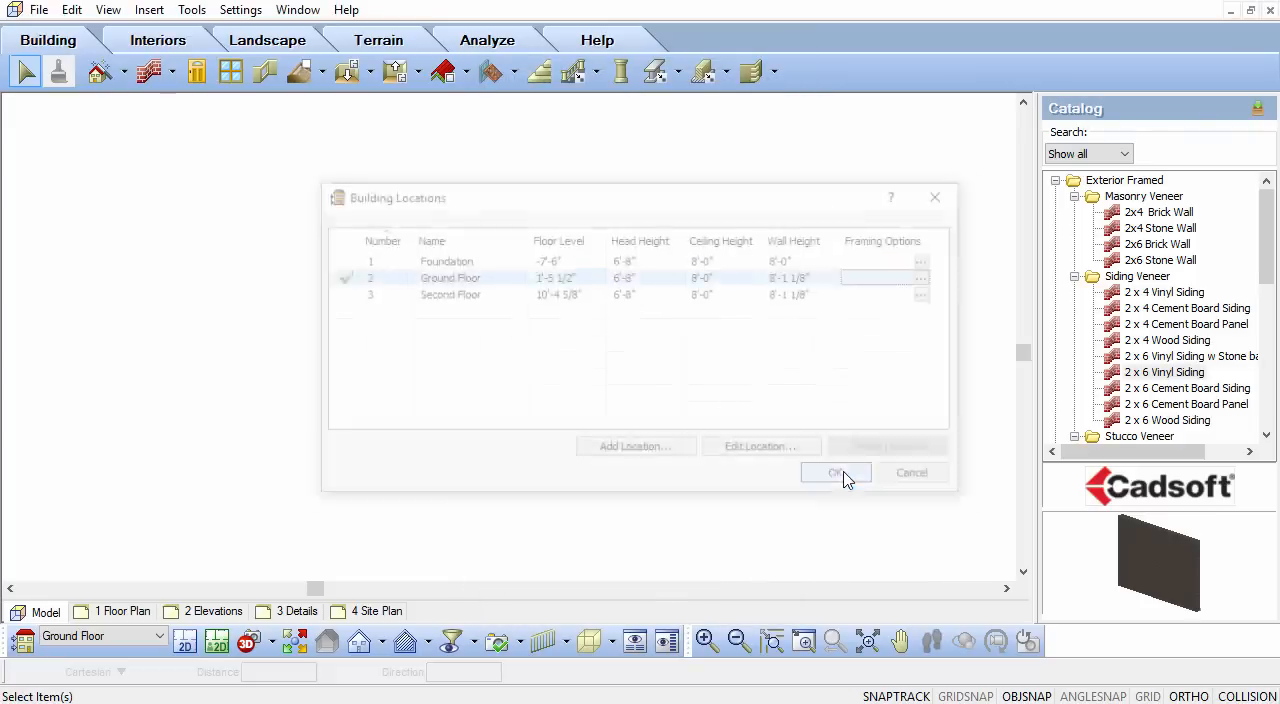
left_click(836, 472)
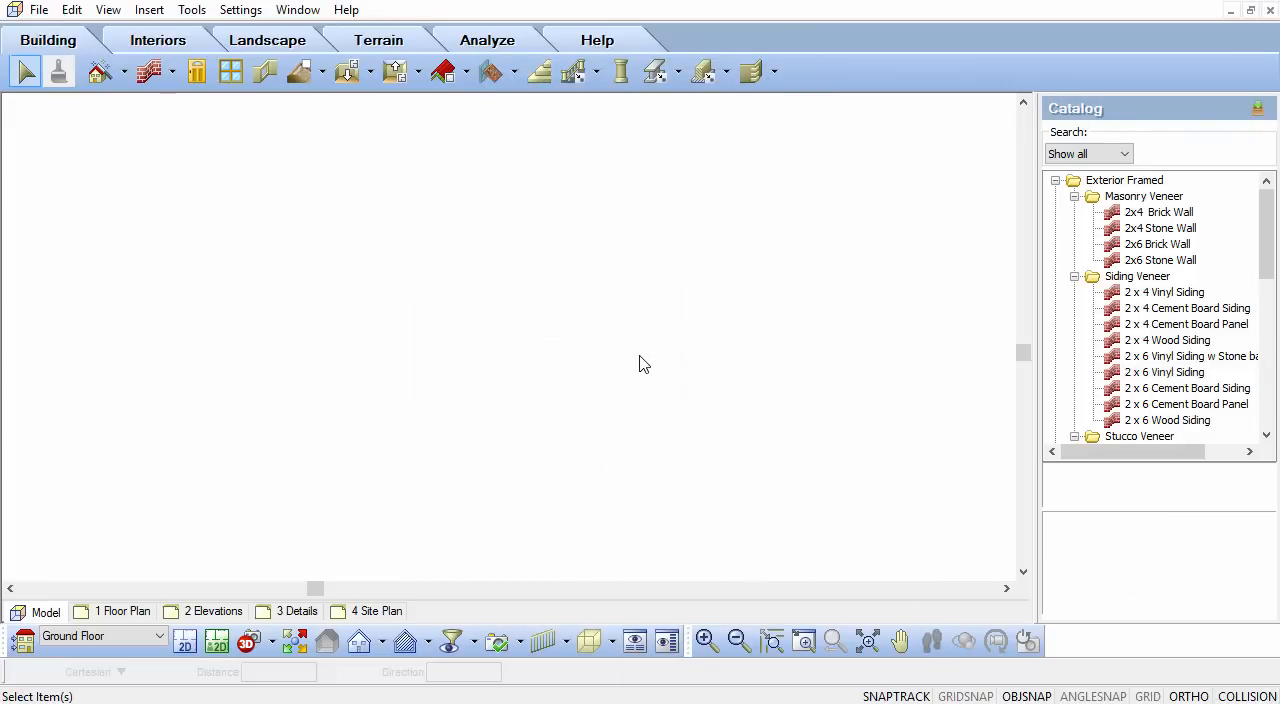
Draw a short wall on the ground floor and show it in 3D perspective
scroll("down", 3)
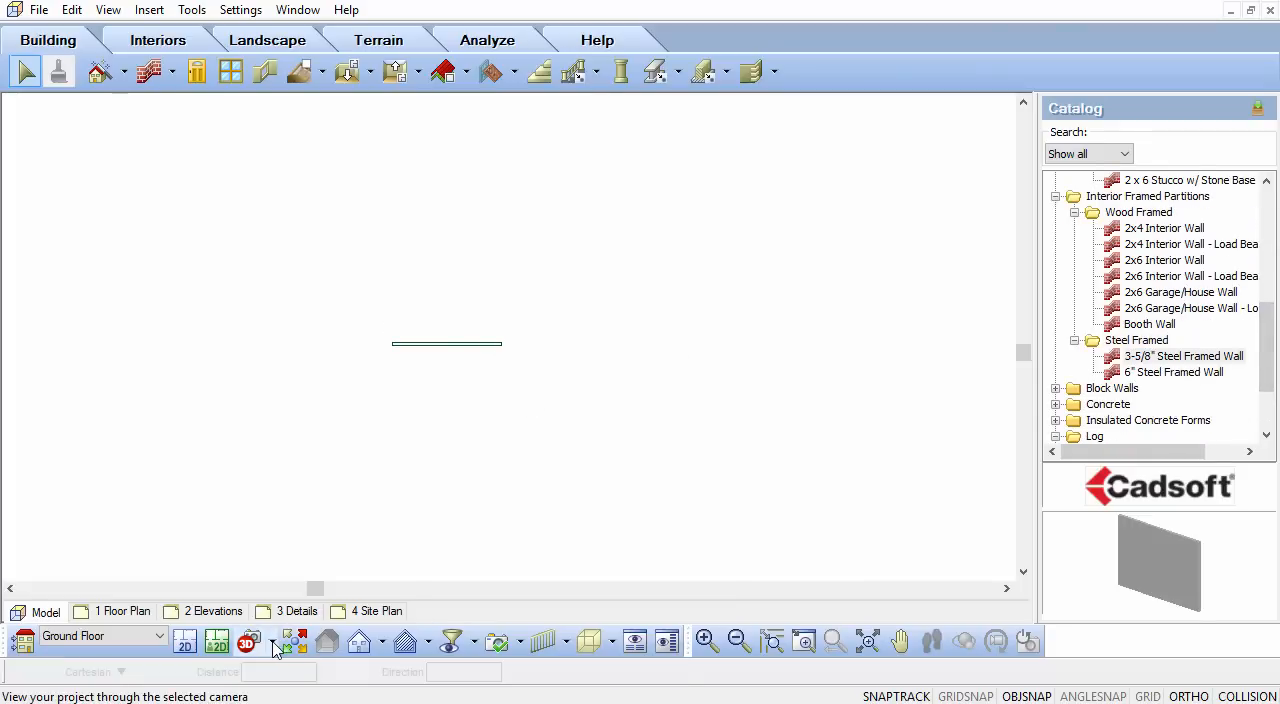
left_click(246, 642)
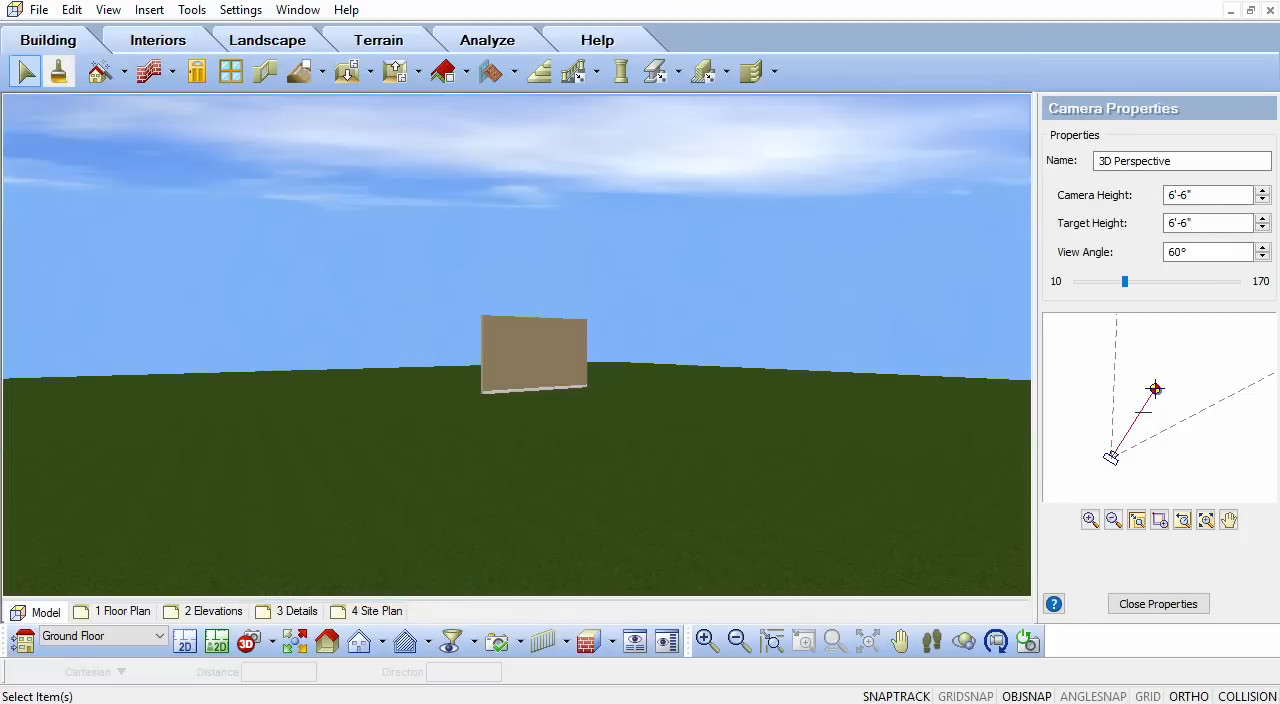